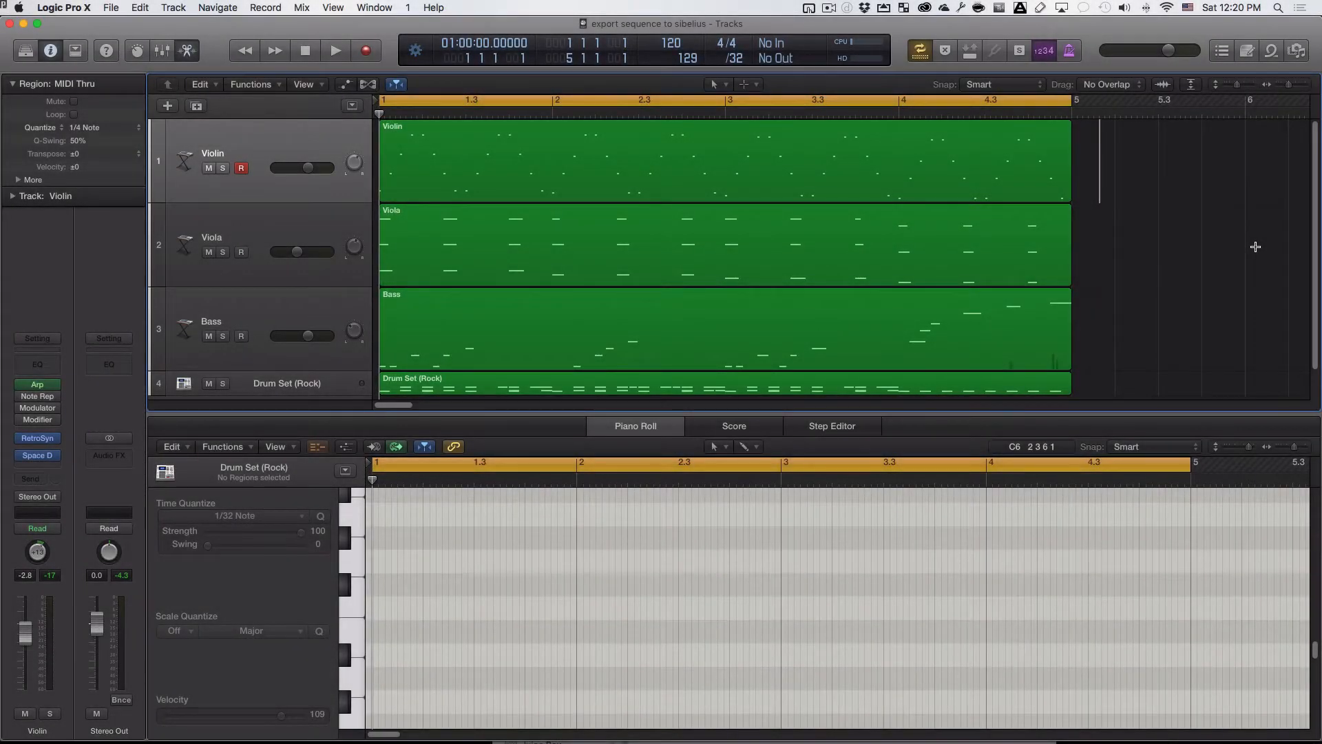
mouse_move(570, 215)
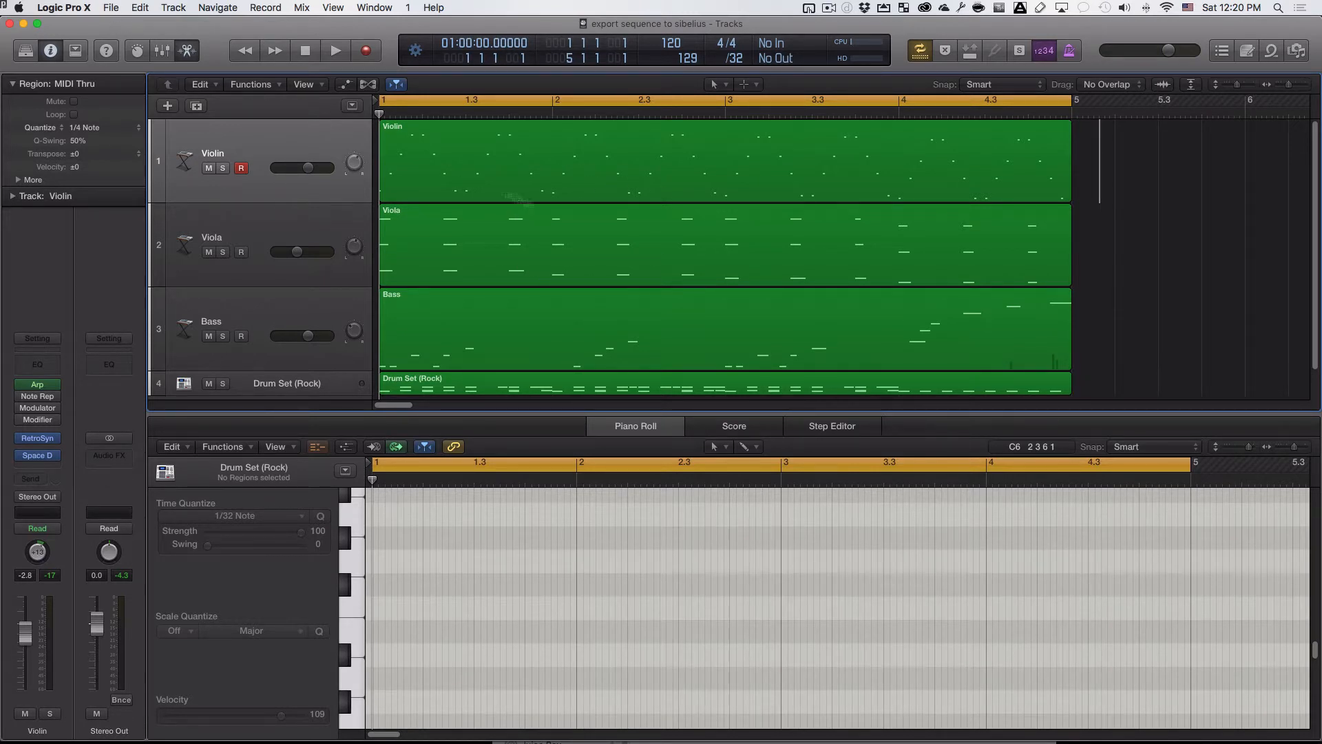
mouse_move(511, 212)
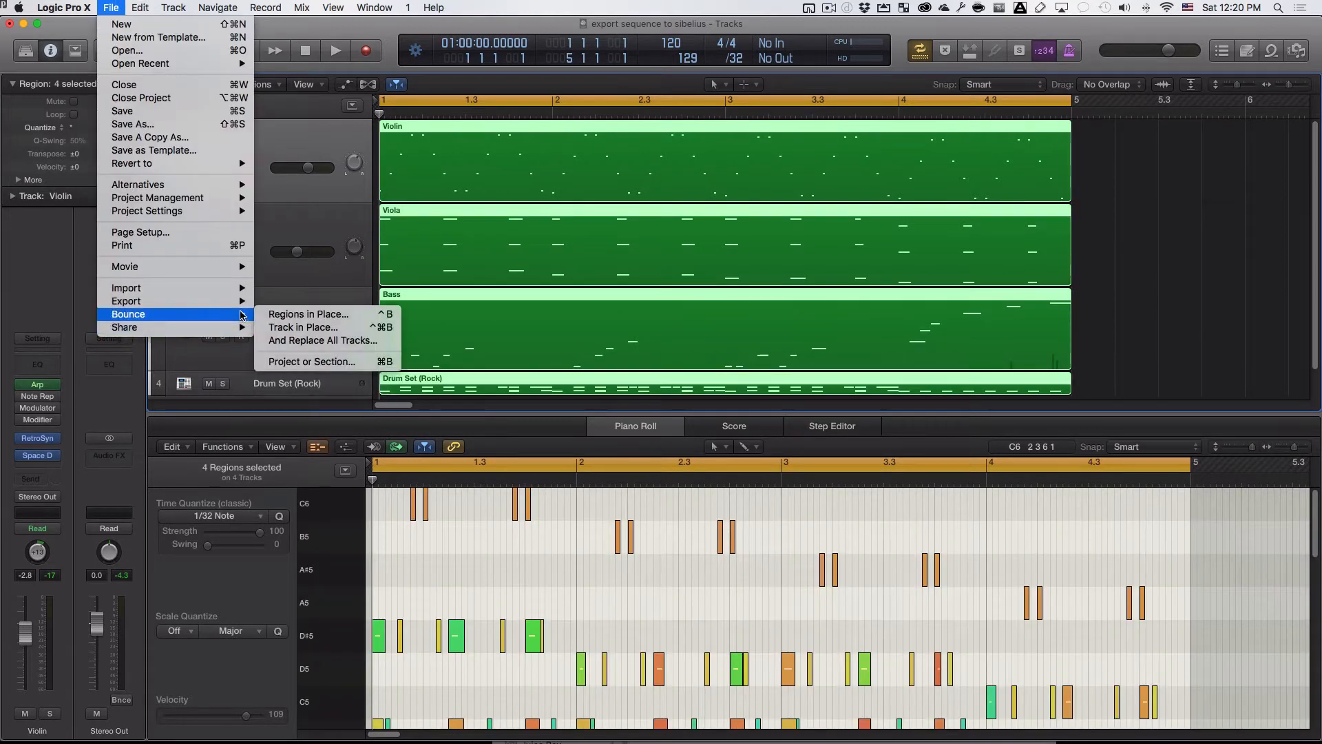
mouse_move(125, 300)
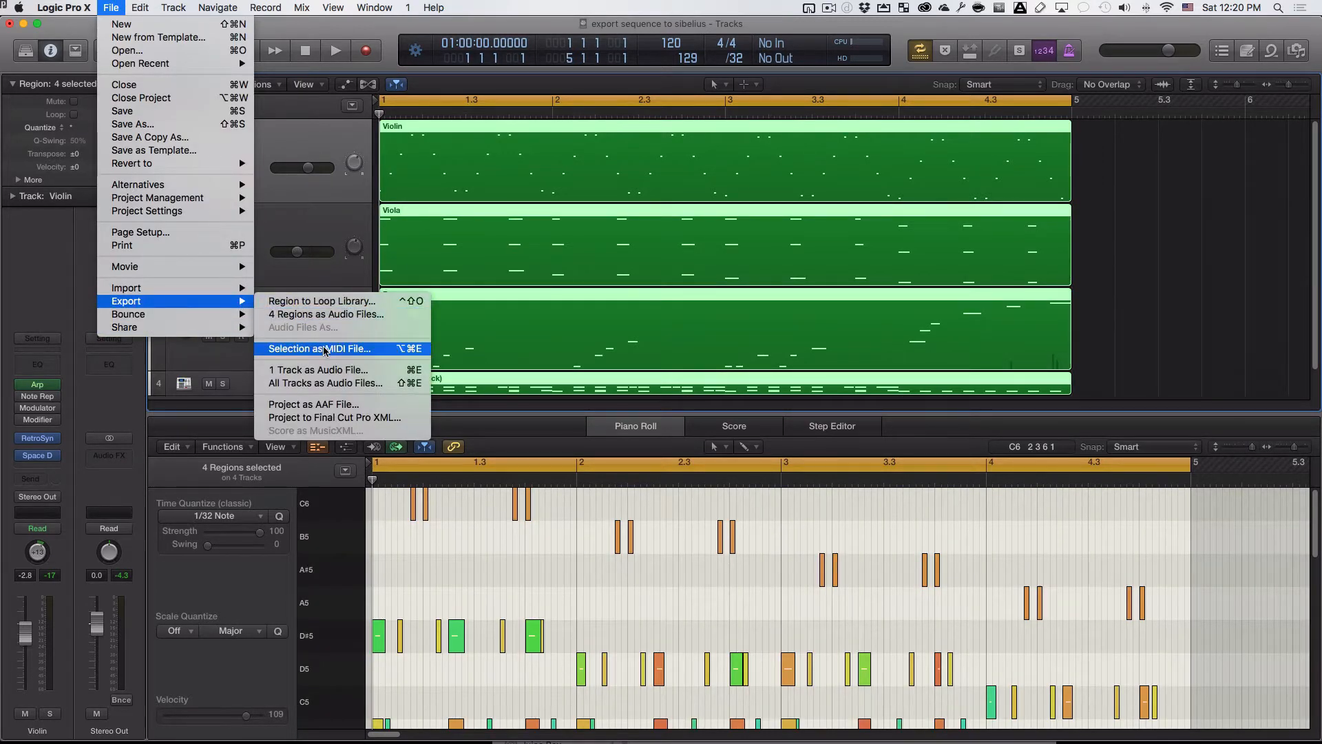
mouse_move(377, 352)
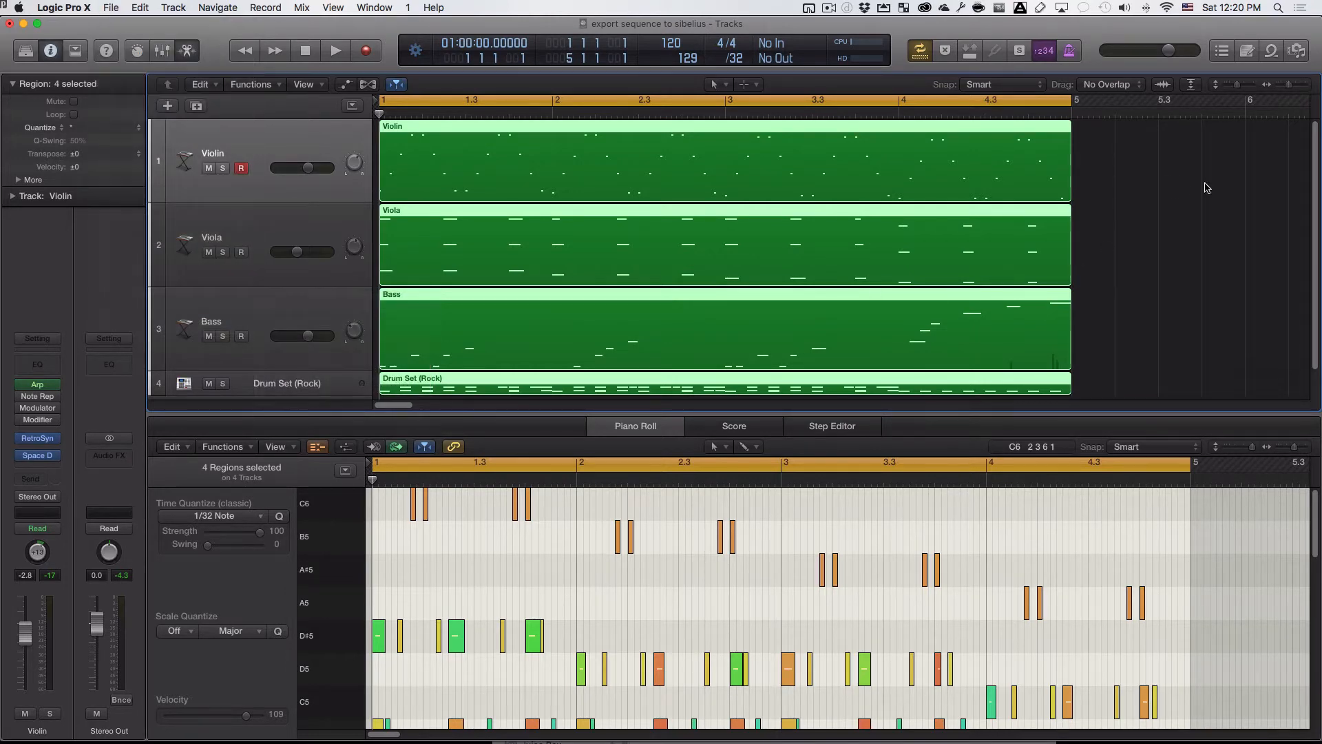
mouse_move(212, 210)
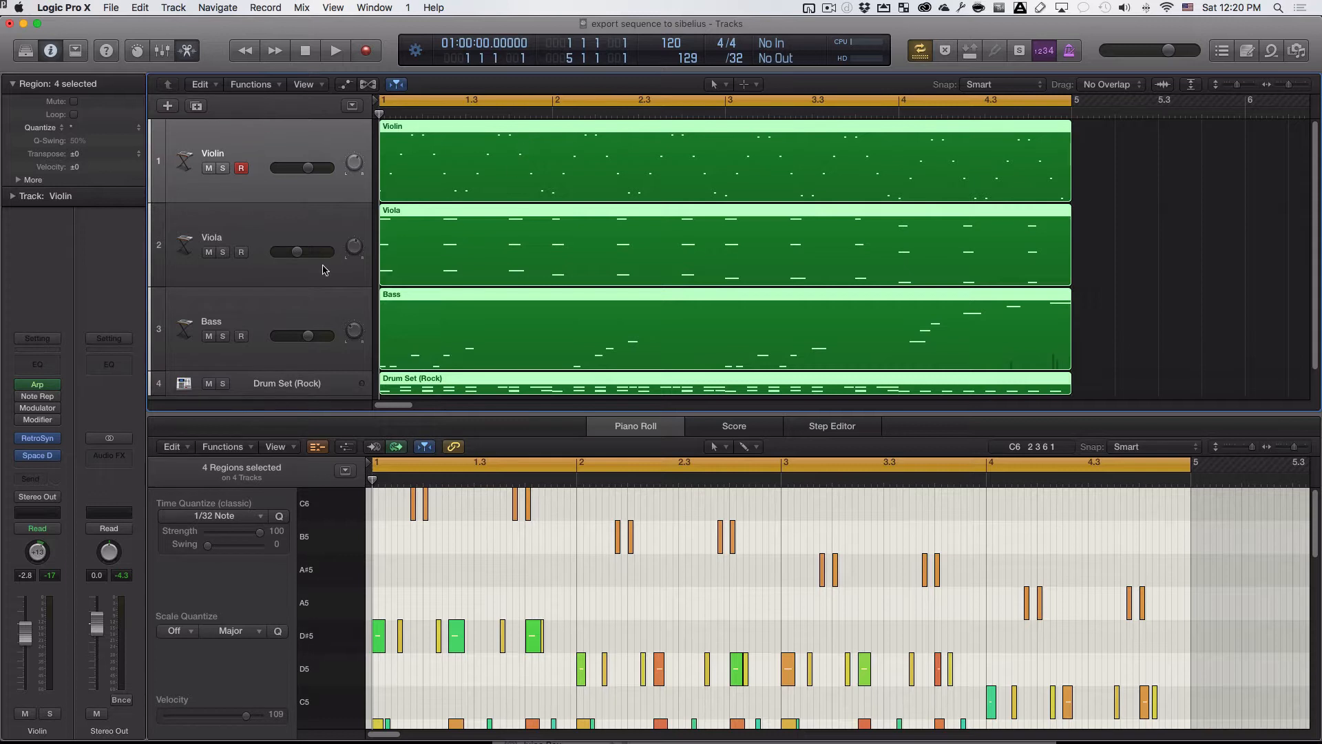
mouse_move(266, 237)
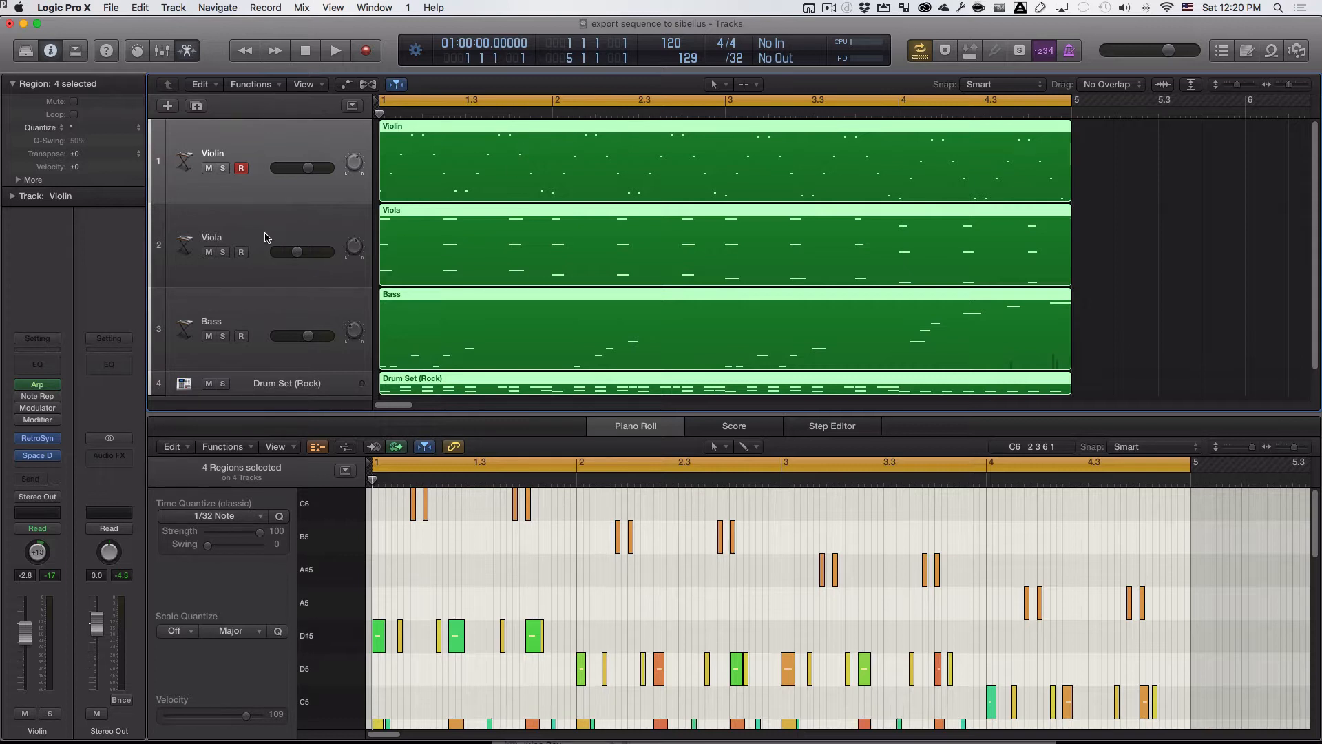
mouse_move(301, 168)
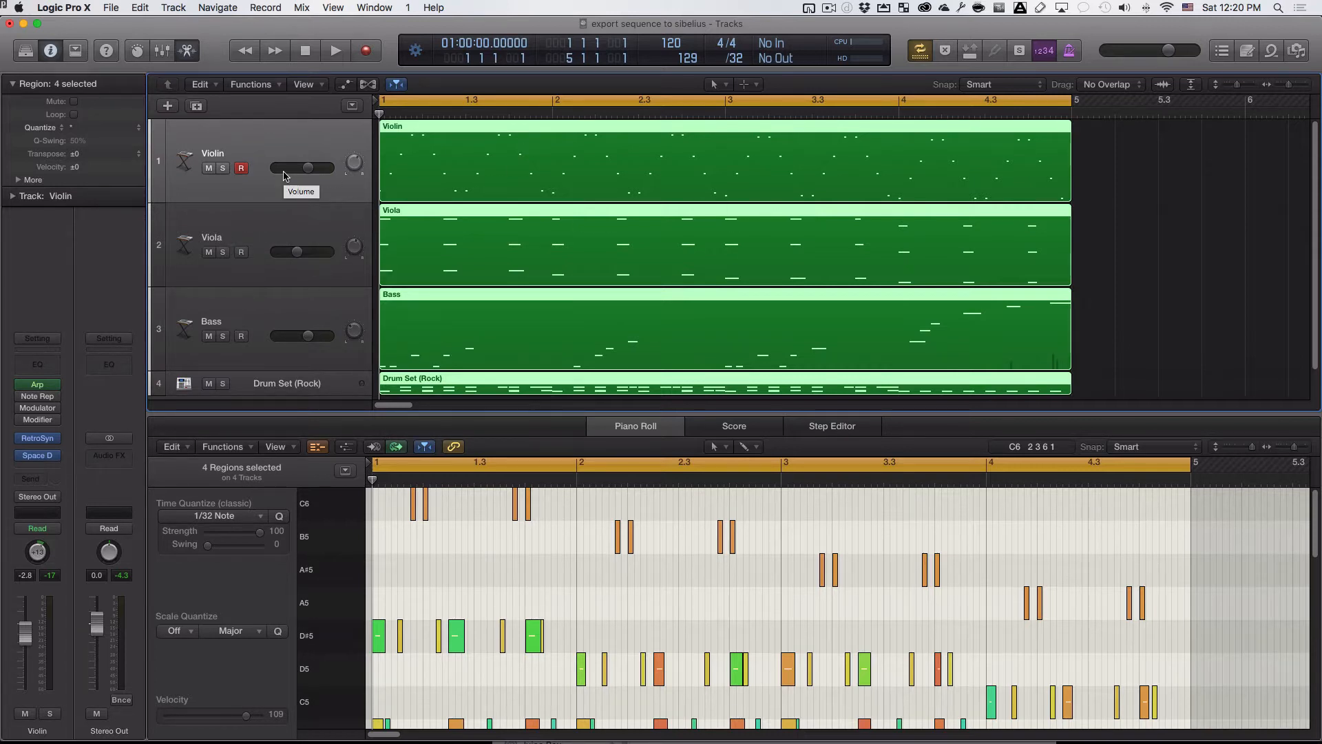
mouse_move(727, 254)
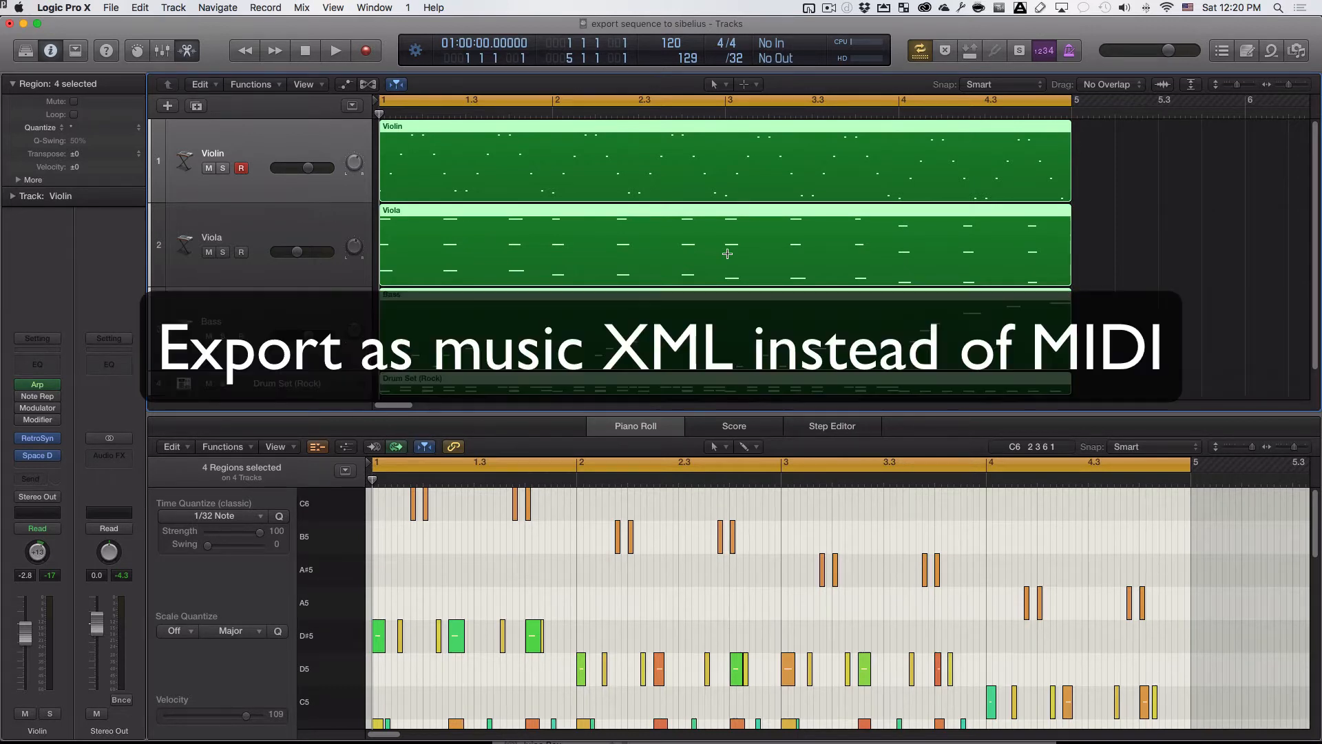
mouse_move(1182, 253)
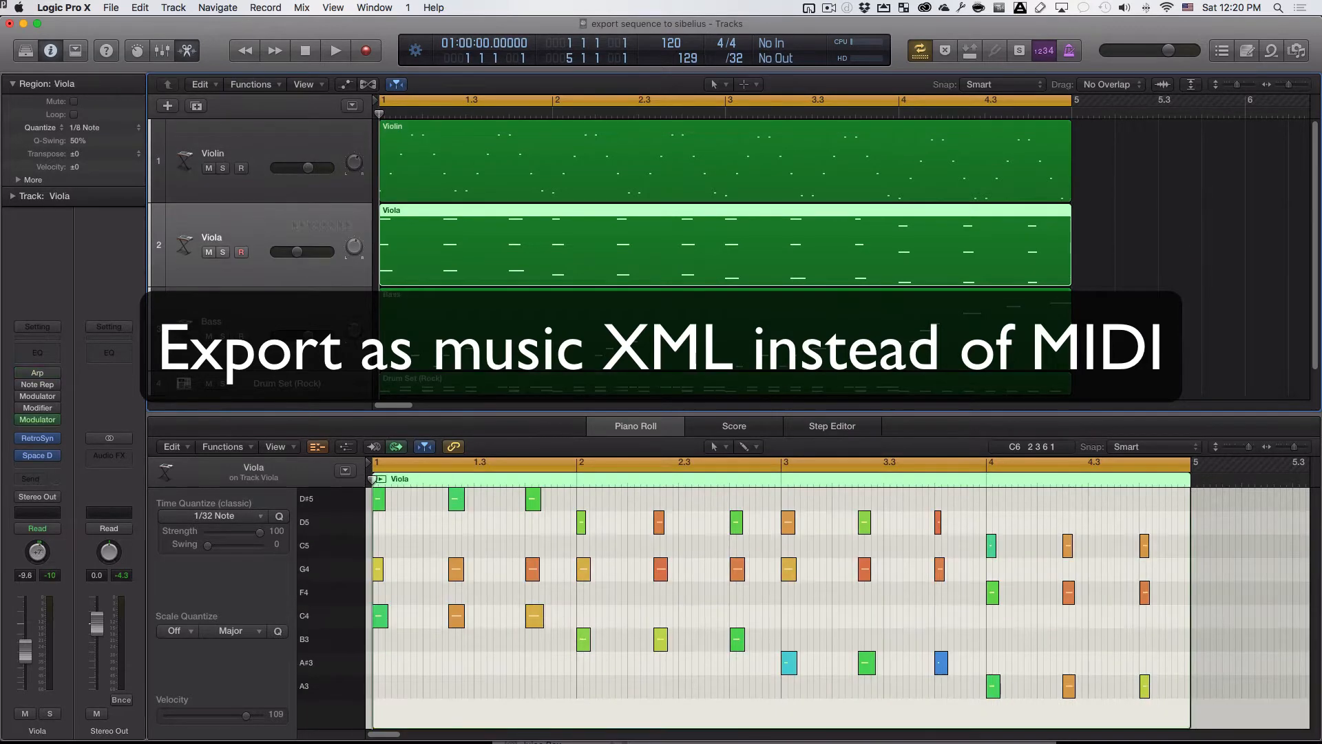
left_click(1106, 164)
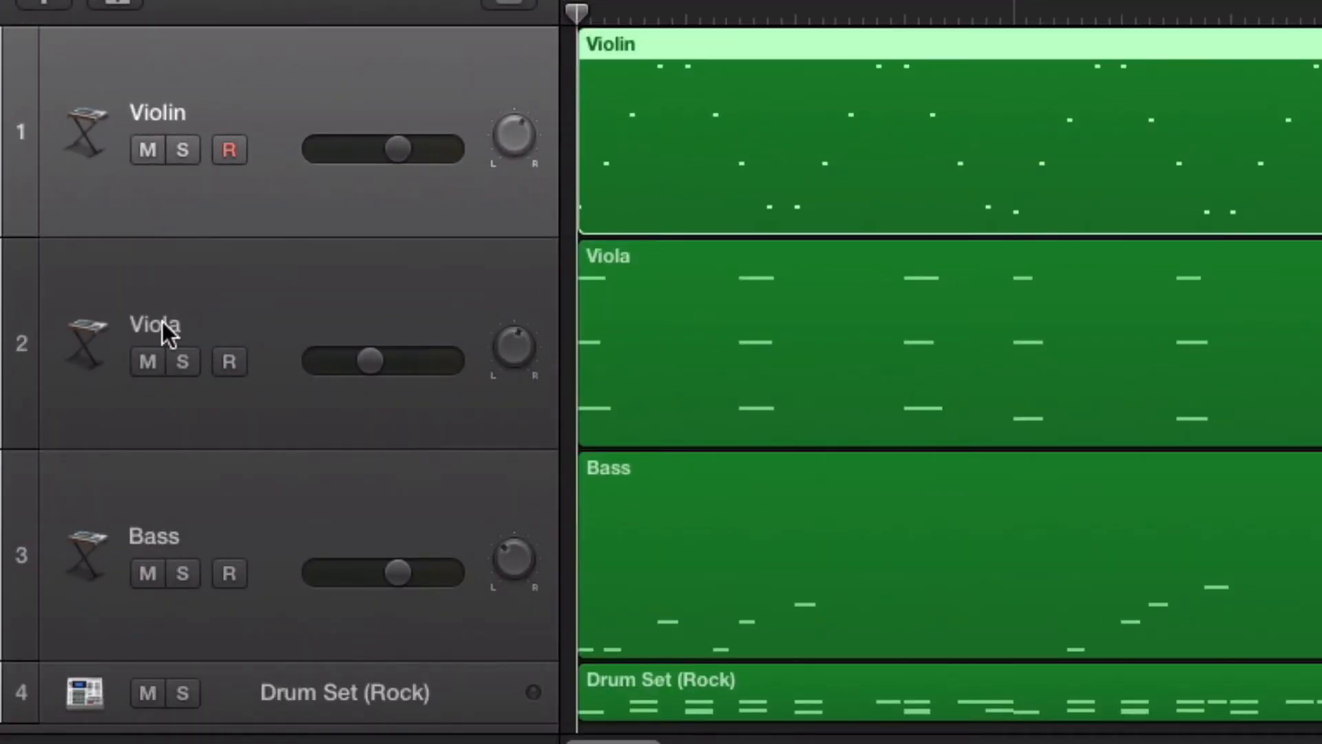
mouse_move(281, 257)
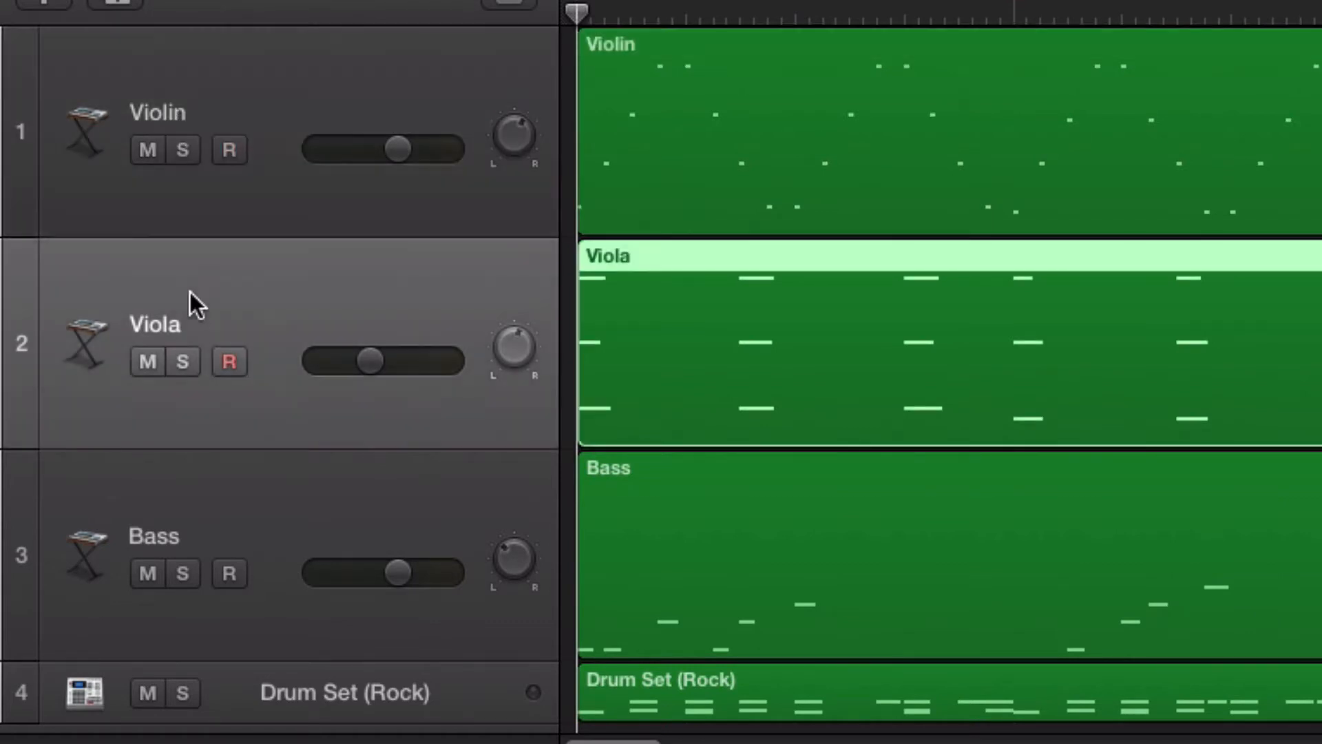
left_click(228, 572)
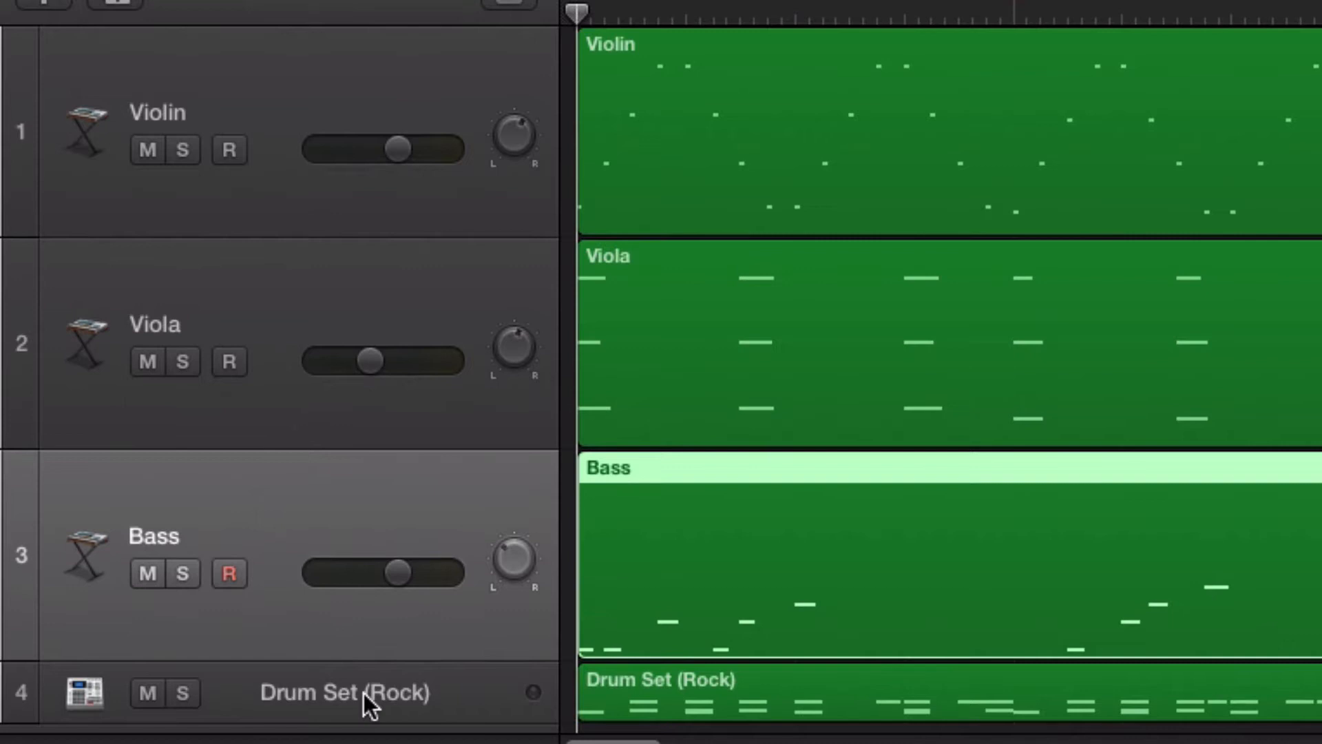
left_click(337, 691)
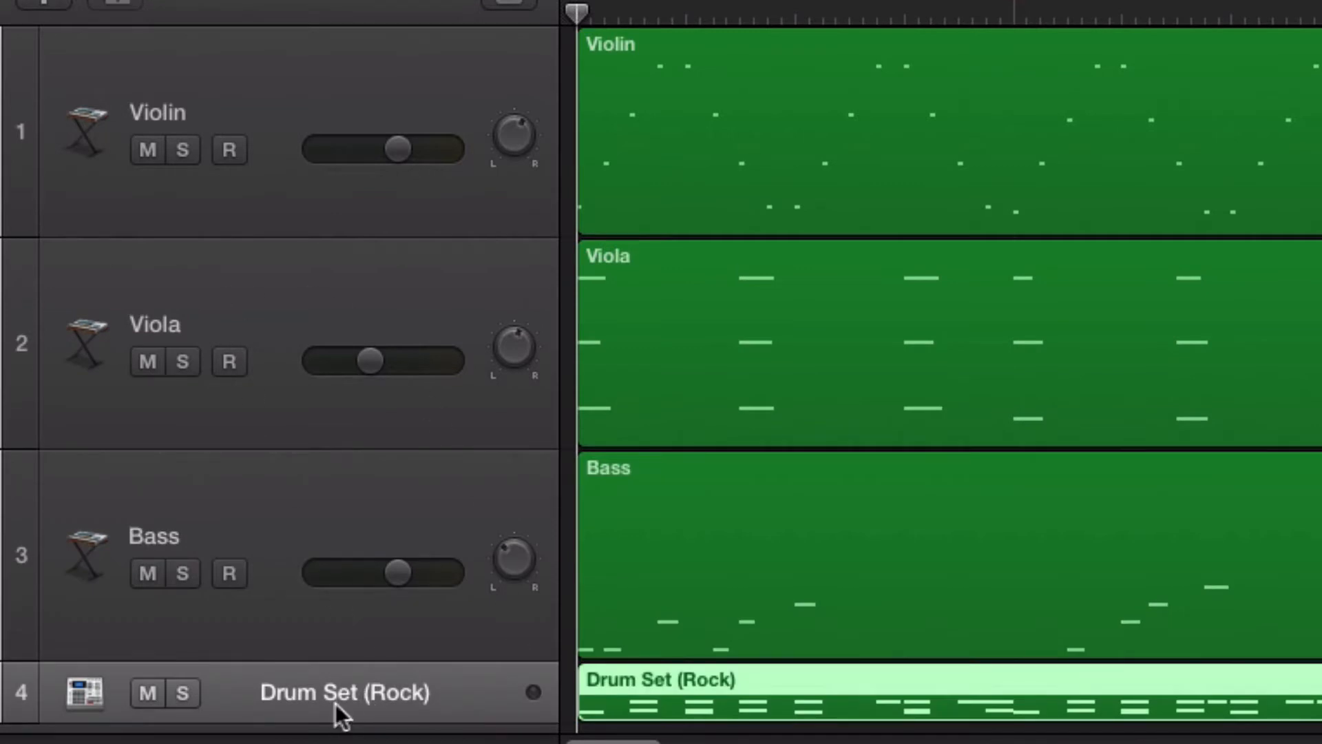
mouse_move(291, 481)
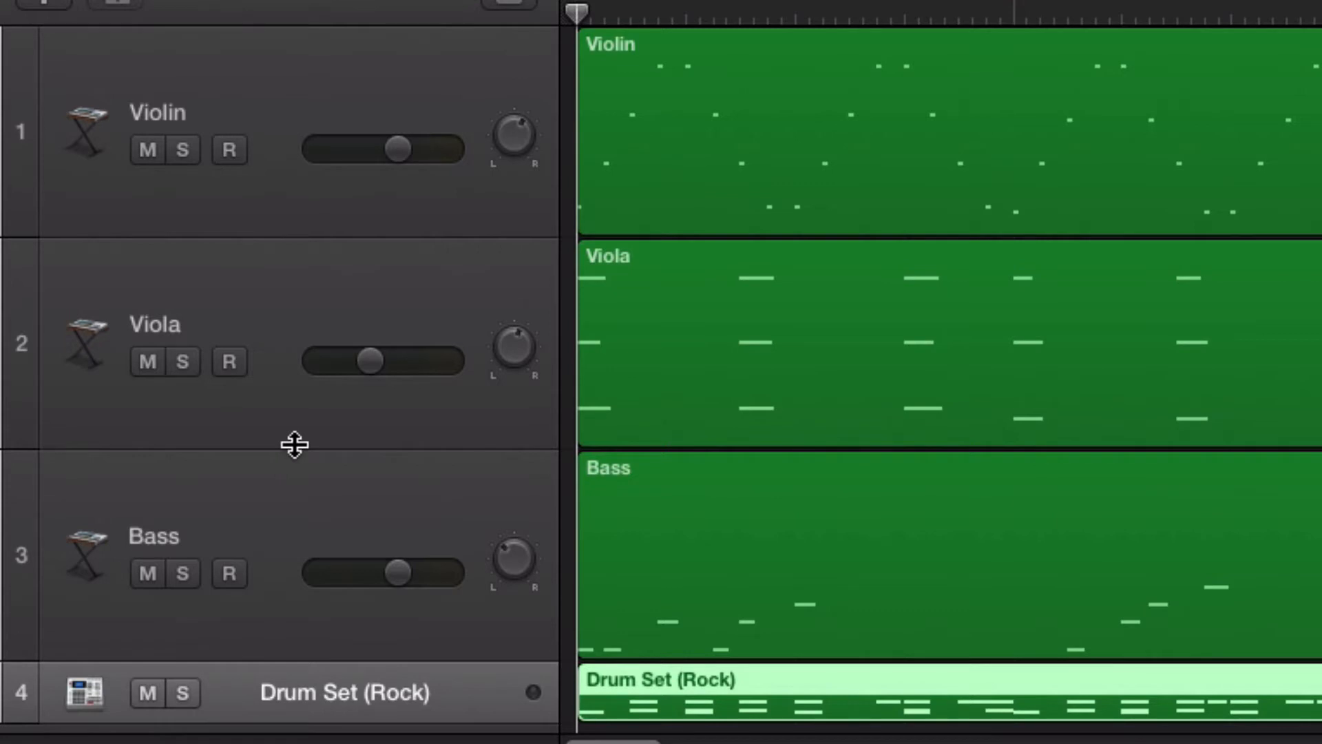
mouse_move(712, 387)
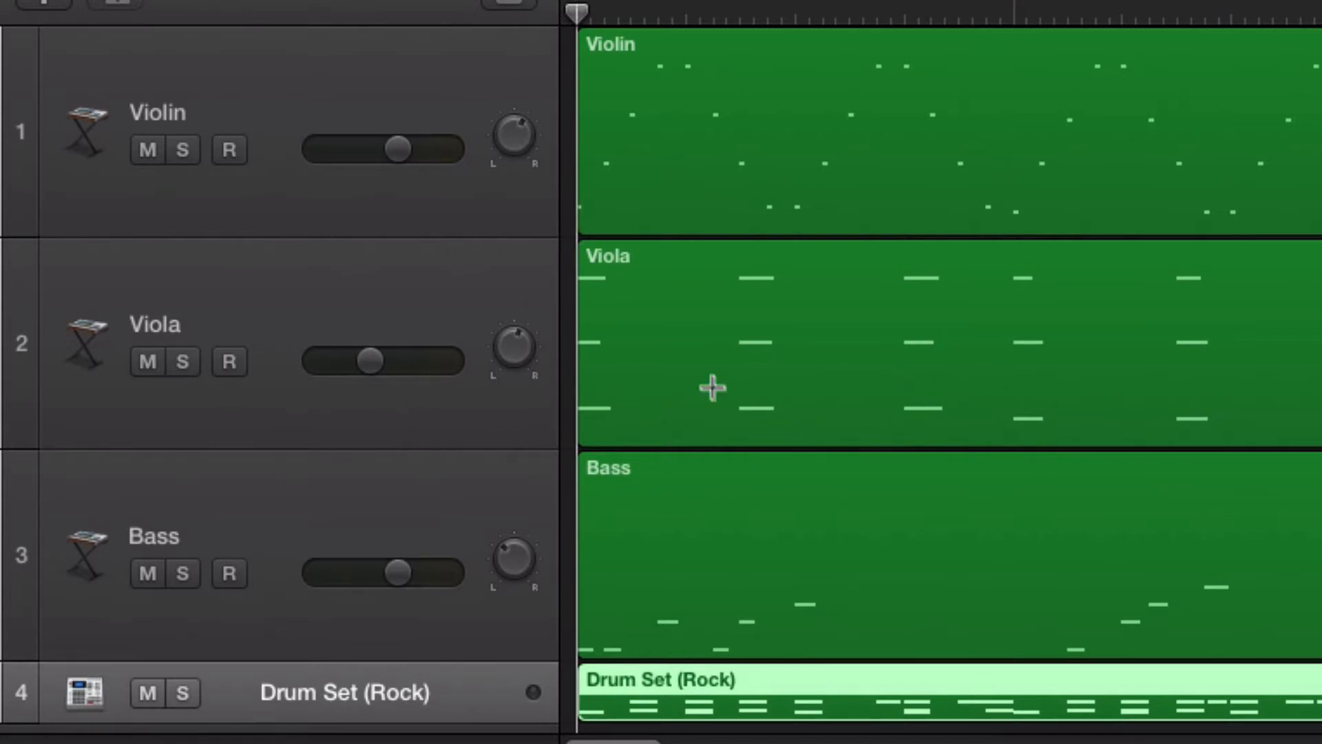
mouse_move(305, 152)
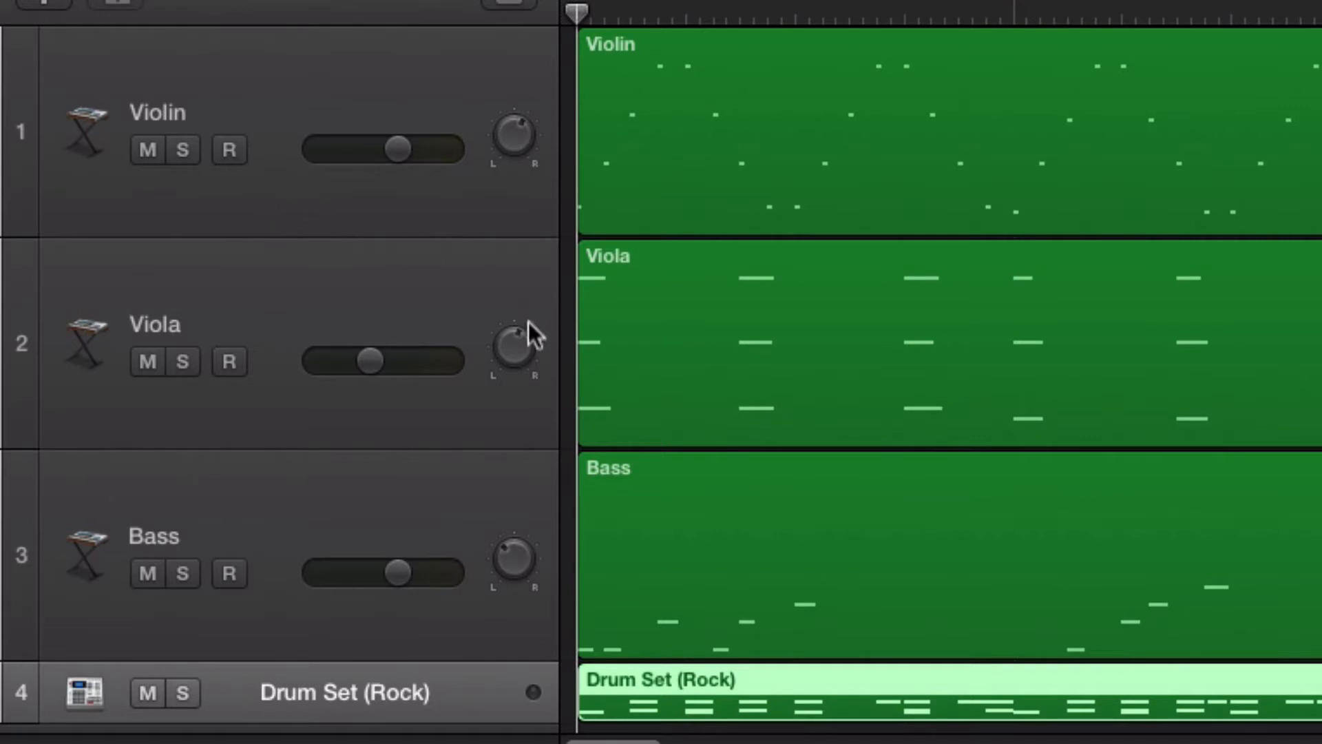
mouse_move(268, 234)
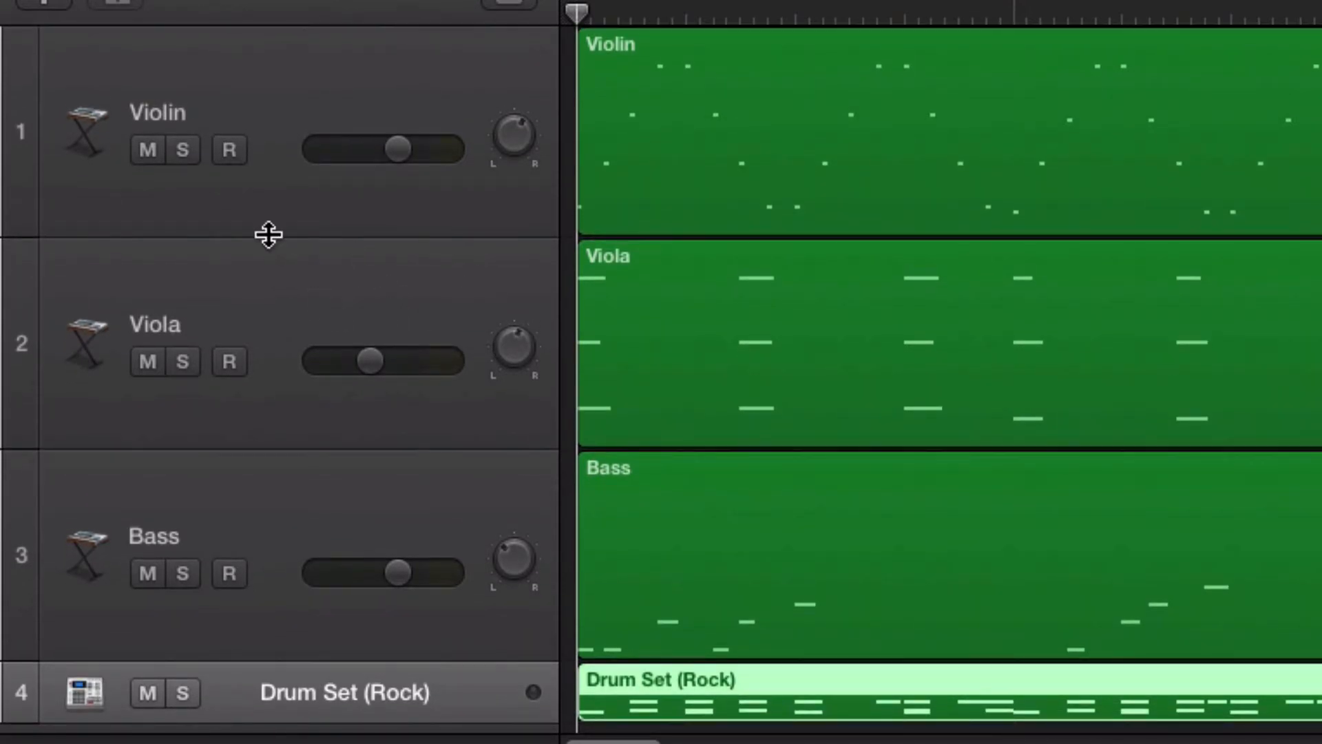
left_click(228, 149)
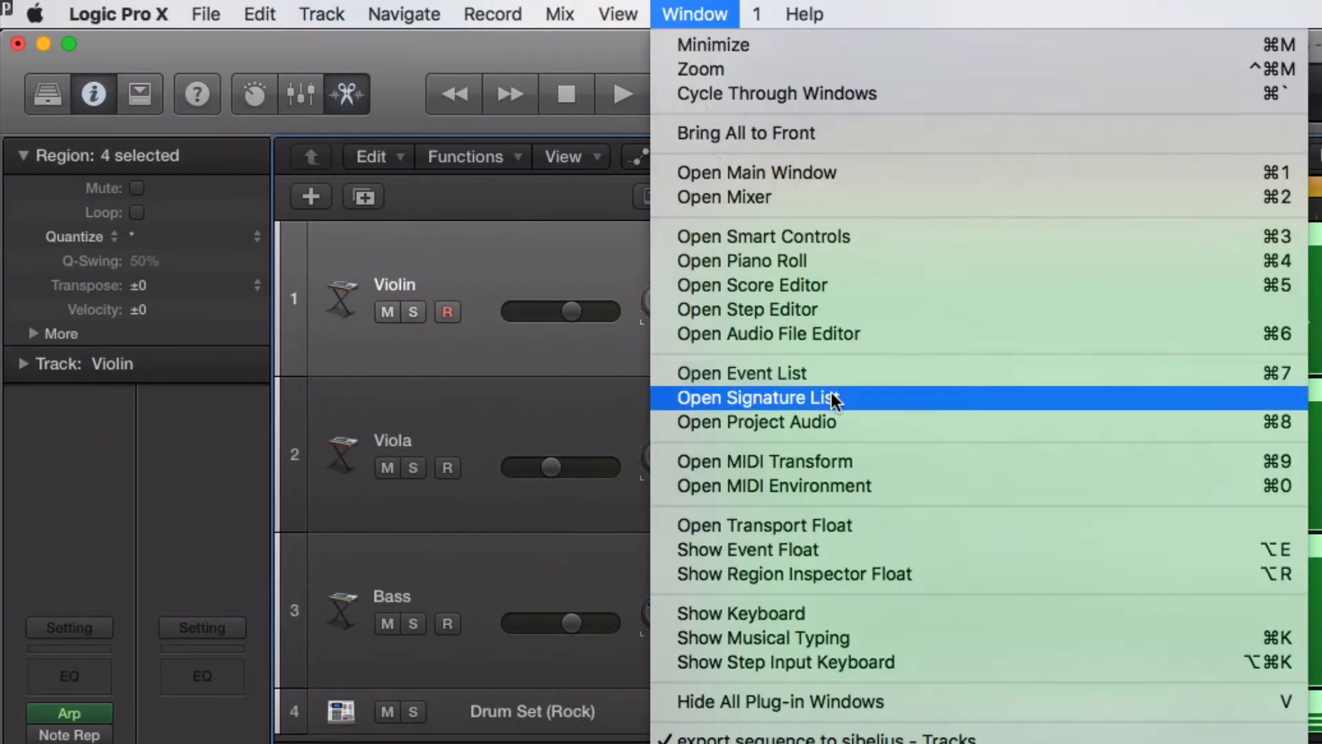
mouse_move(835, 285)
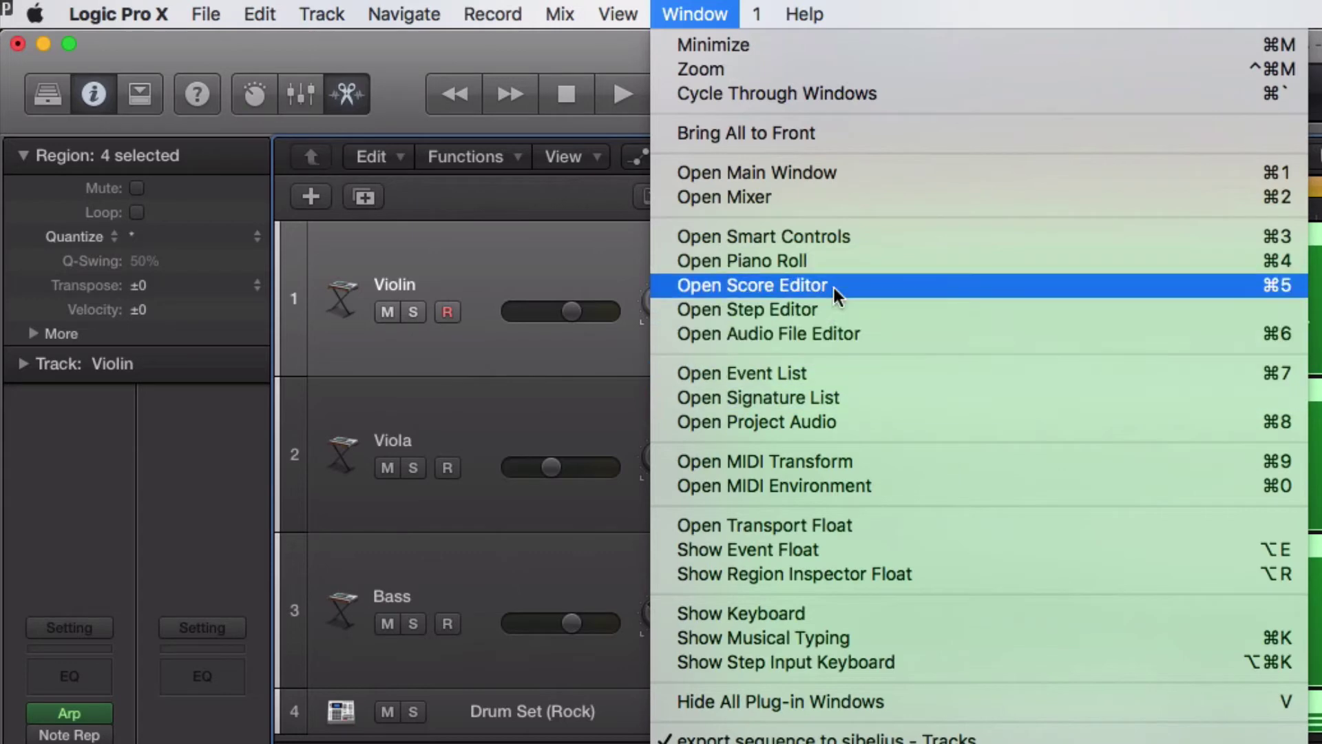
Step: Open Logic's score editor showing Violin, Viola, Bass and Drum Set (Rock) as notation
left_click(749, 285)
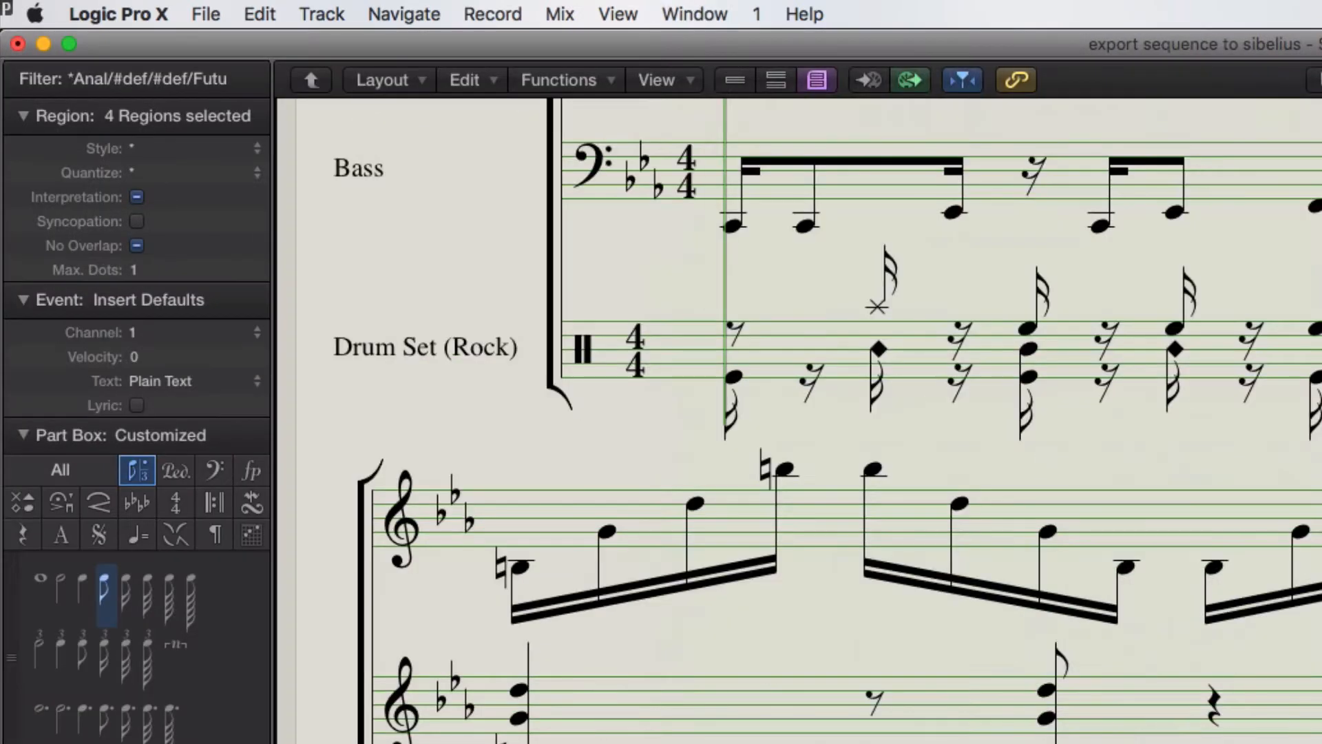
scroll("up", 3)
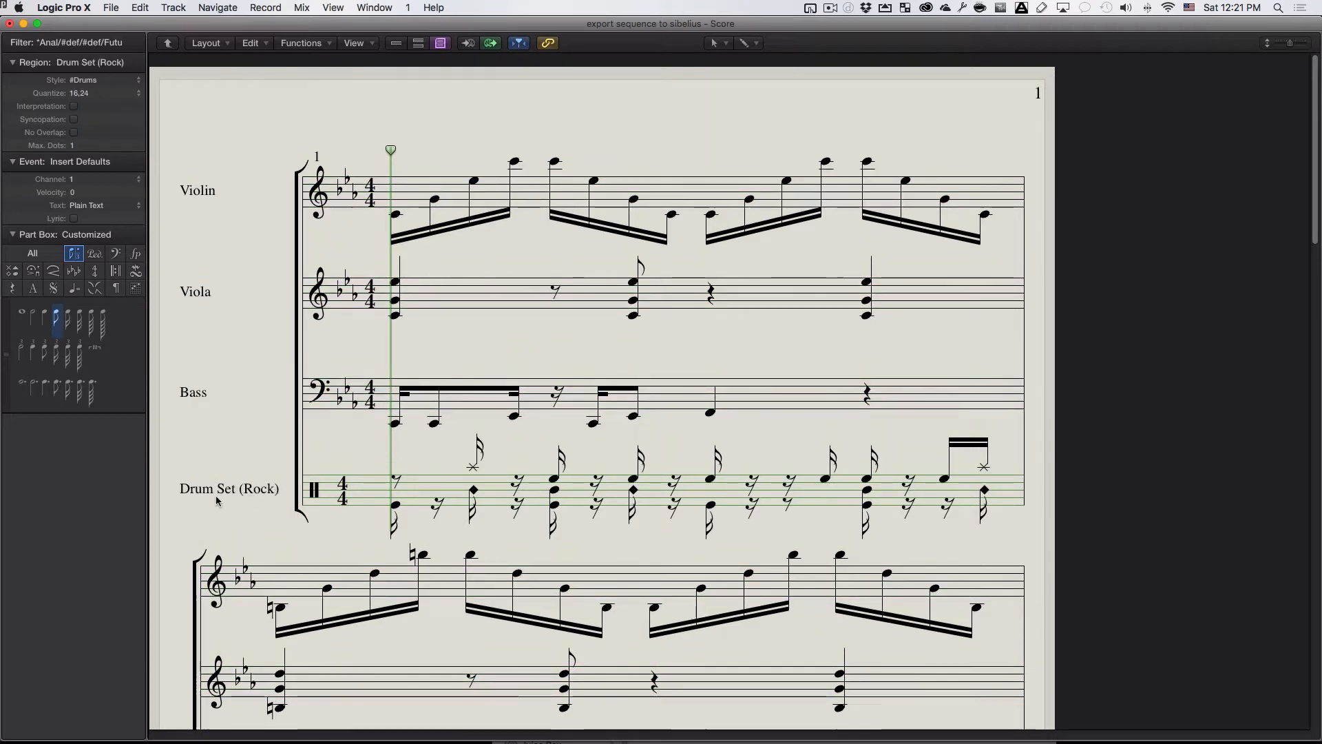
mouse_move(124, 139)
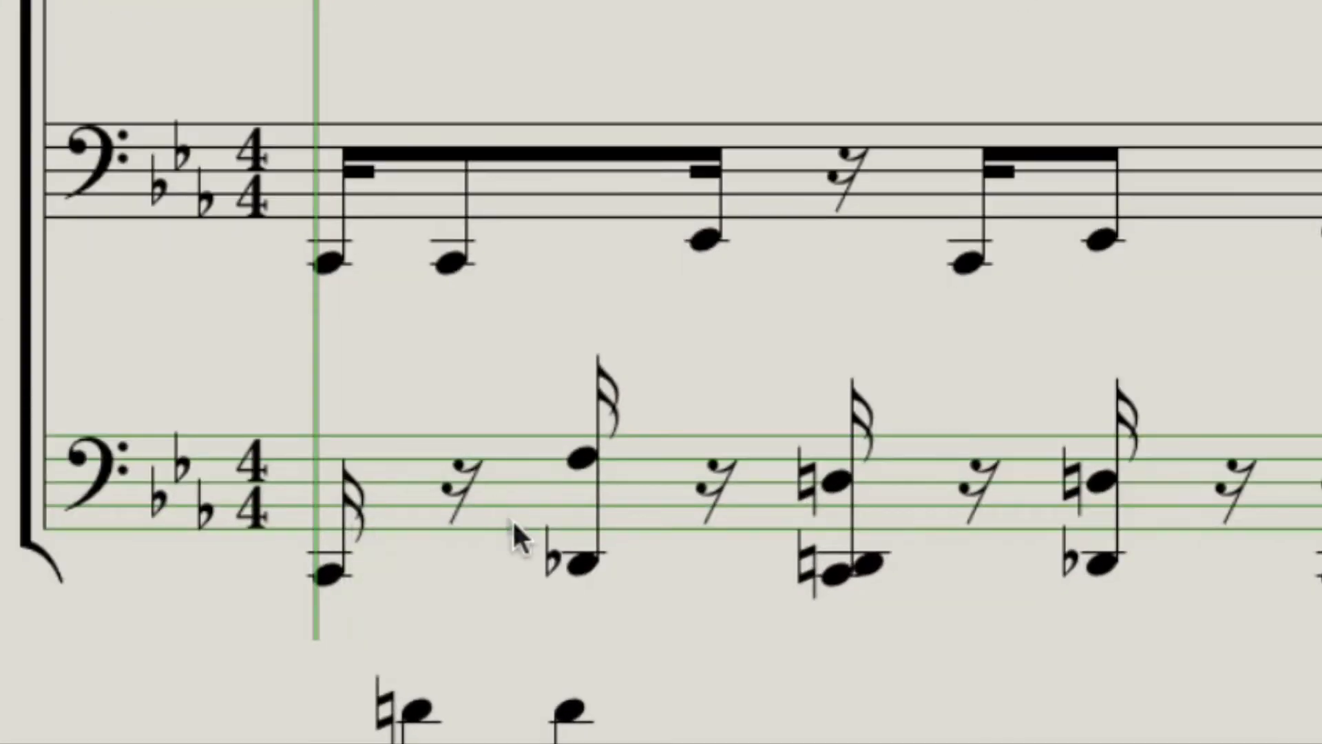
mouse_move(1240, 548)
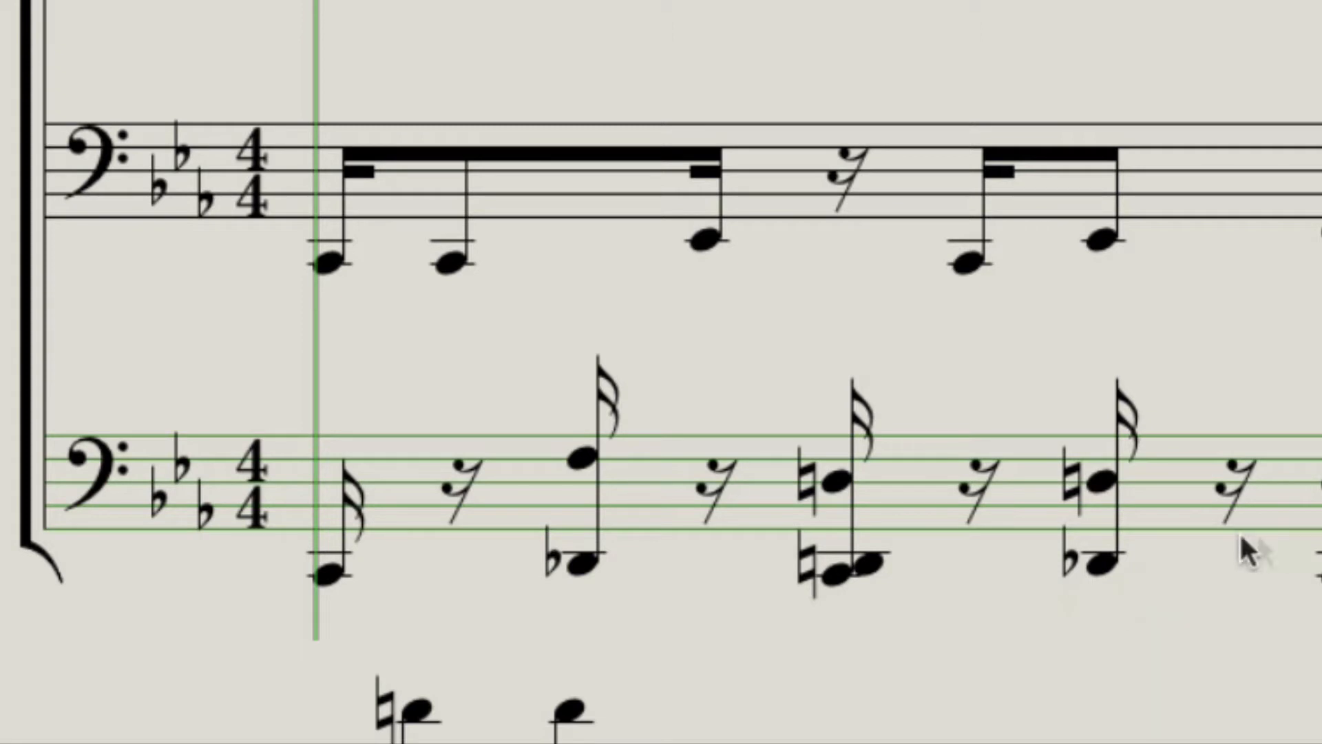
mouse_move(375, 536)
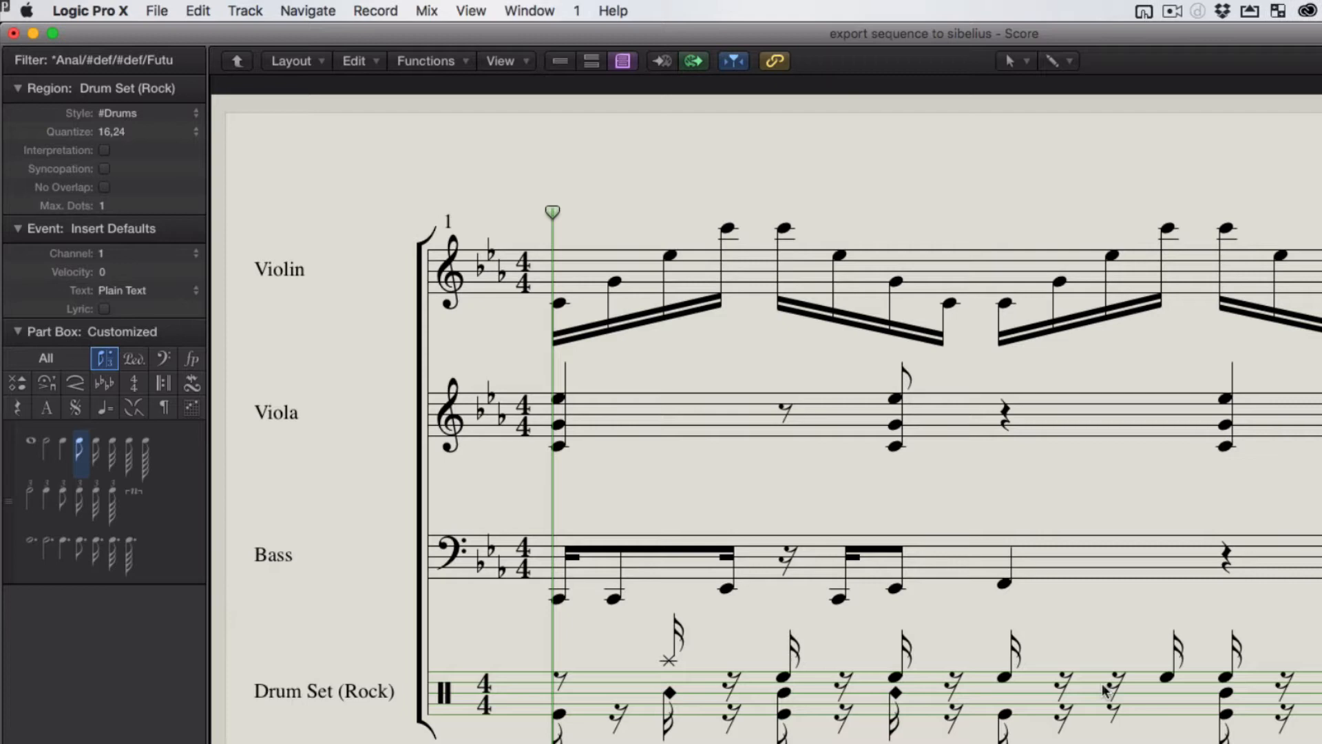
mouse_move(822, 694)
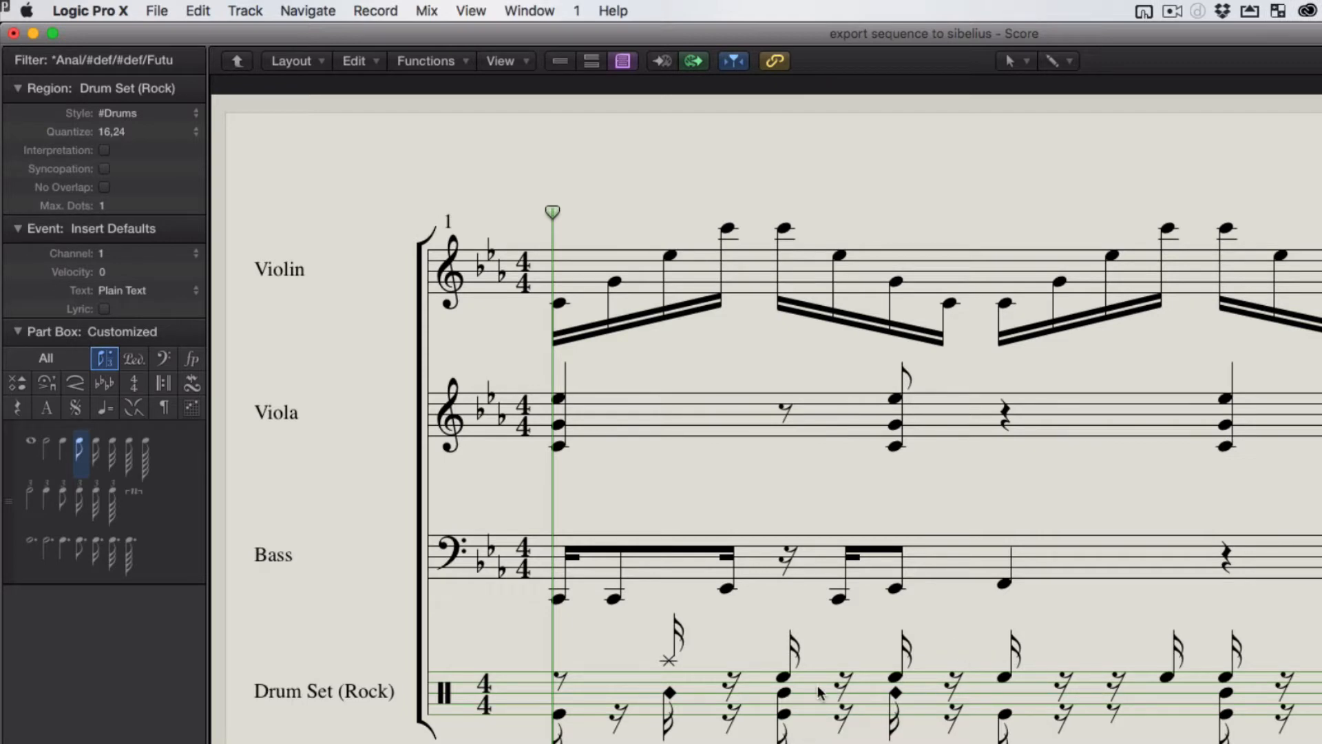
mouse_move(682, 469)
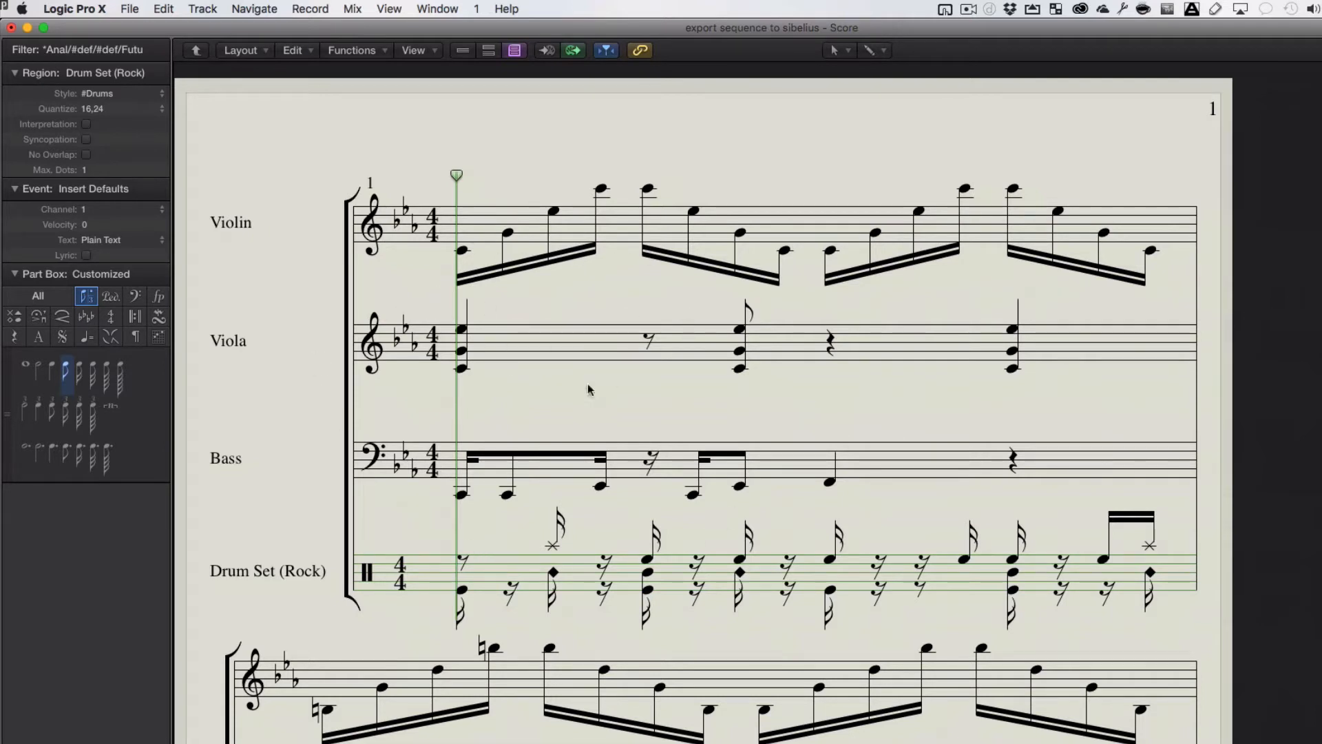
mouse_move(553, 470)
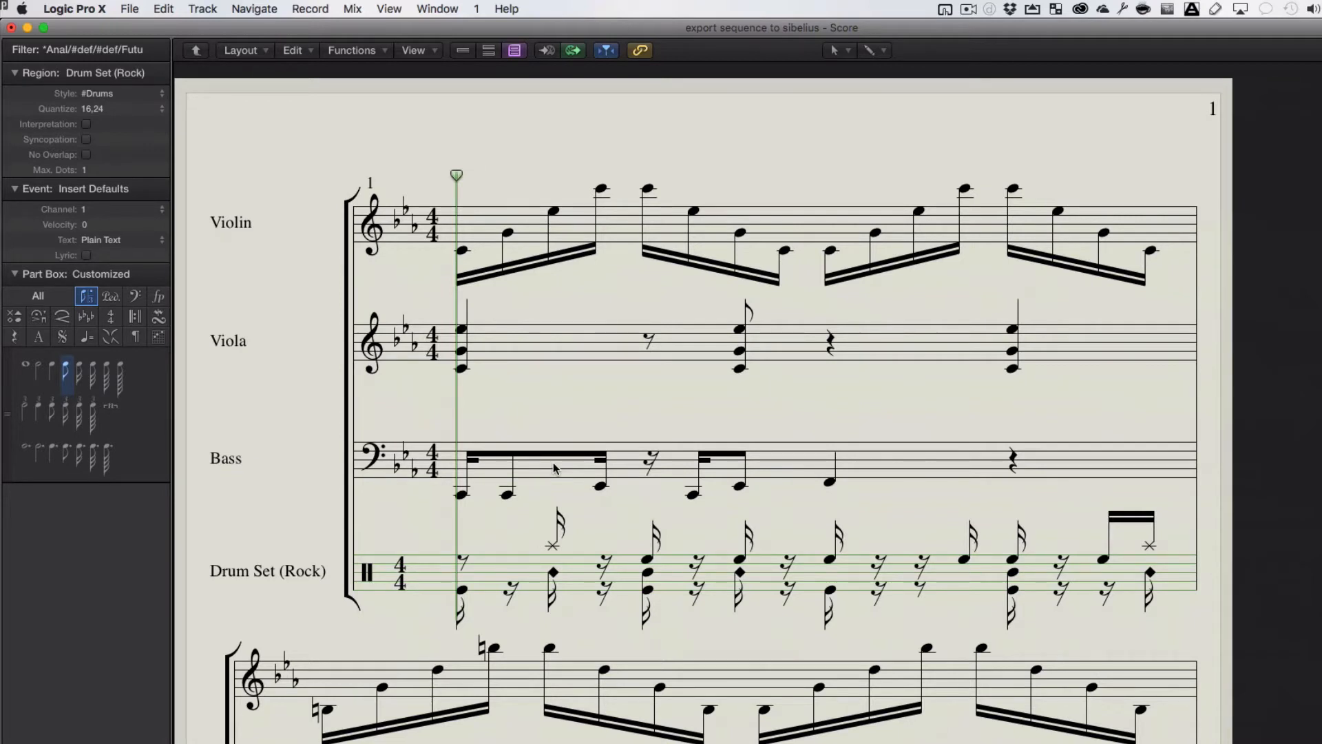
mouse_move(1304, 440)
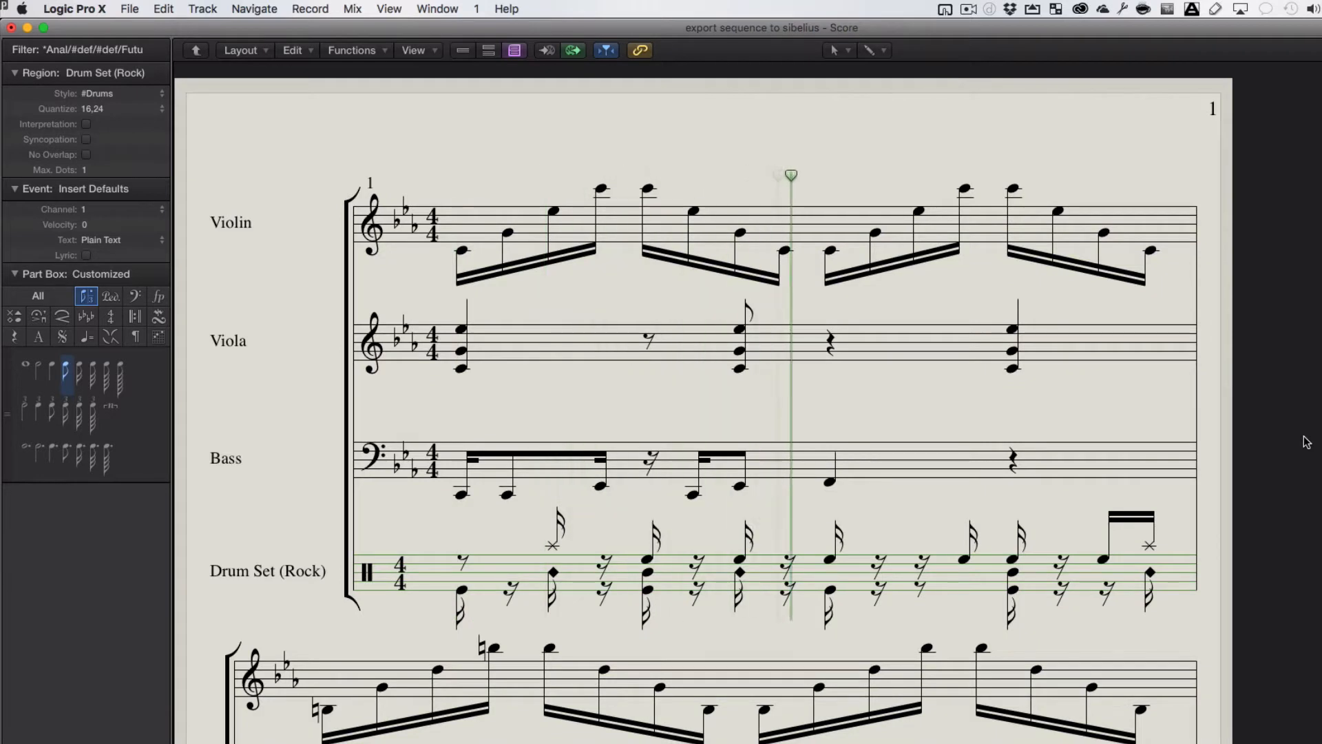
scroll("down", 3)
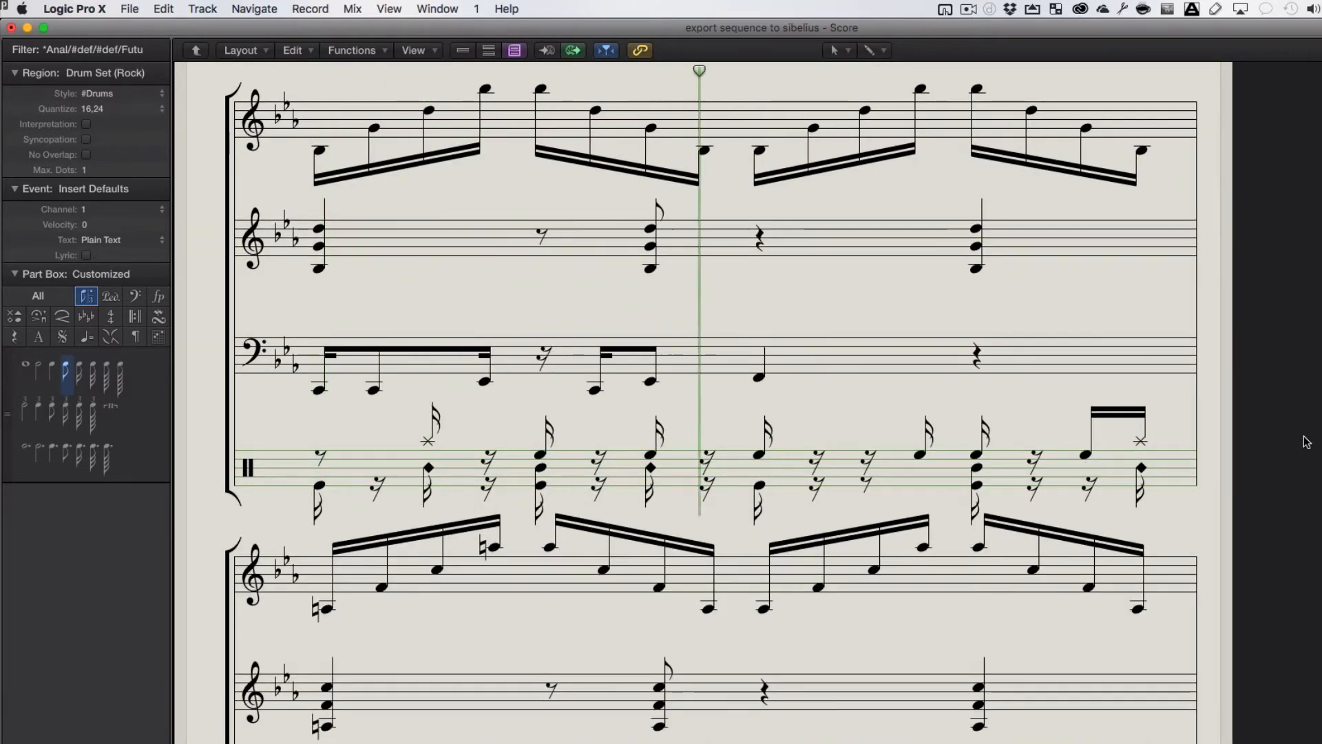
scroll("down", 3)
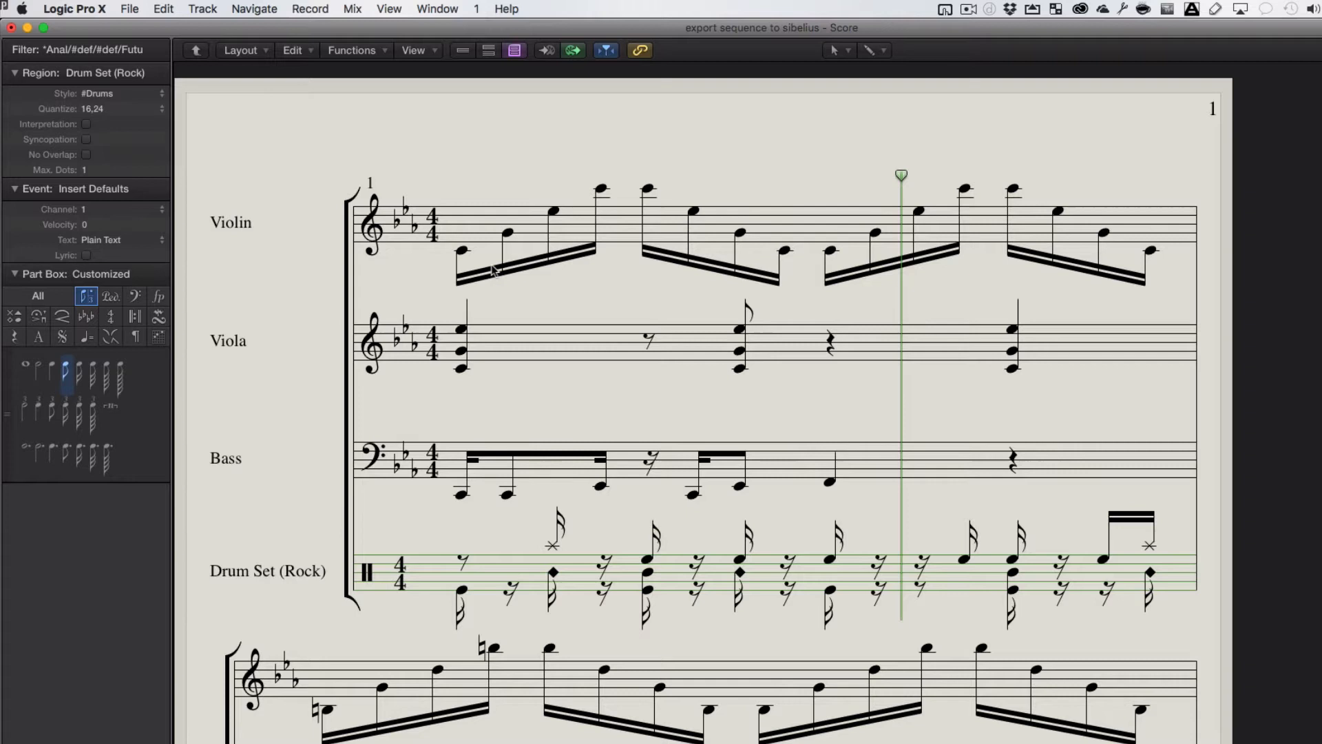
mouse_move(489, 326)
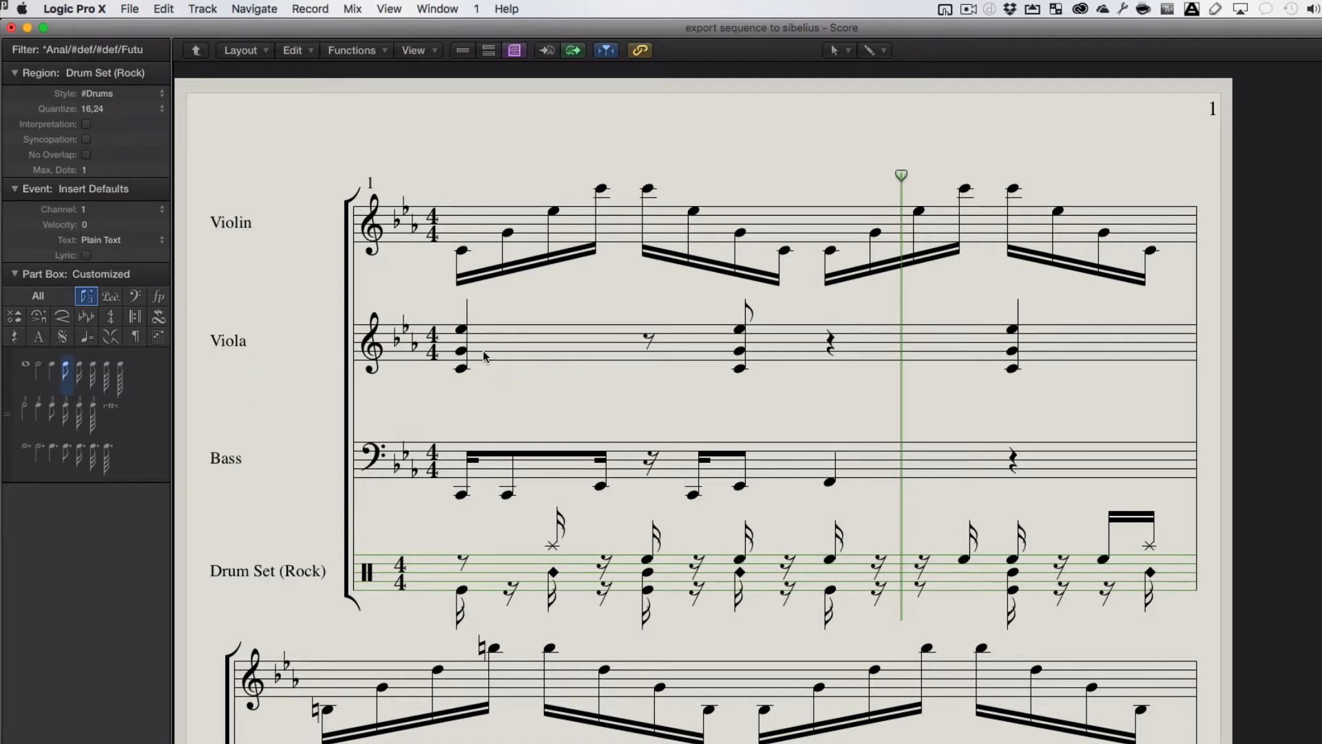
mouse_move(483, 424)
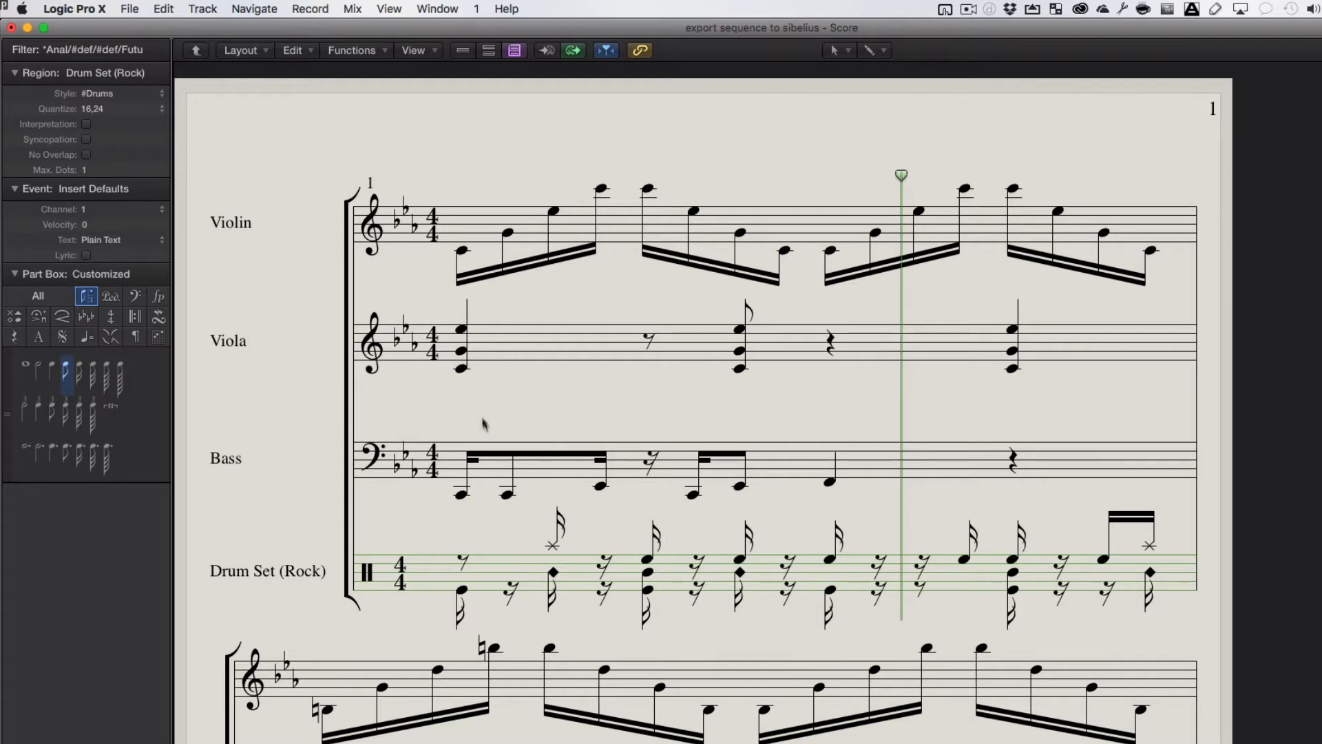
mouse_move(537, 503)
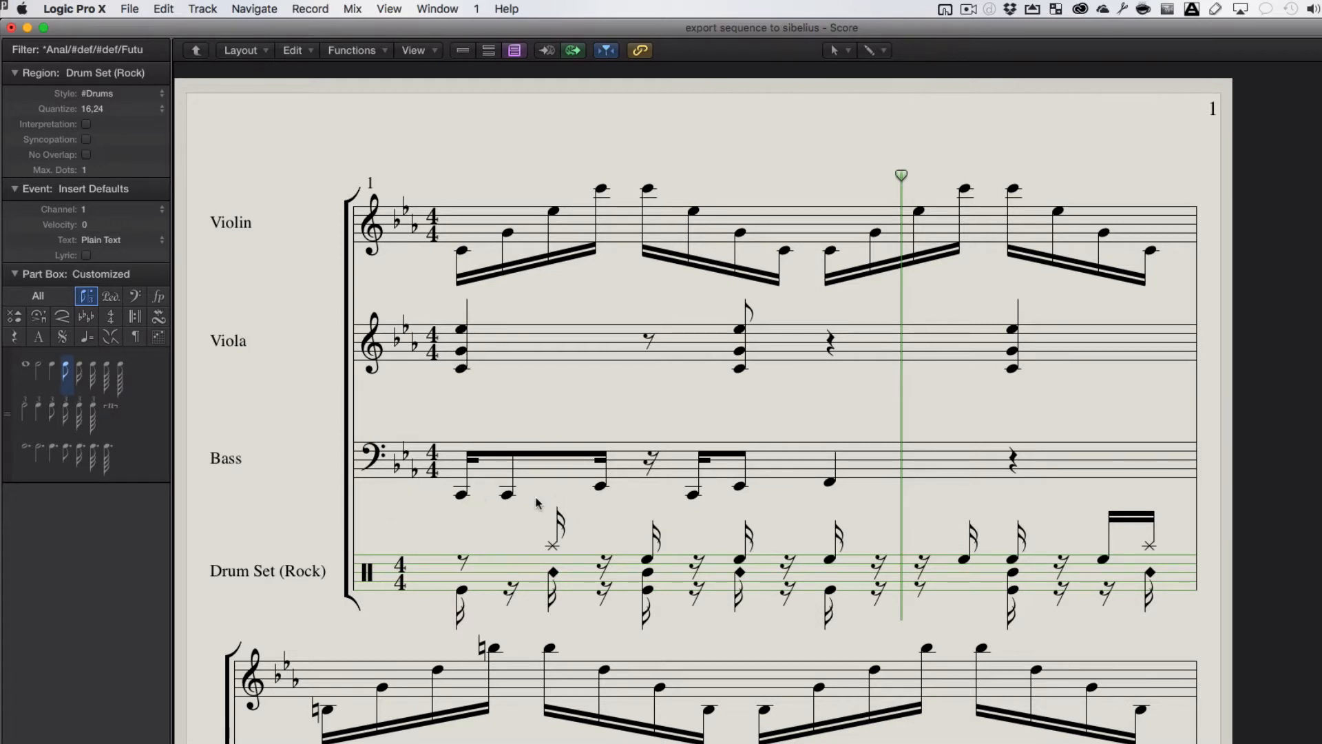
mouse_move(619, 574)
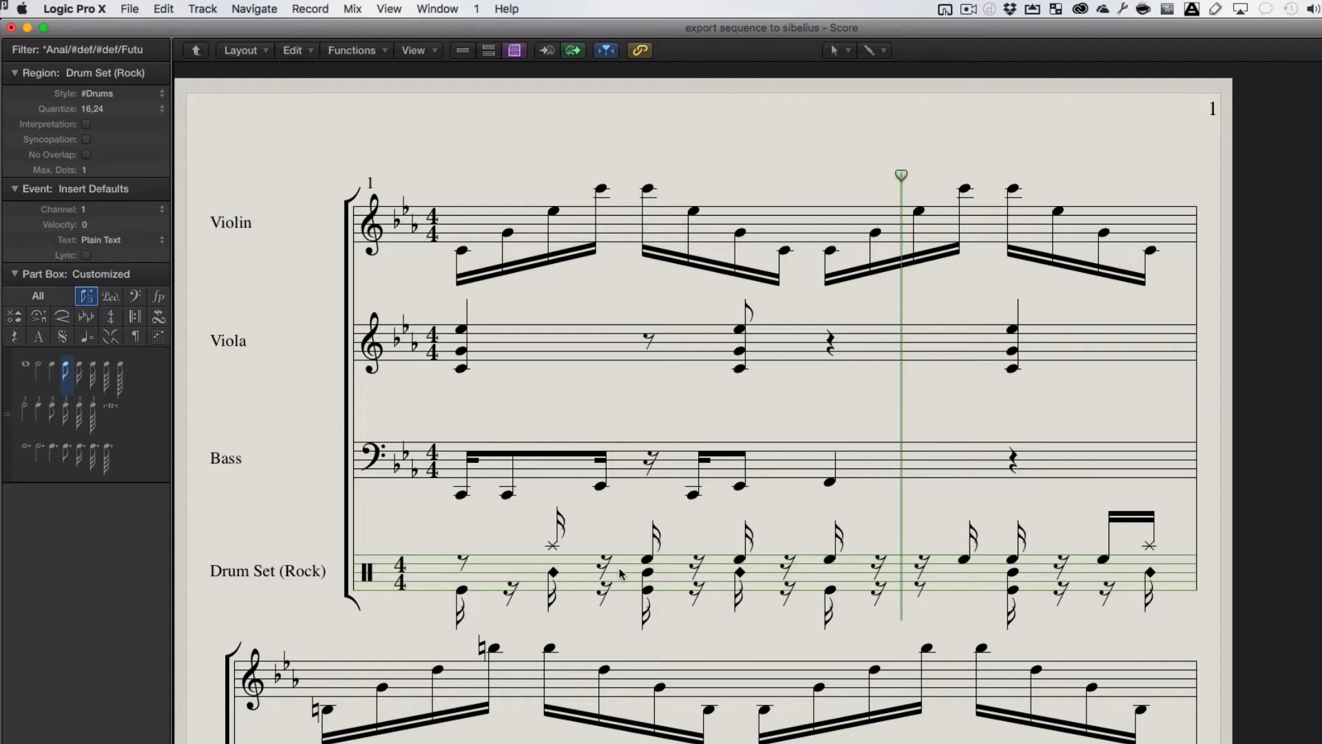
mouse_move(1094, 337)
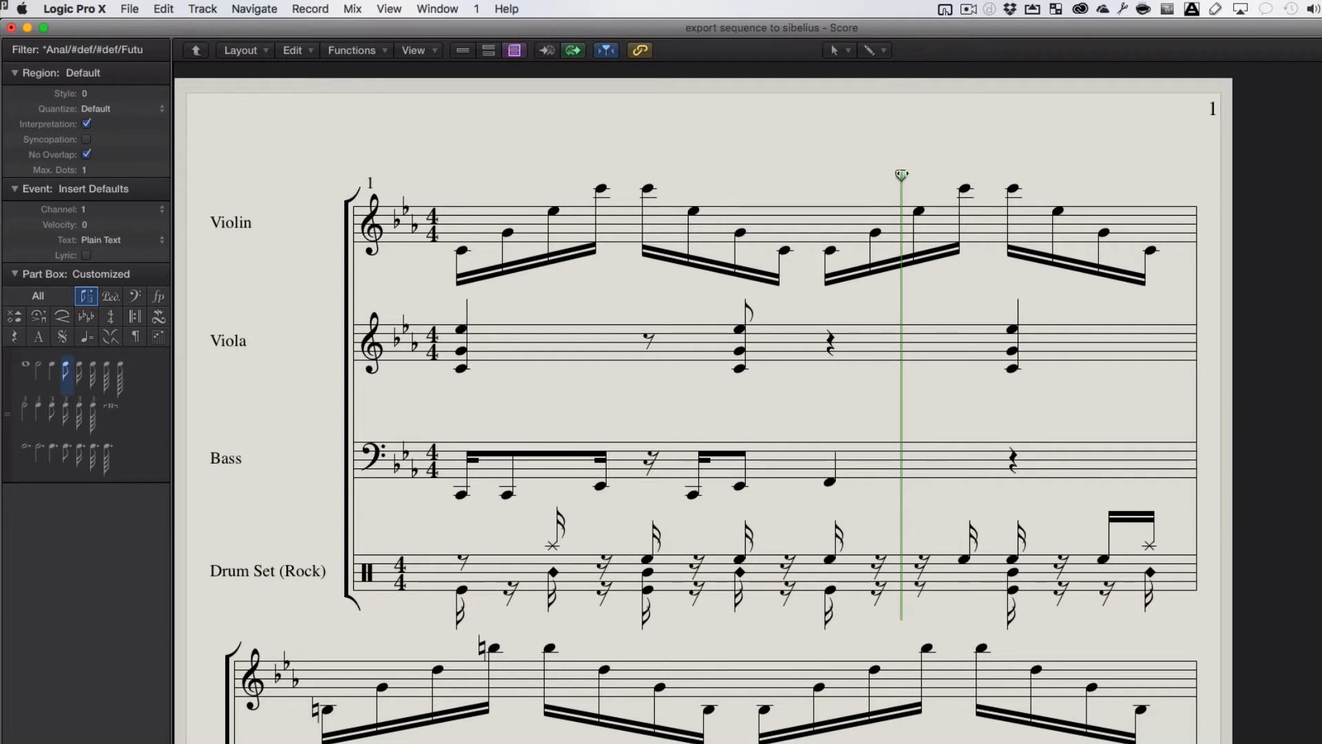
mouse_move(510, 296)
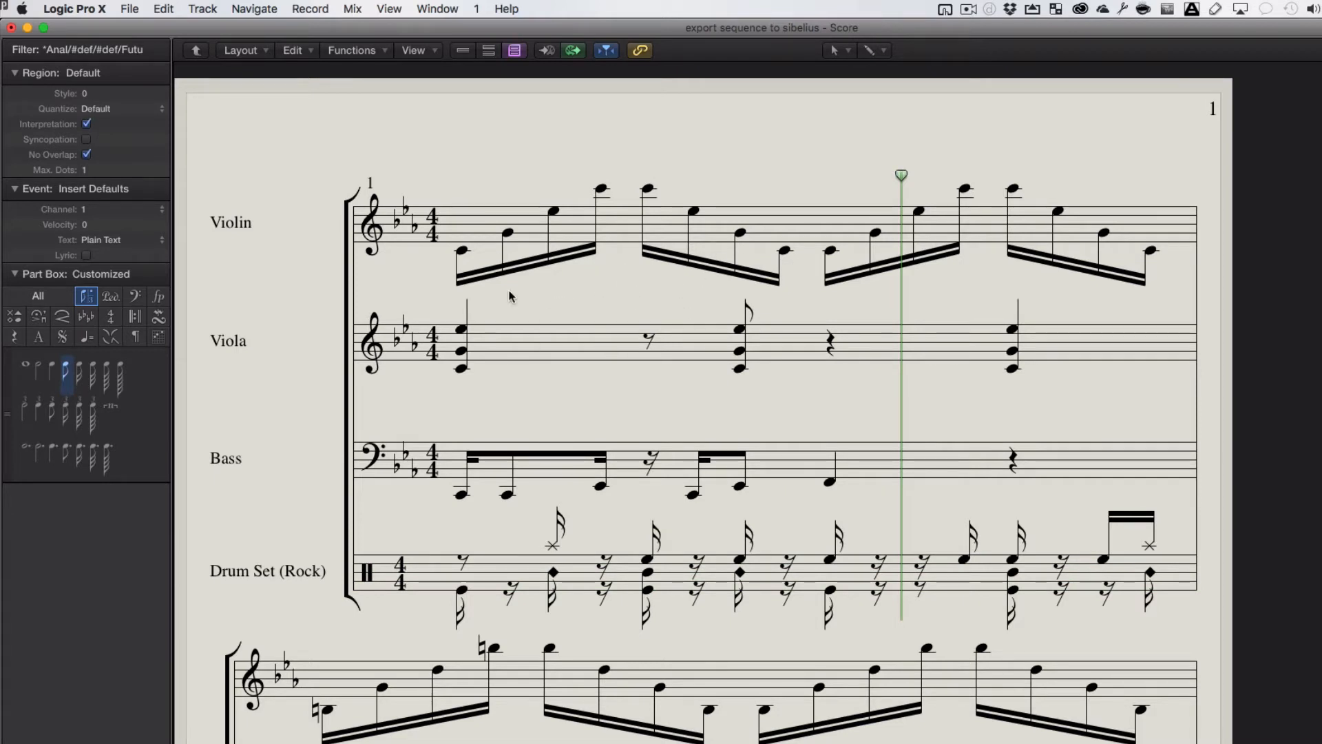
Step: Export the score as MusicXML to the Desktop, replacing 'export sequence to sibelius.xml'
left_click(129, 8)
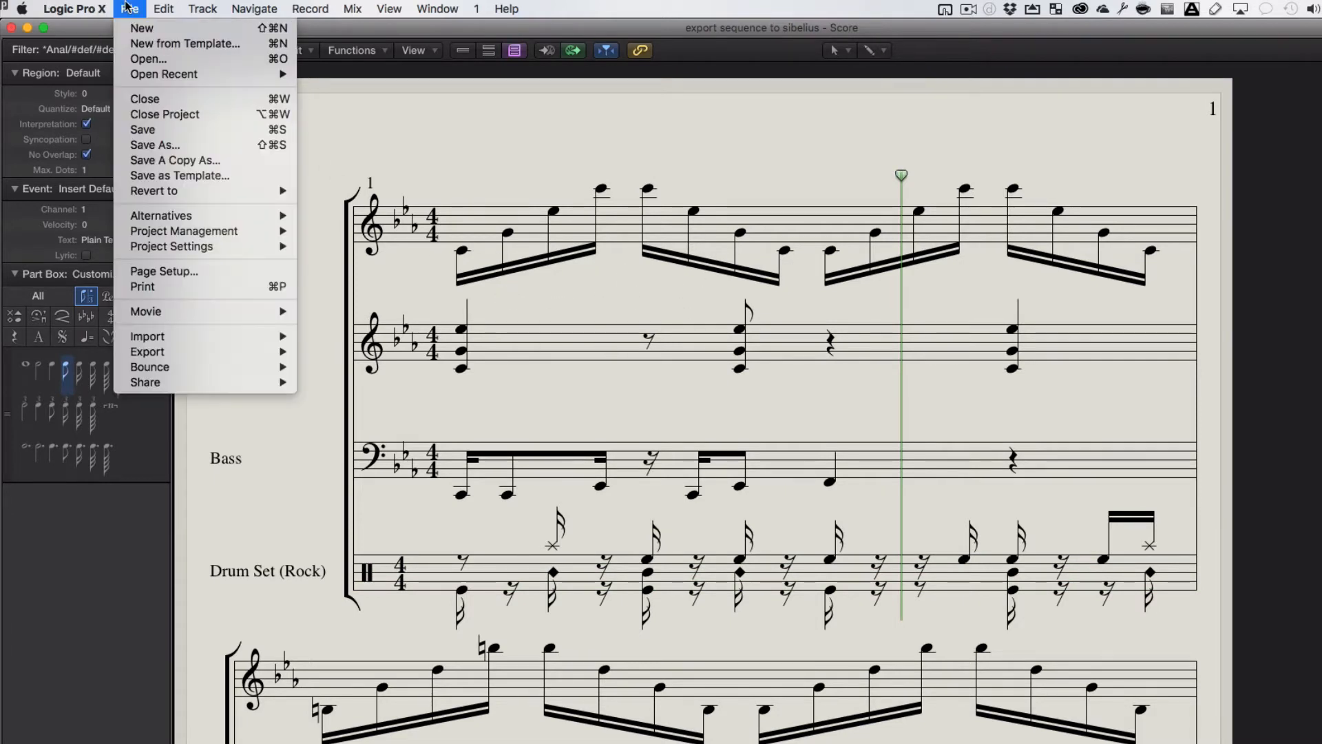
left_click(147, 352)
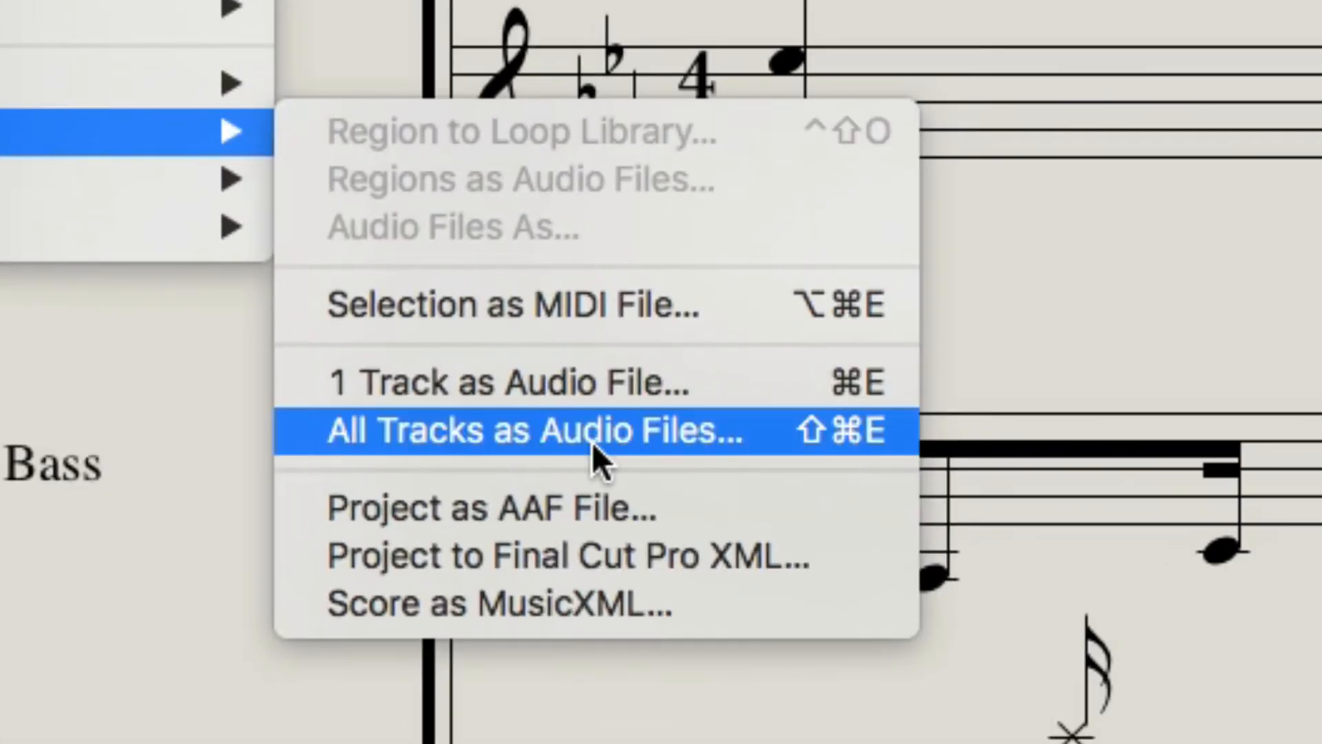
mouse_move(767, 324)
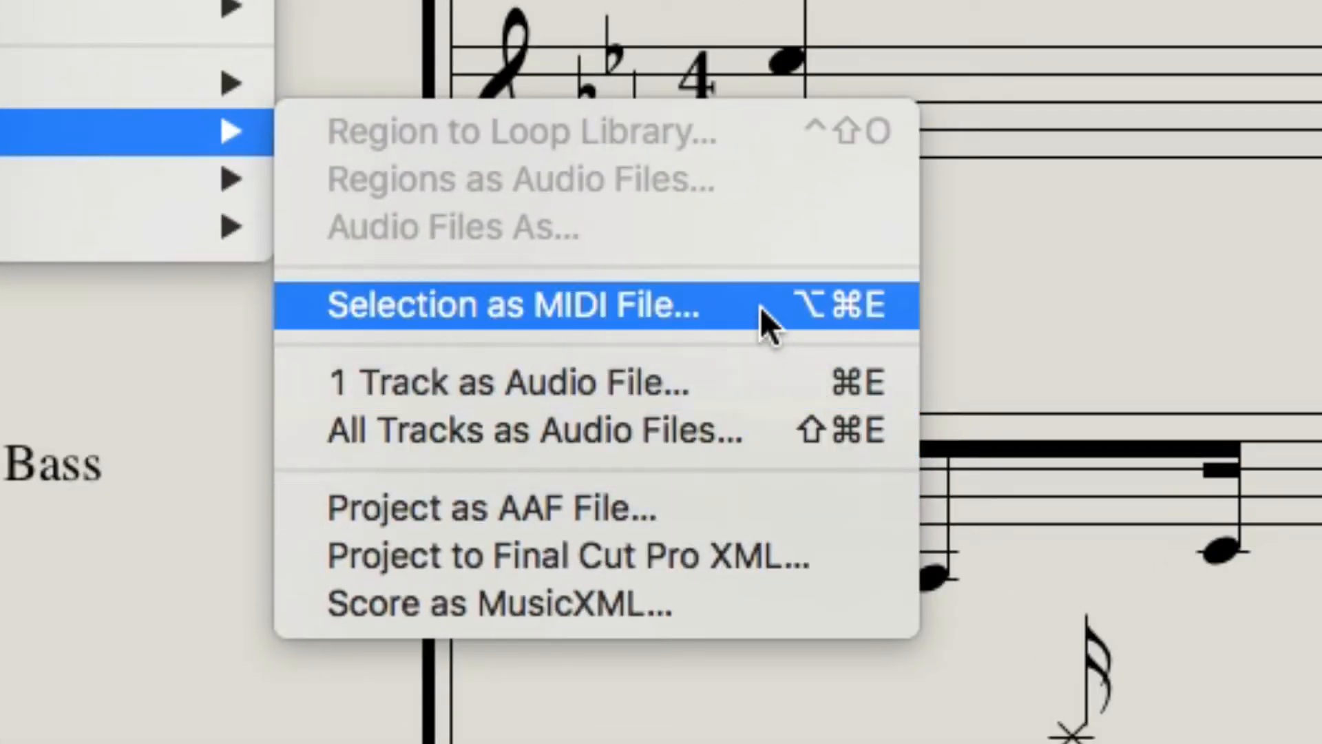
mouse_move(748, 381)
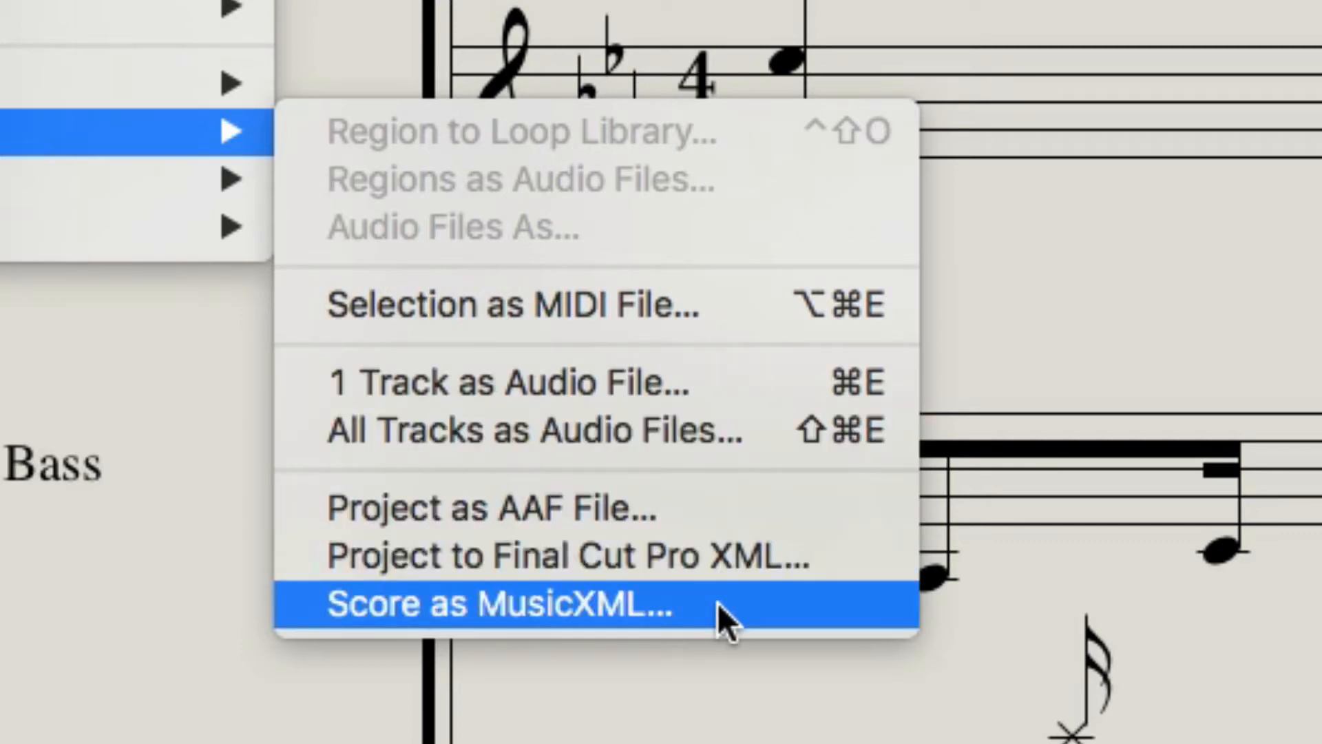
left_click(506, 604)
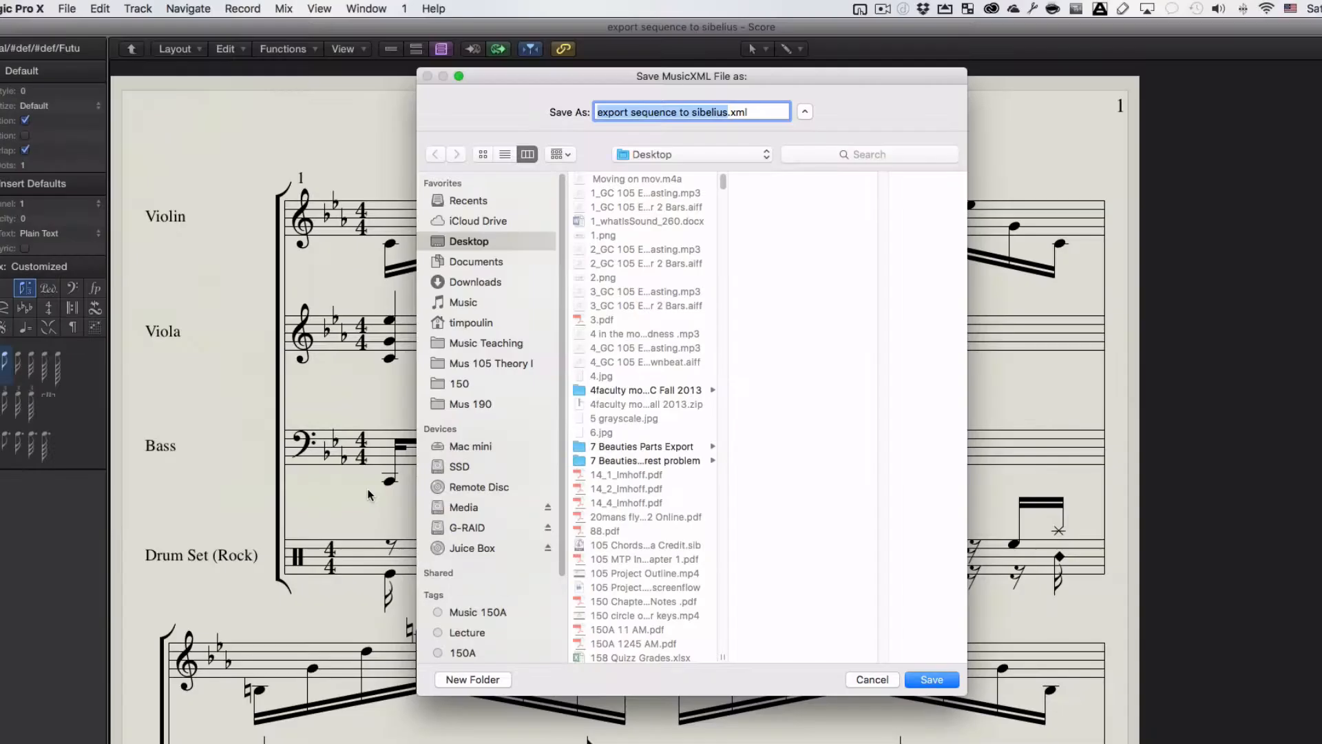
left_click(931, 679)
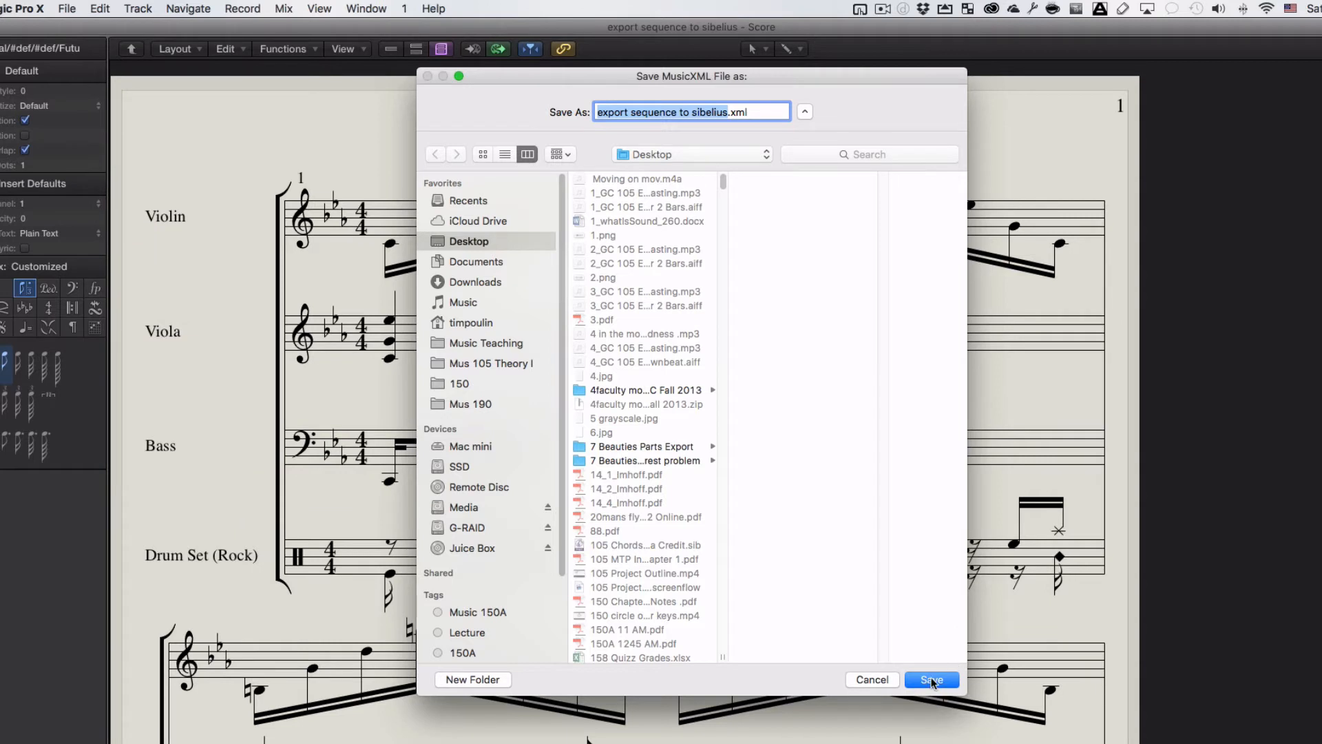
left_click(931, 679)
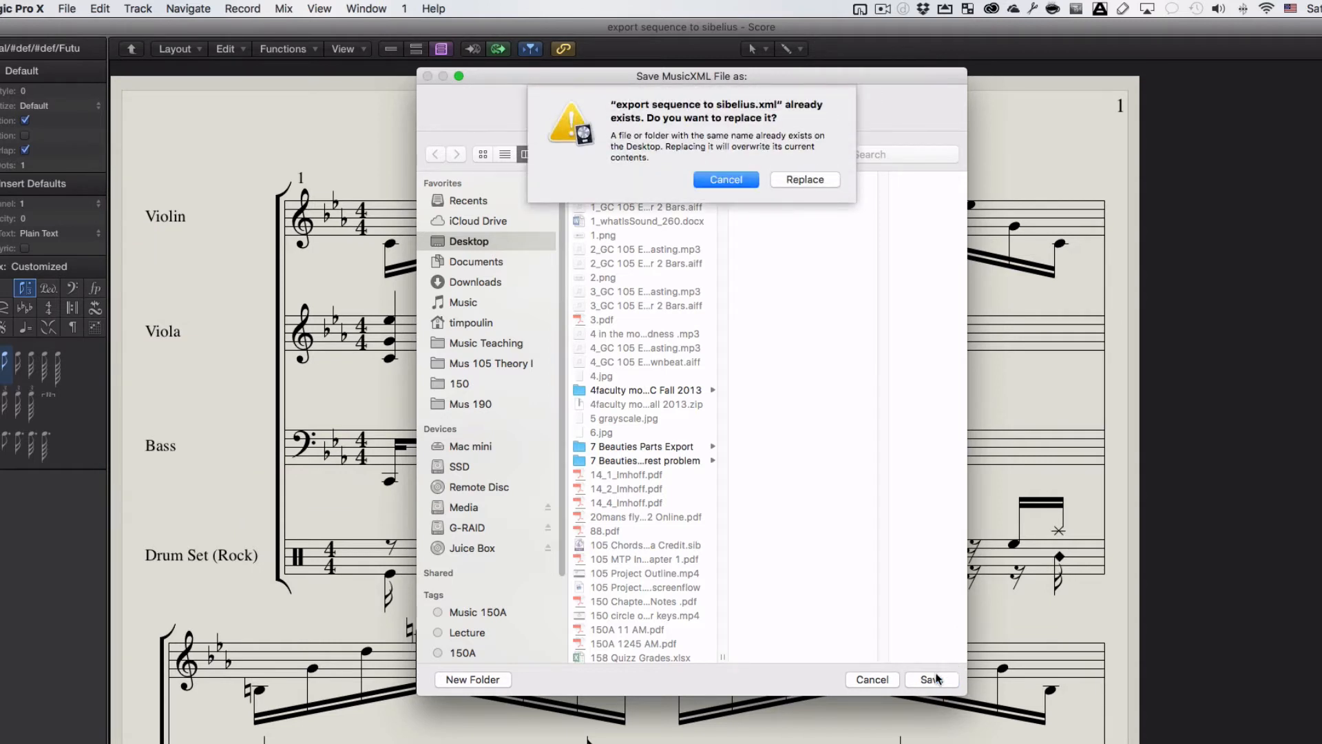
left_click(803, 180)
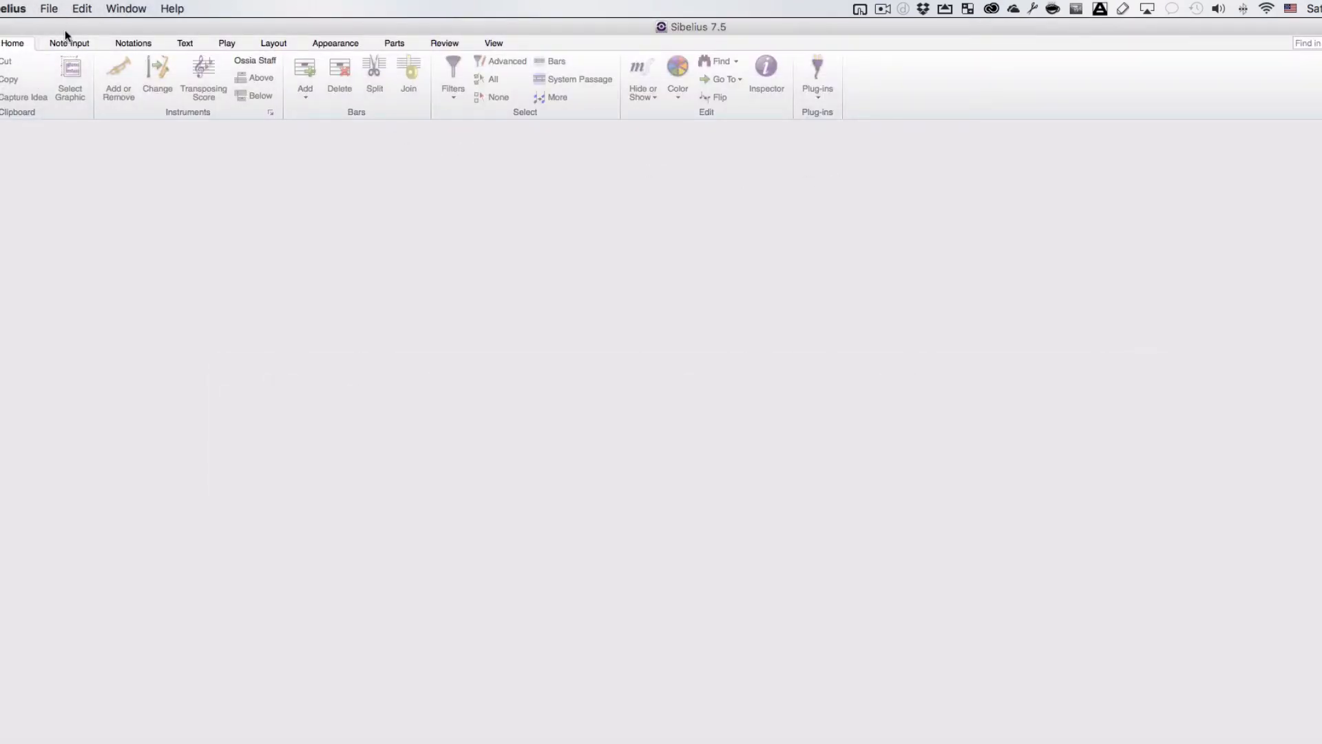
Step: Open 'export sequence to sibelius.xml' from the Desktop in Sibelius
left_click(48, 9)
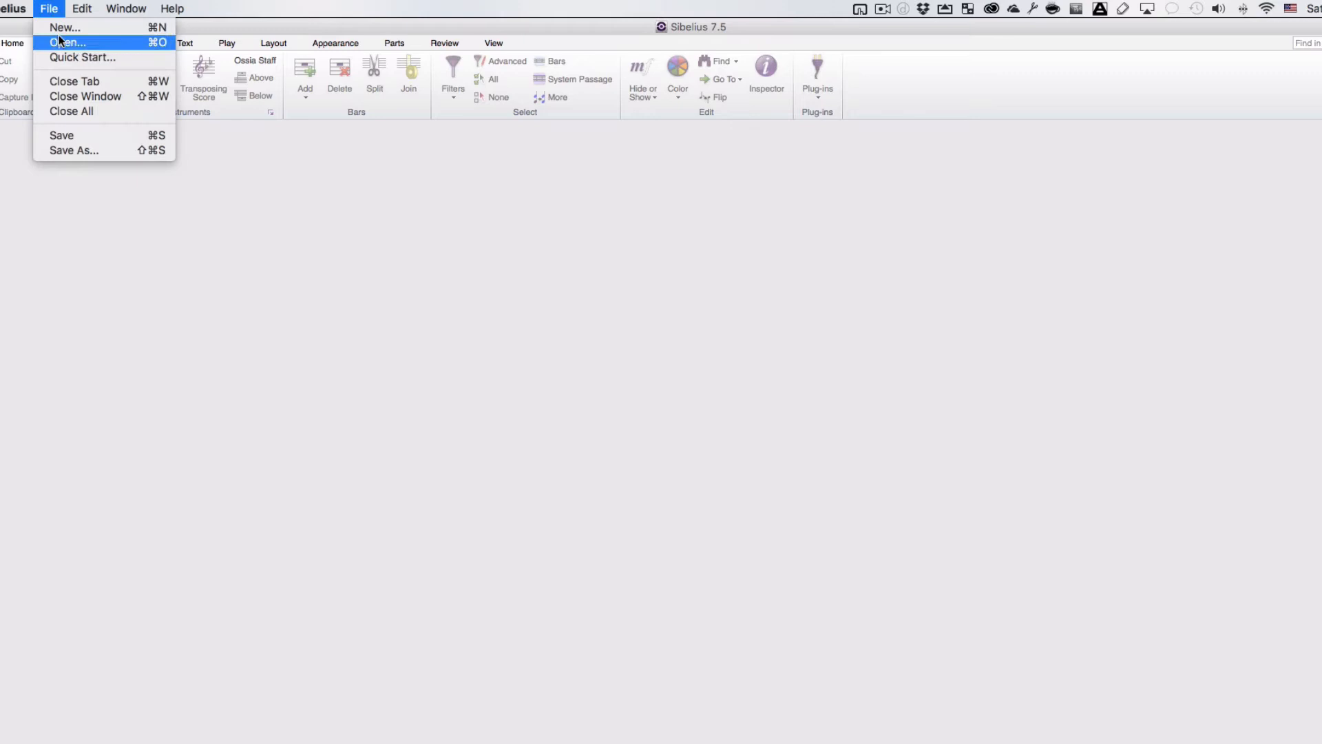
left_click(66, 42)
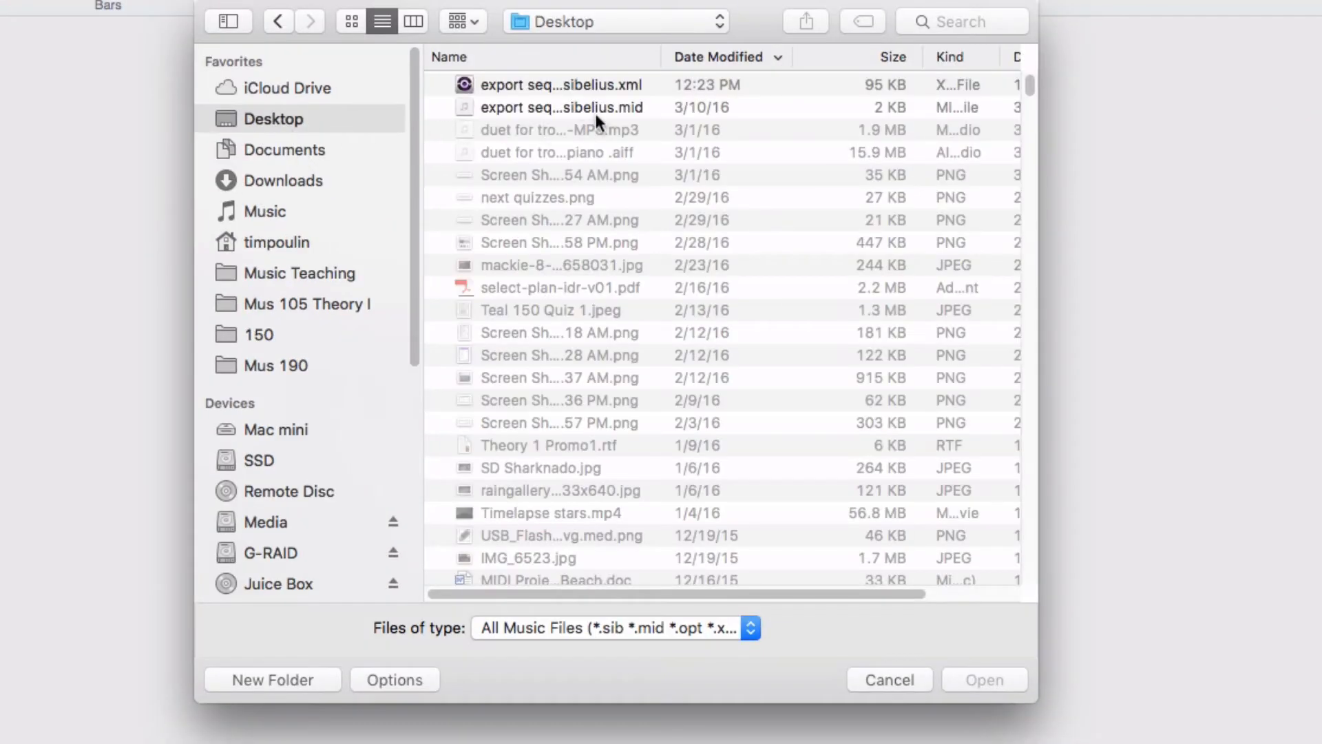
left_click(560, 84)
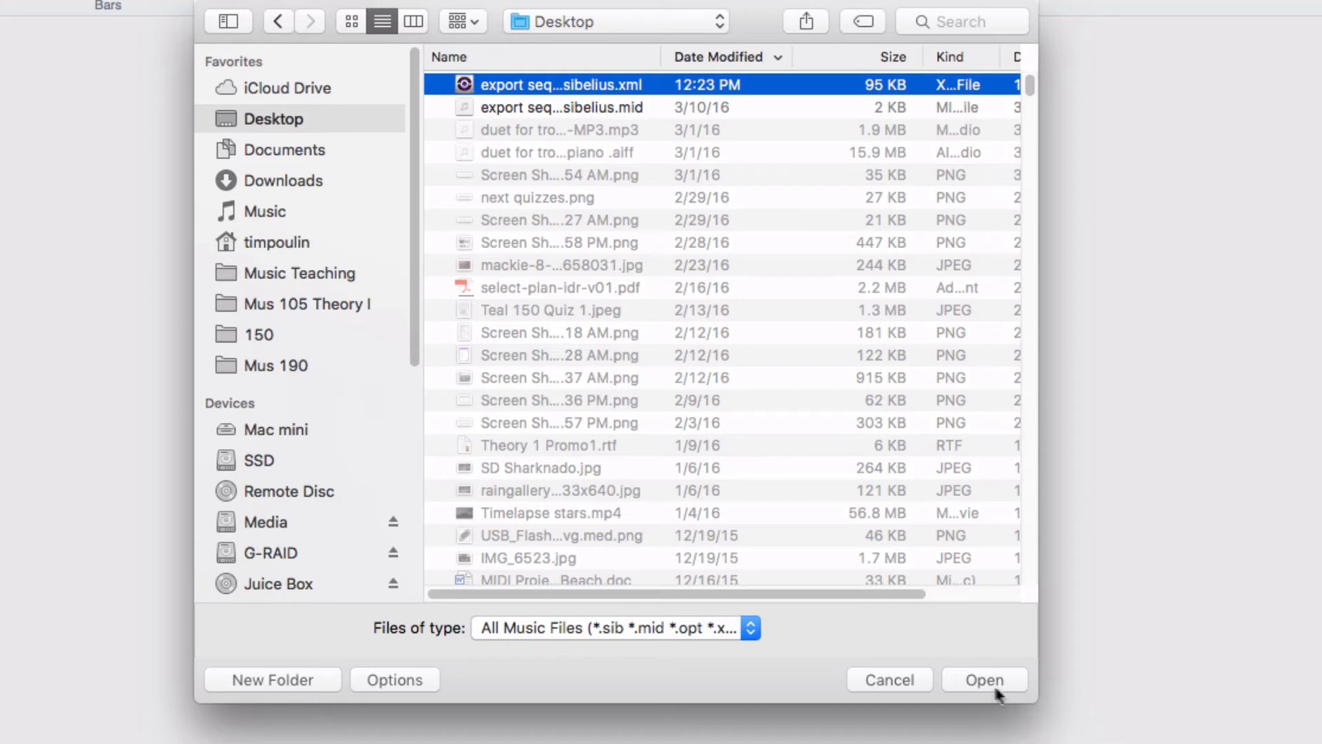
left_click(984, 680)
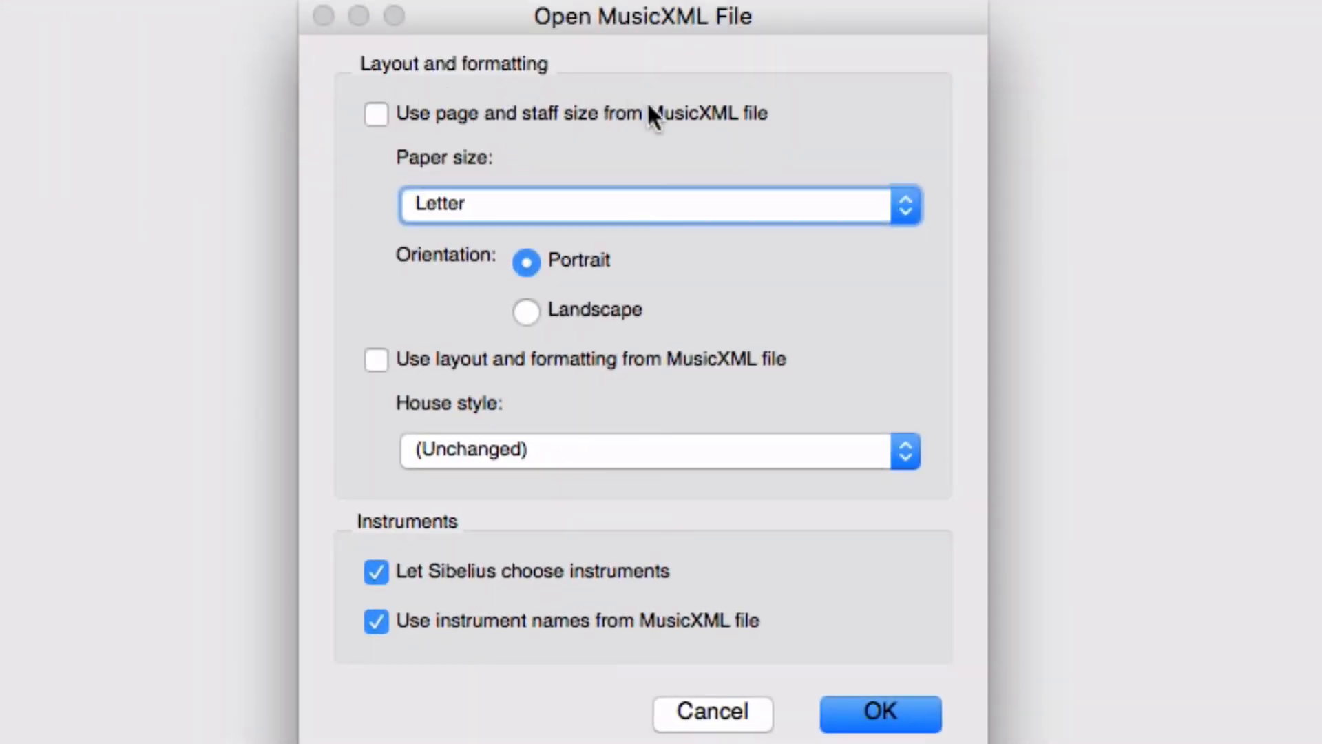
mouse_move(753, 135)
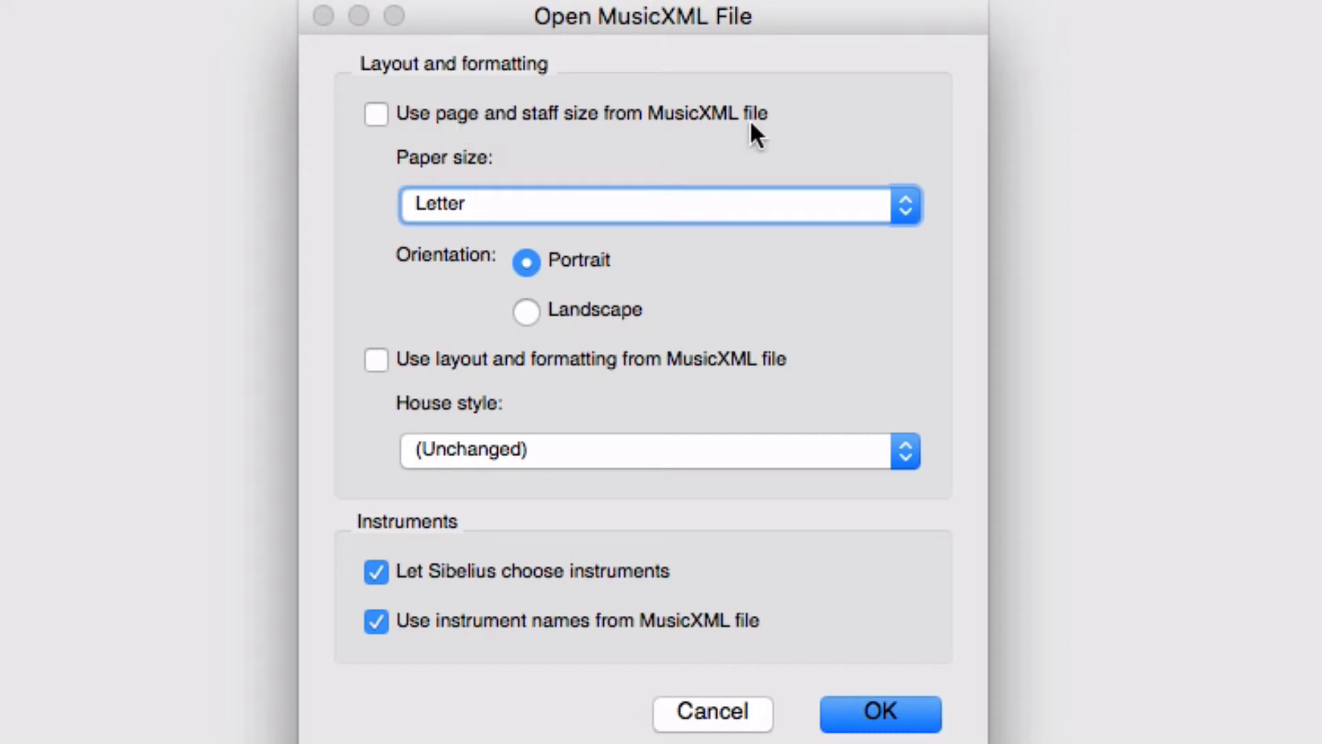
mouse_move(742, 135)
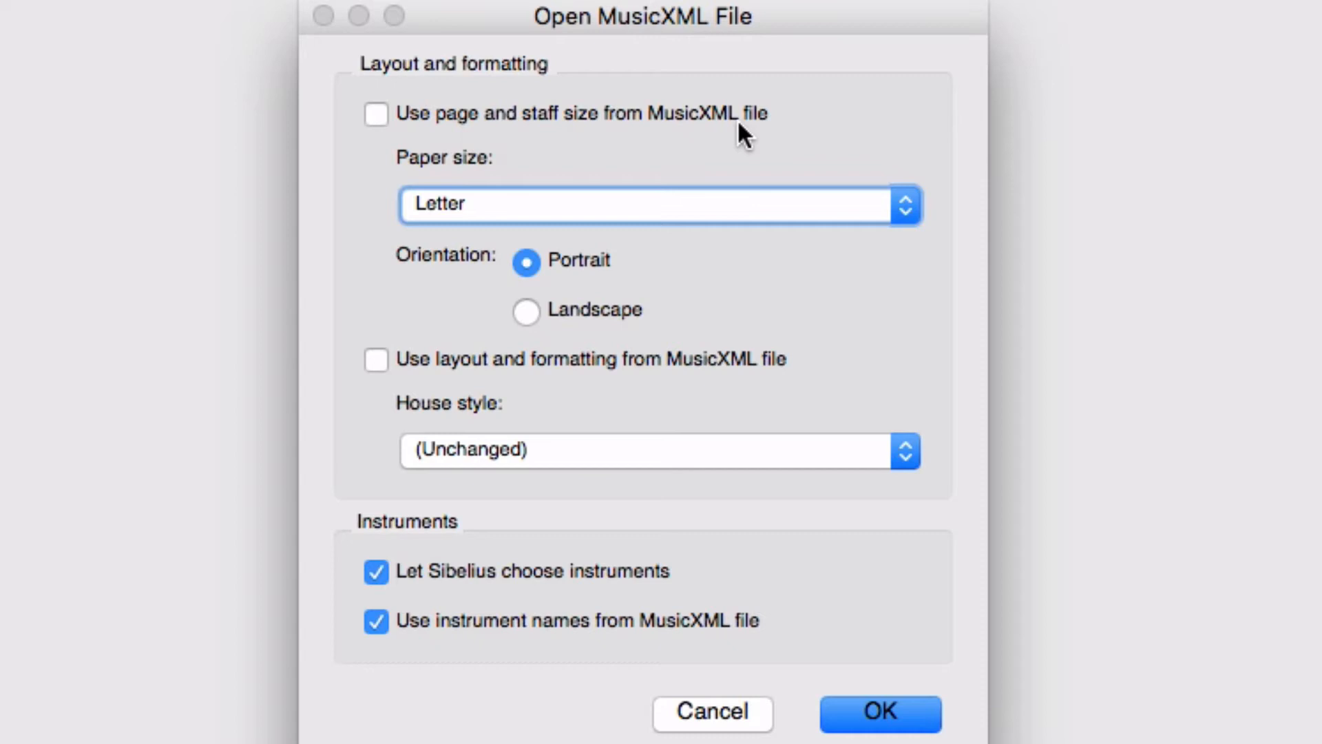
mouse_move(493, 386)
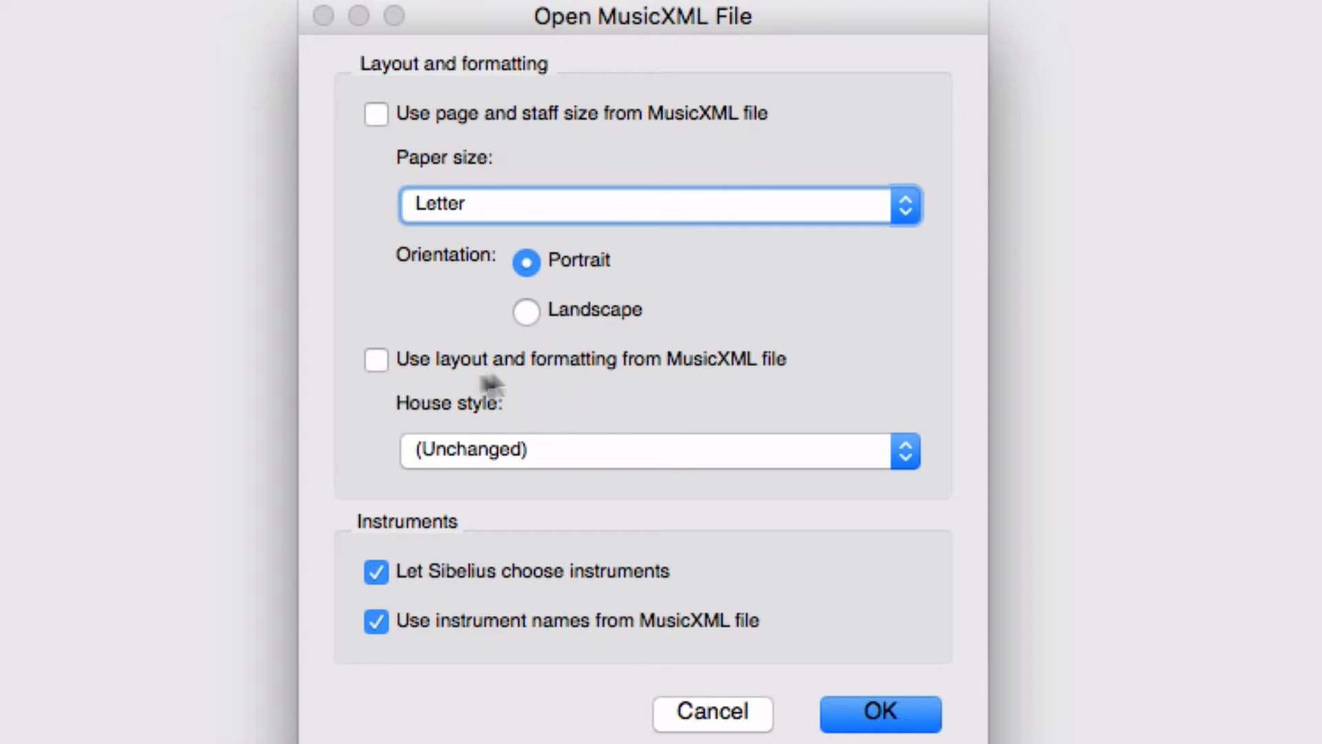
mouse_move(748, 378)
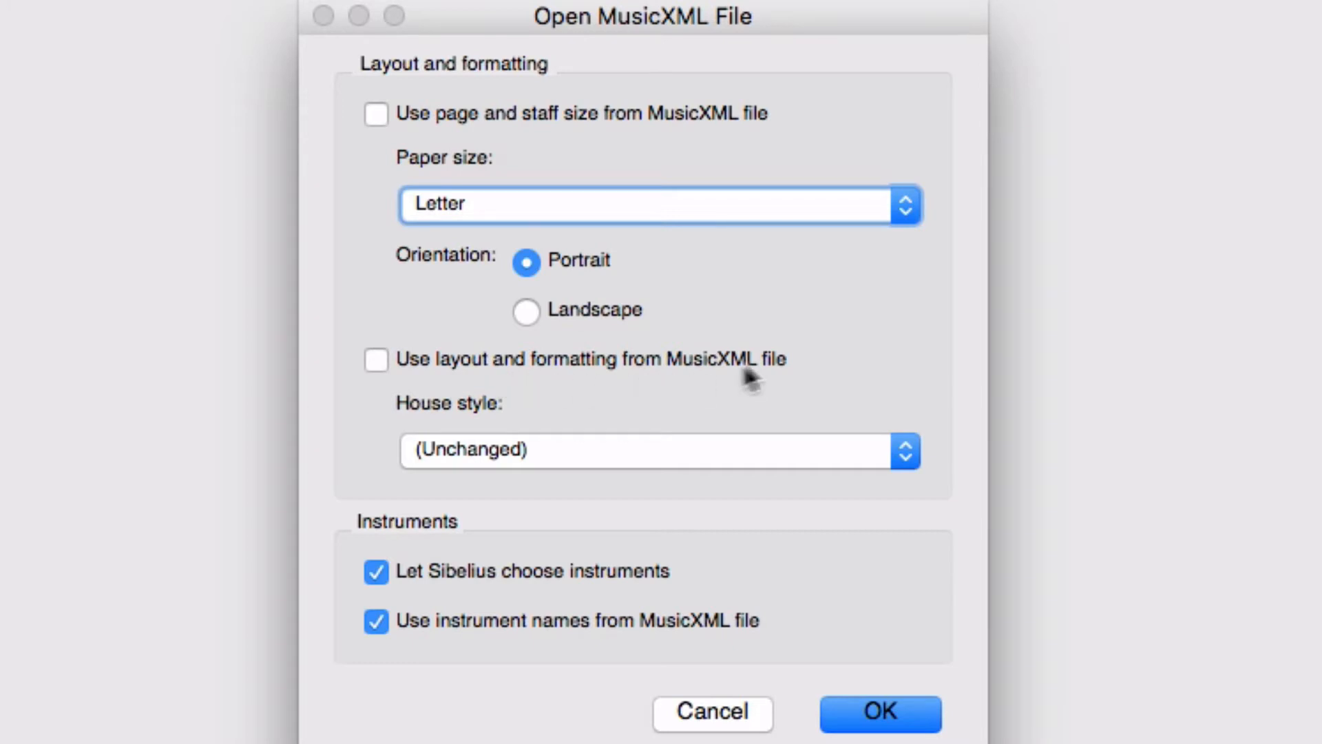
mouse_move(769, 380)
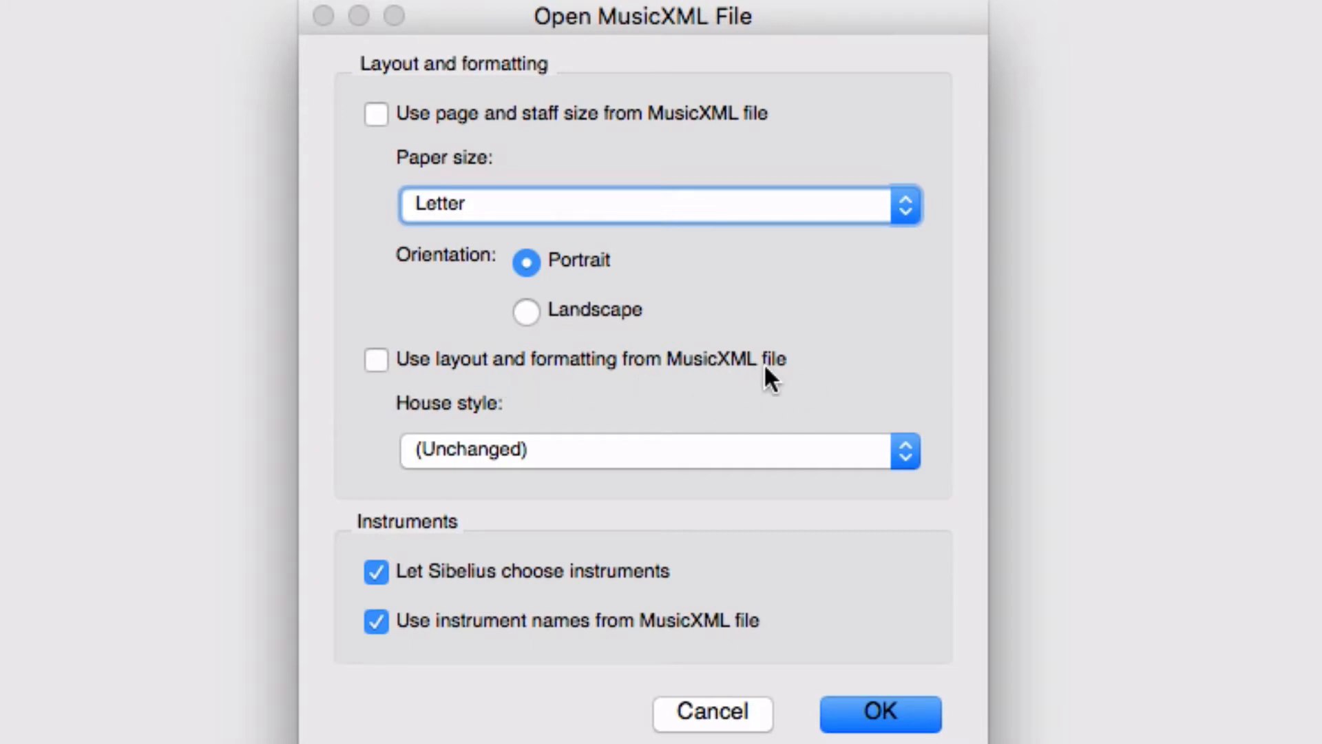
mouse_move(762, 384)
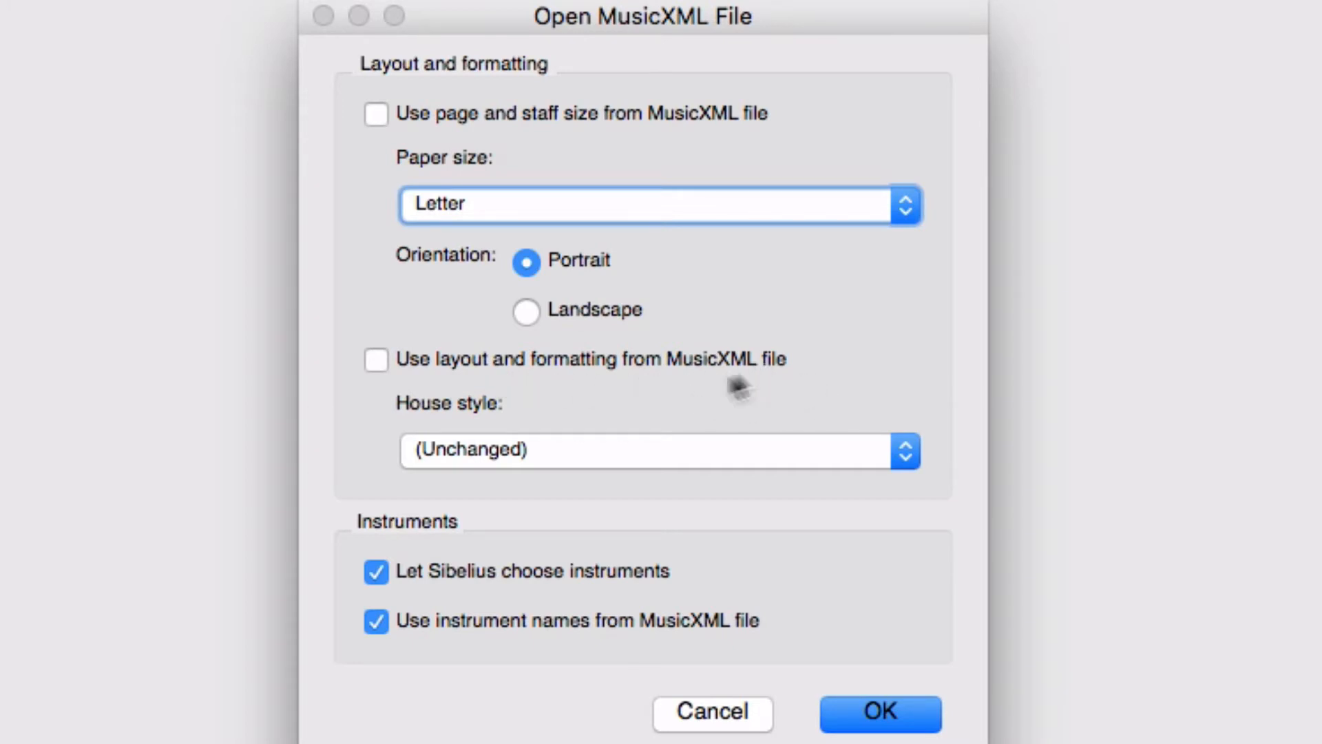
mouse_move(763, 443)
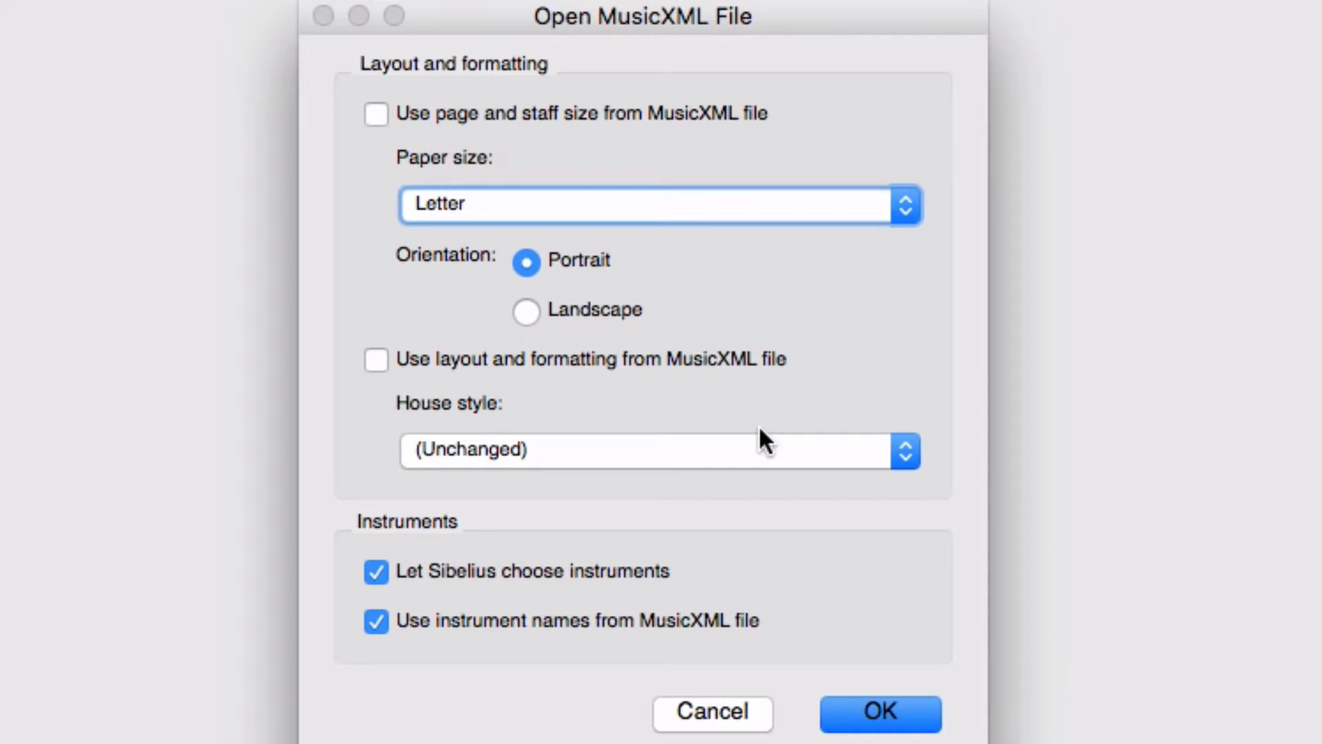
mouse_move(540, 299)
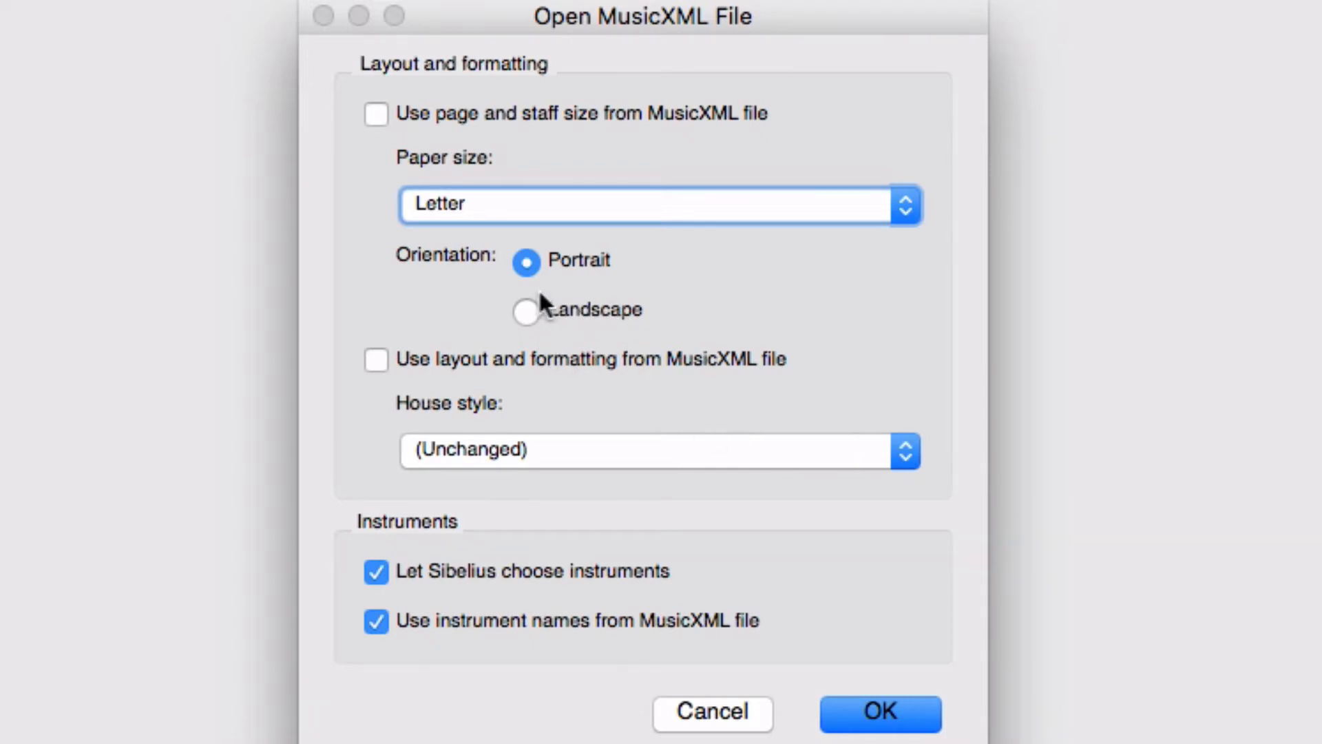
mouse_move(590, 638)
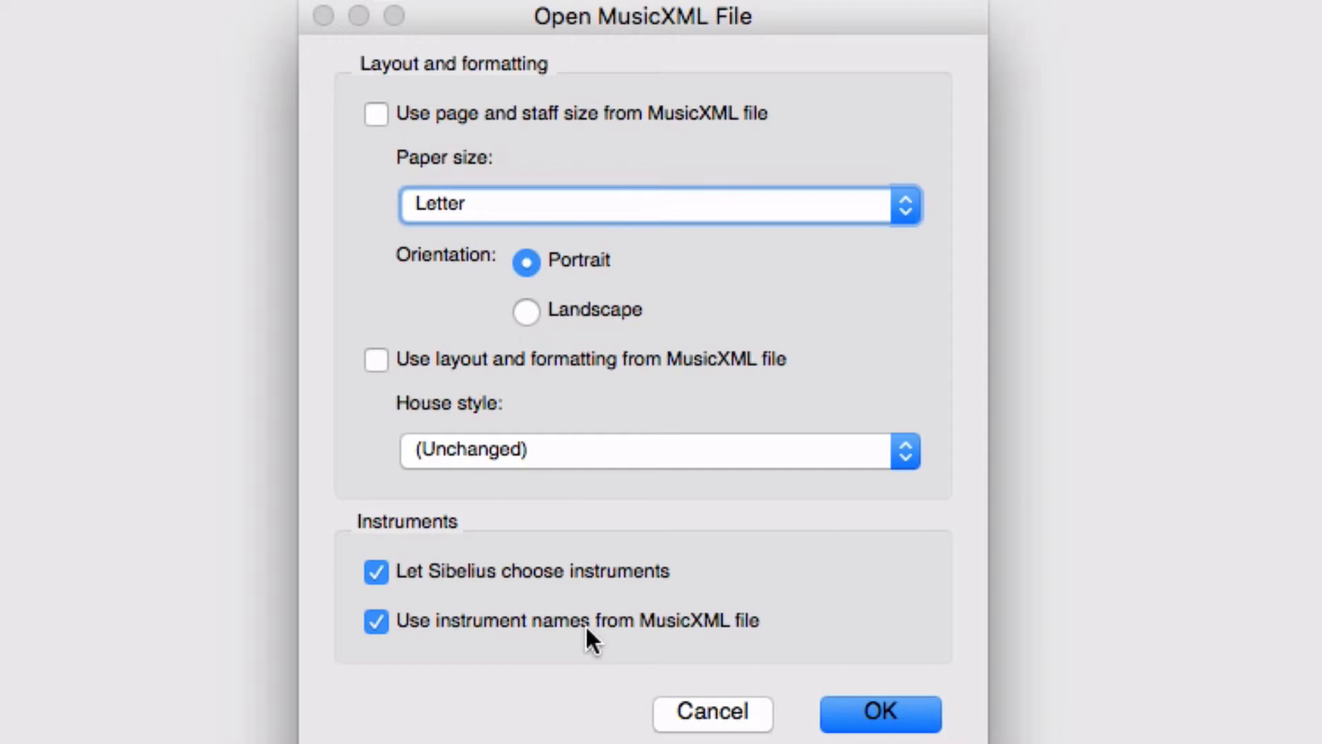
mouse_move(593, 561)
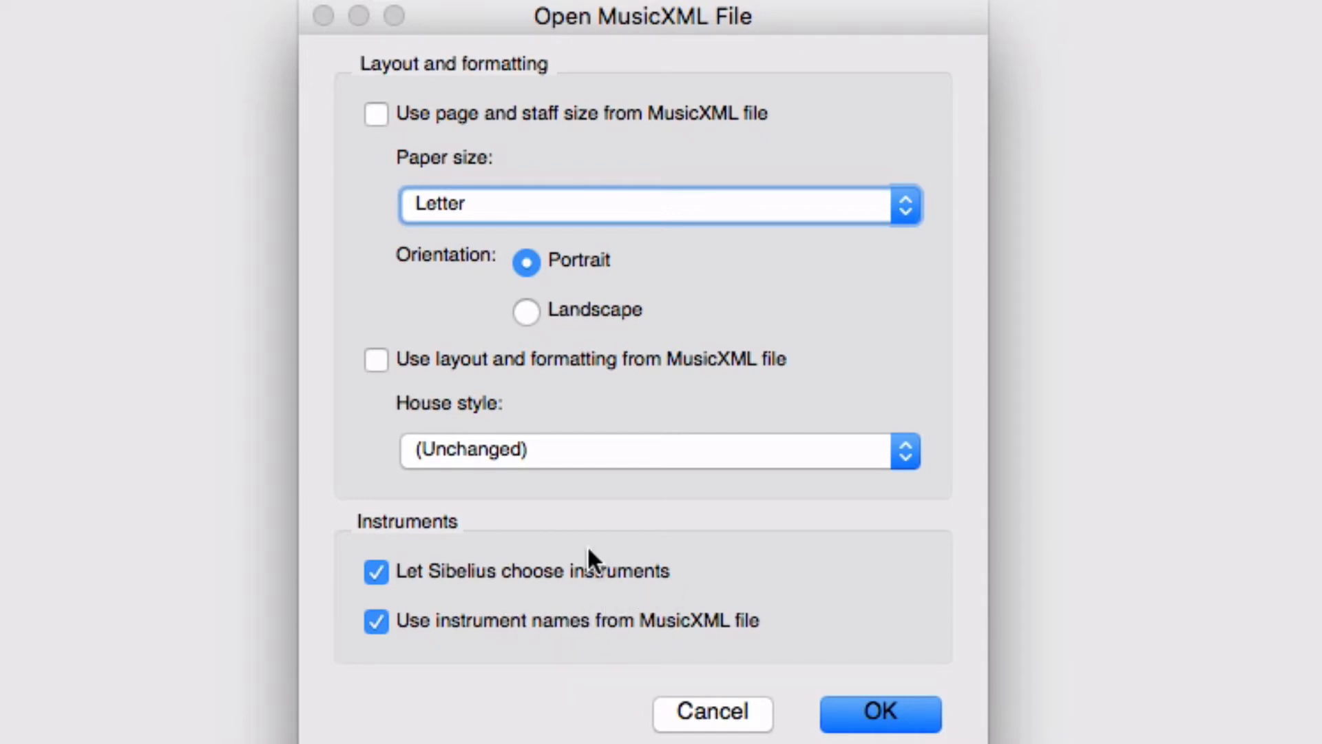
mouse_move(599, 662)
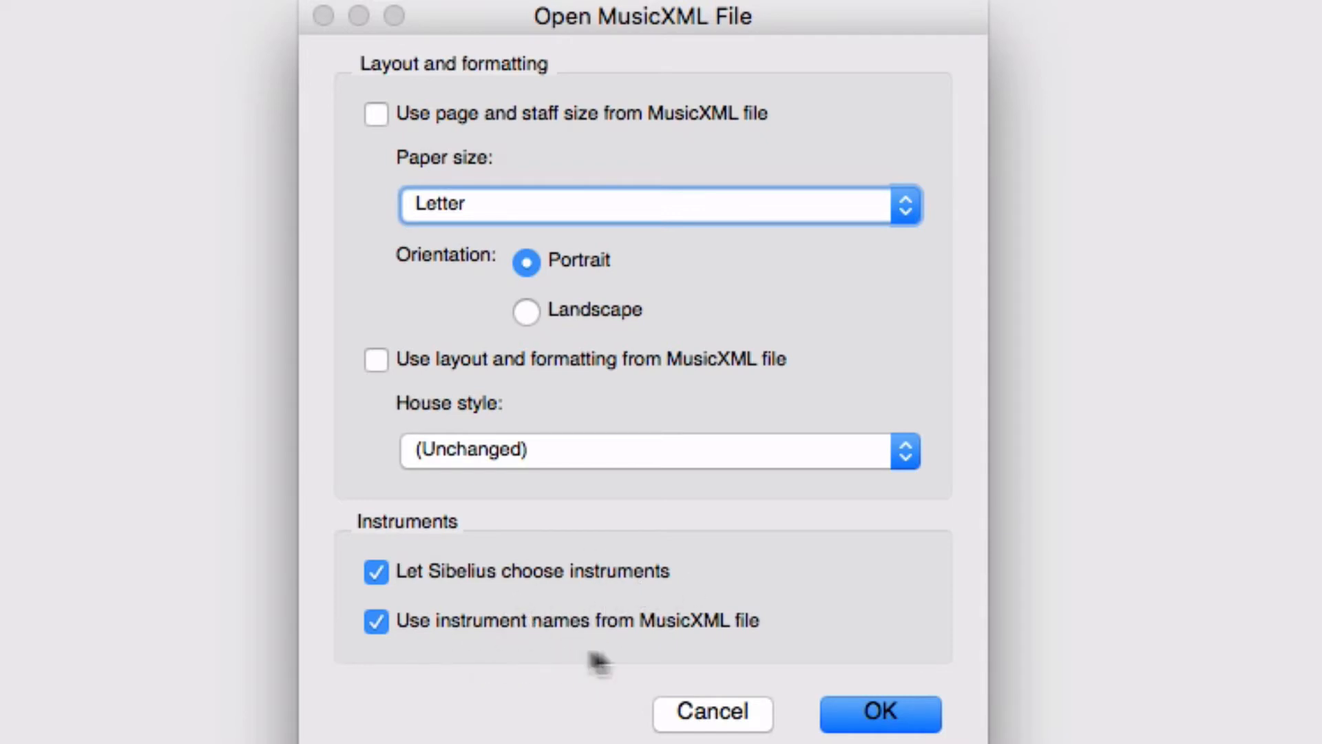
mouse_move(707, 631)
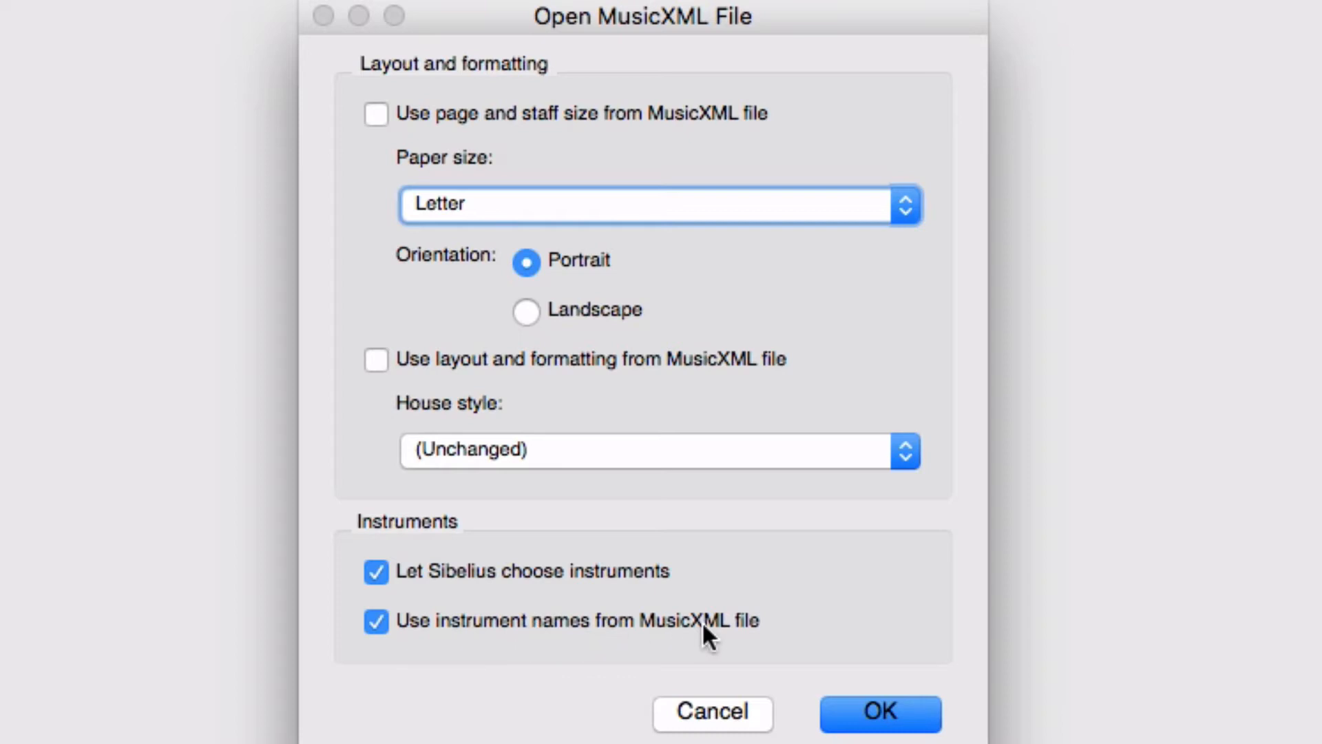
mouse_move(607, 631)
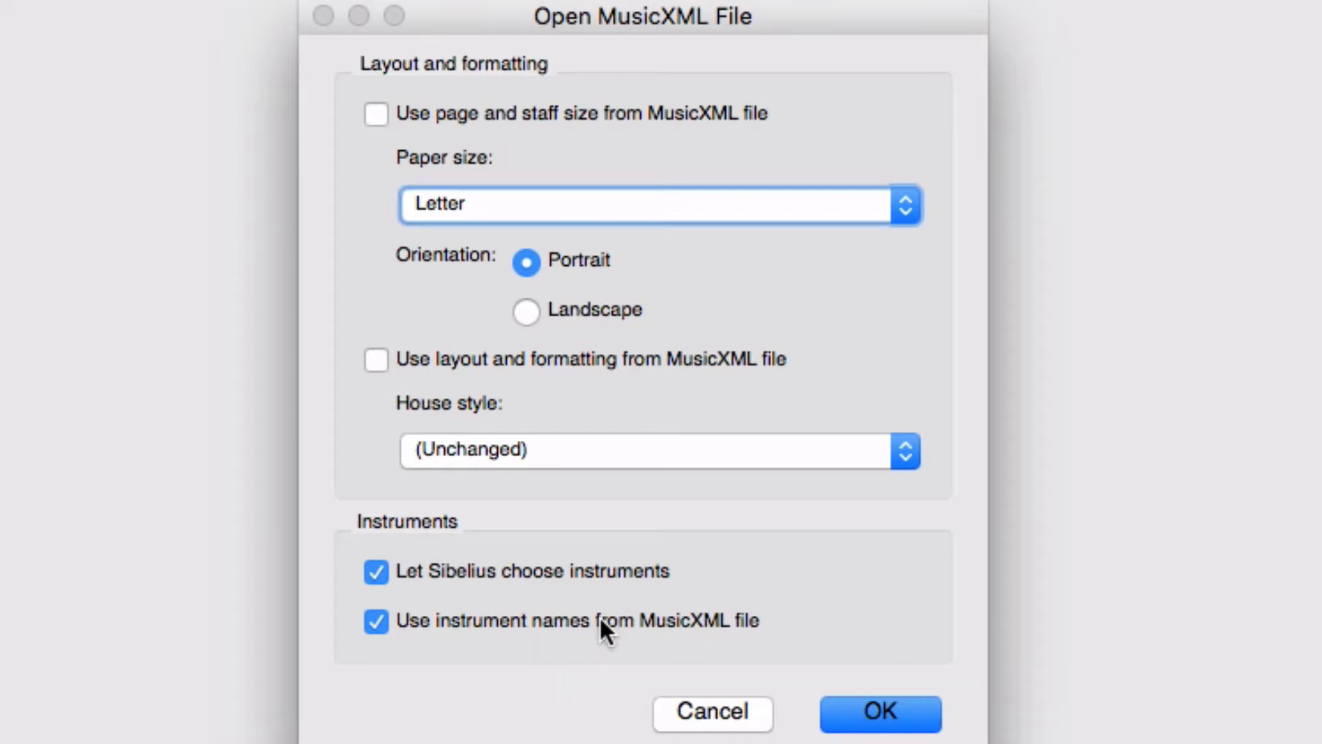
mouse_move(430, 354)
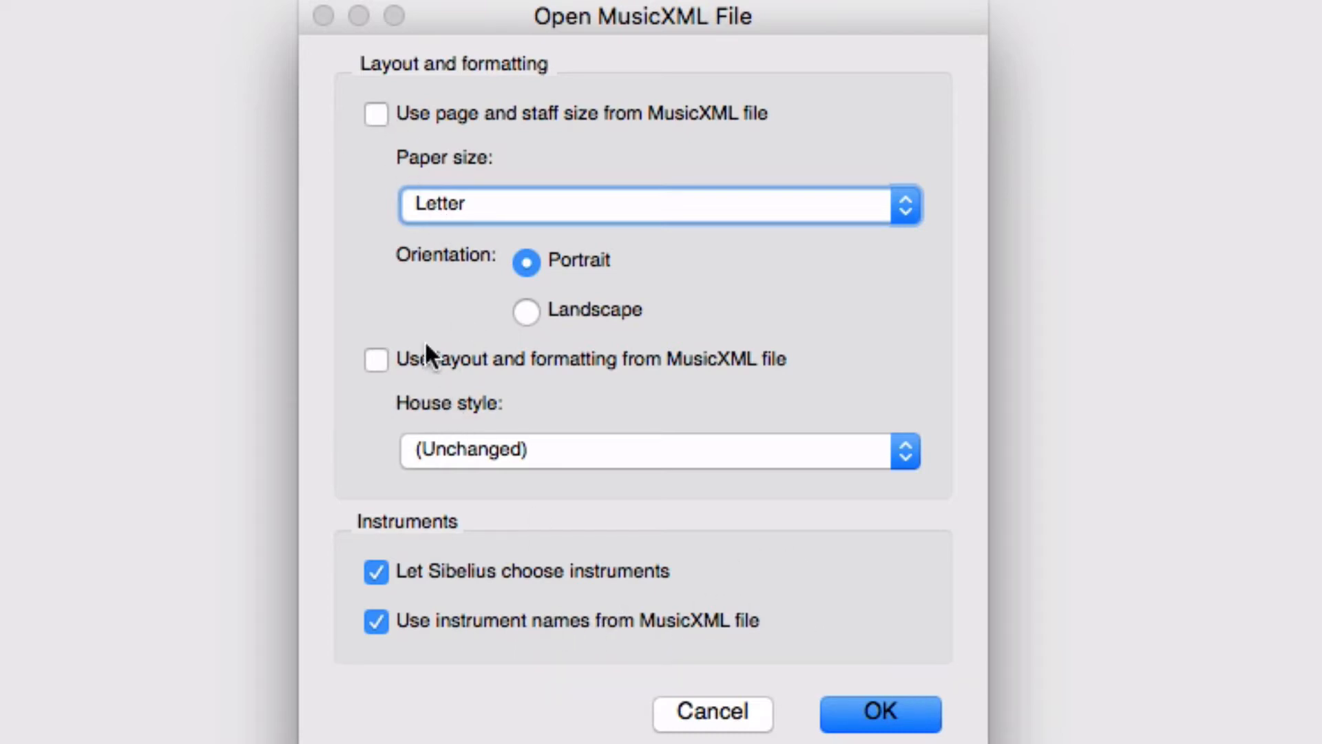
mouse_move(835, 468)
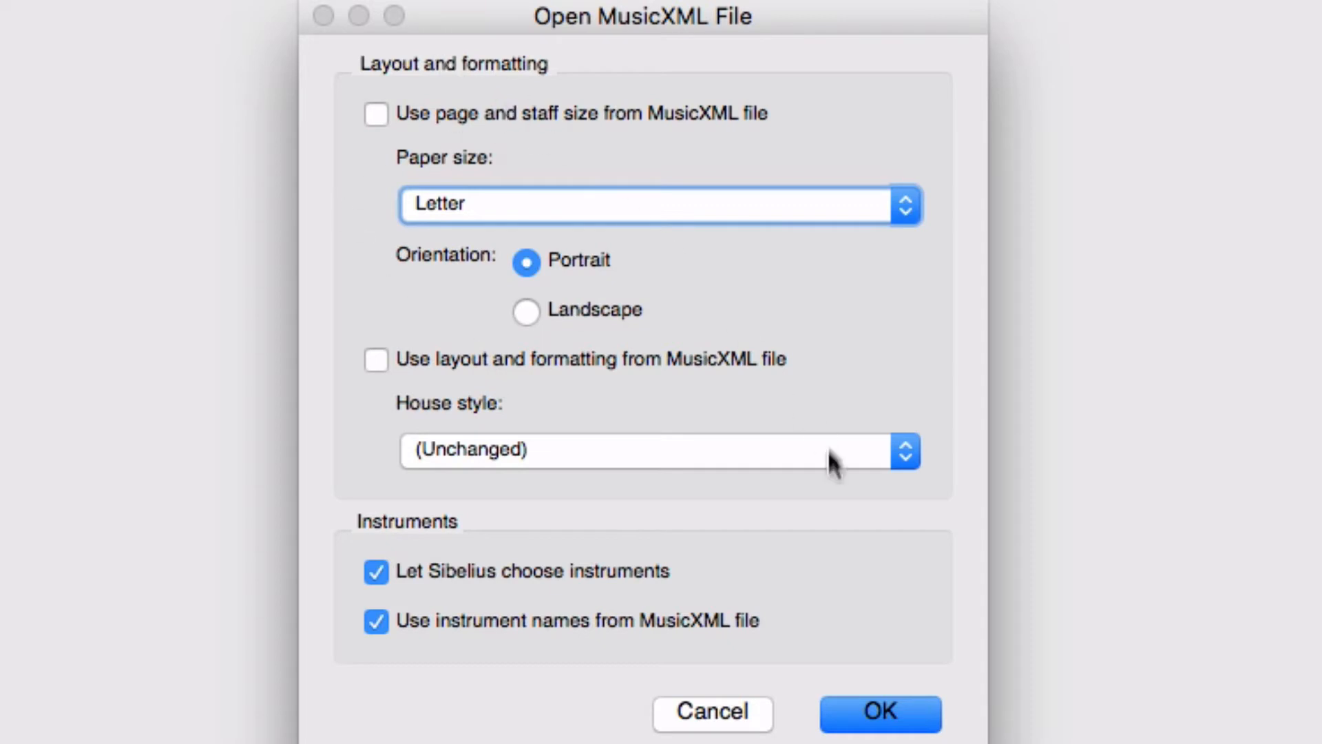
Step: Confirm Letter portrait paper with both Instruments options checked to import the score
left_click(879, 711)
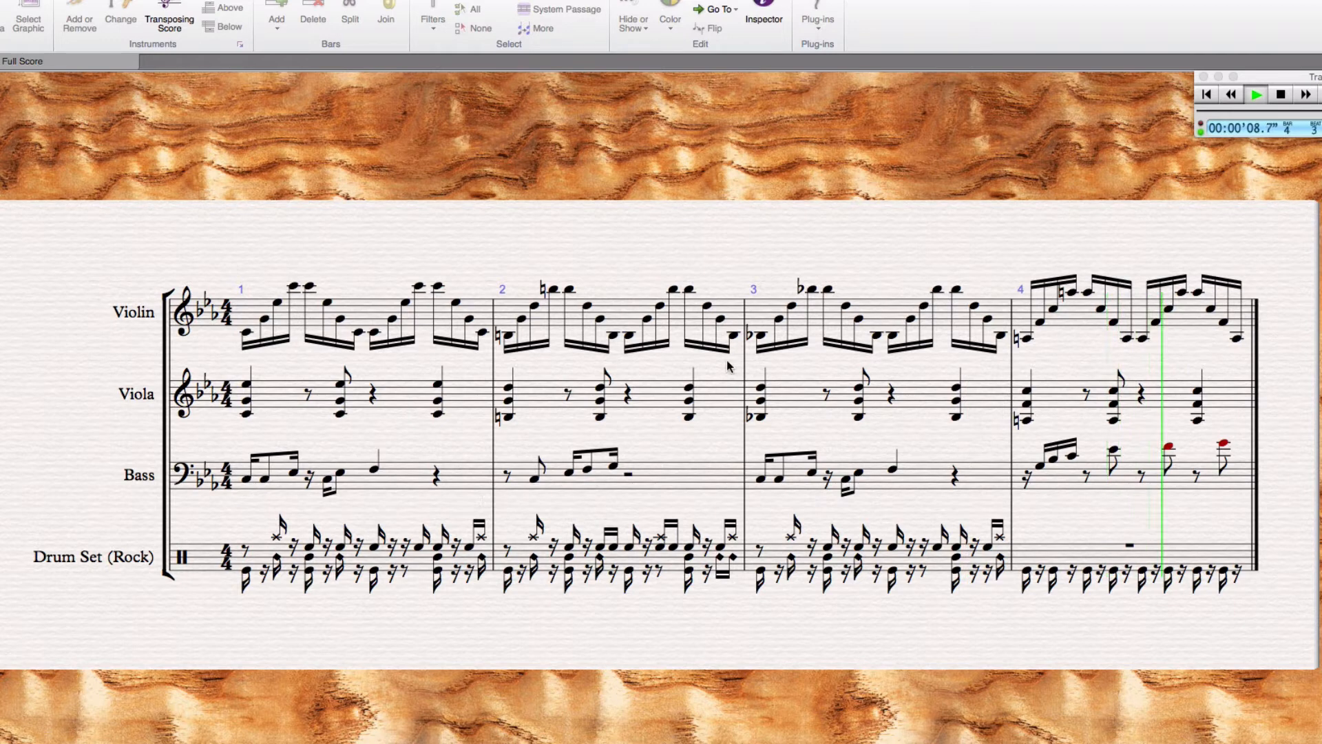
left_click(1205, 94)
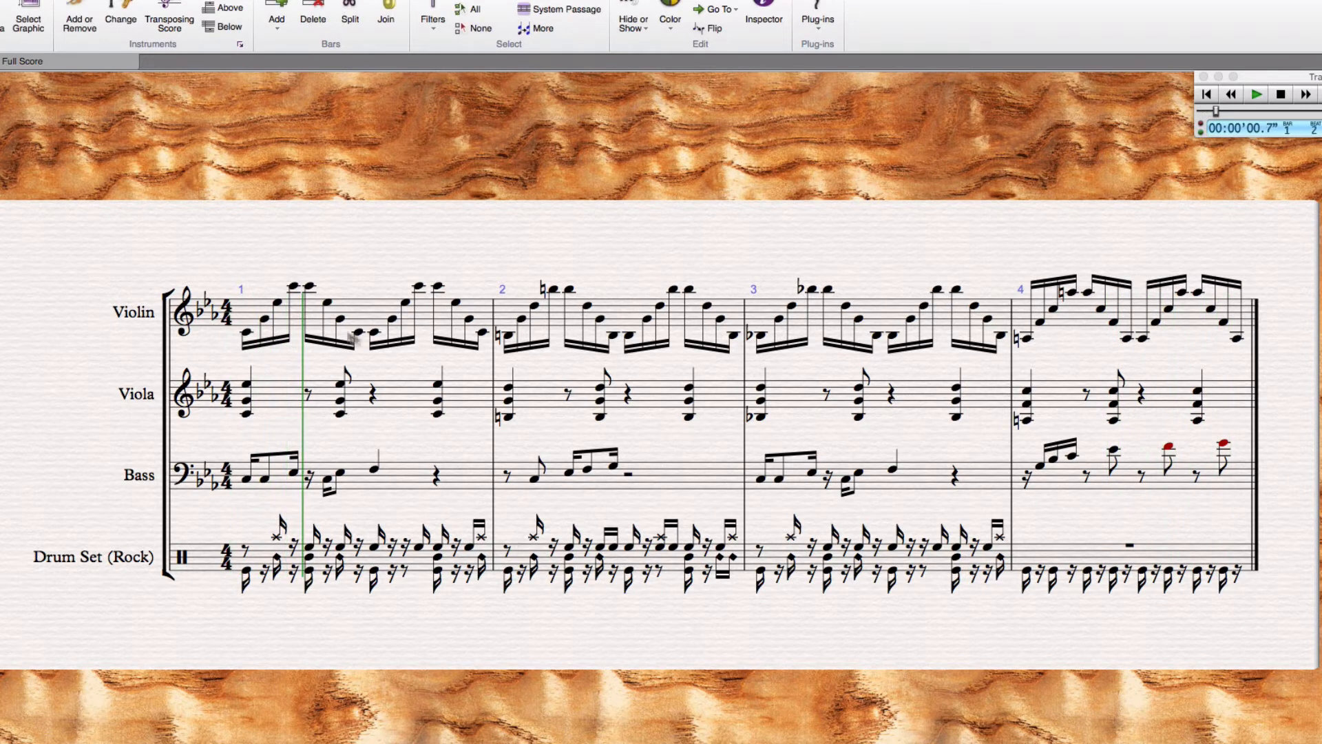
mouse_move(248, 338)
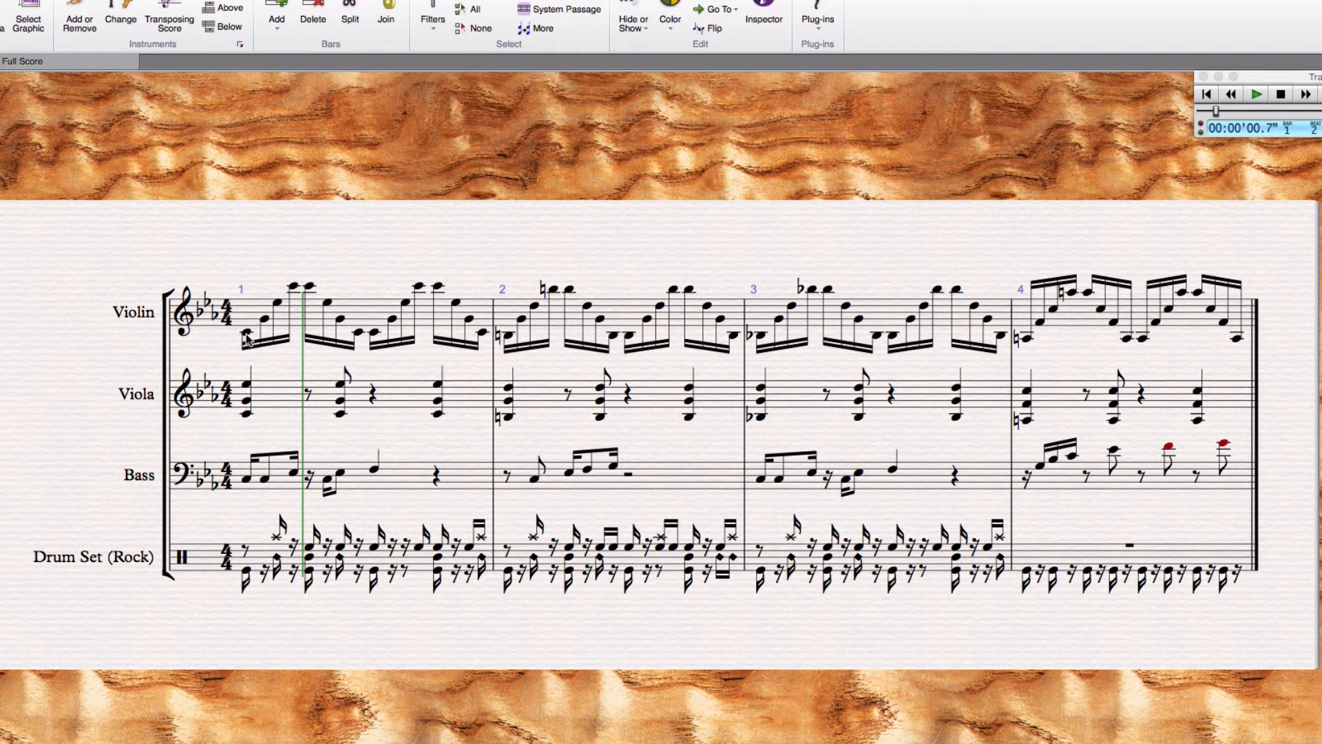
mouse_move(218, 439)
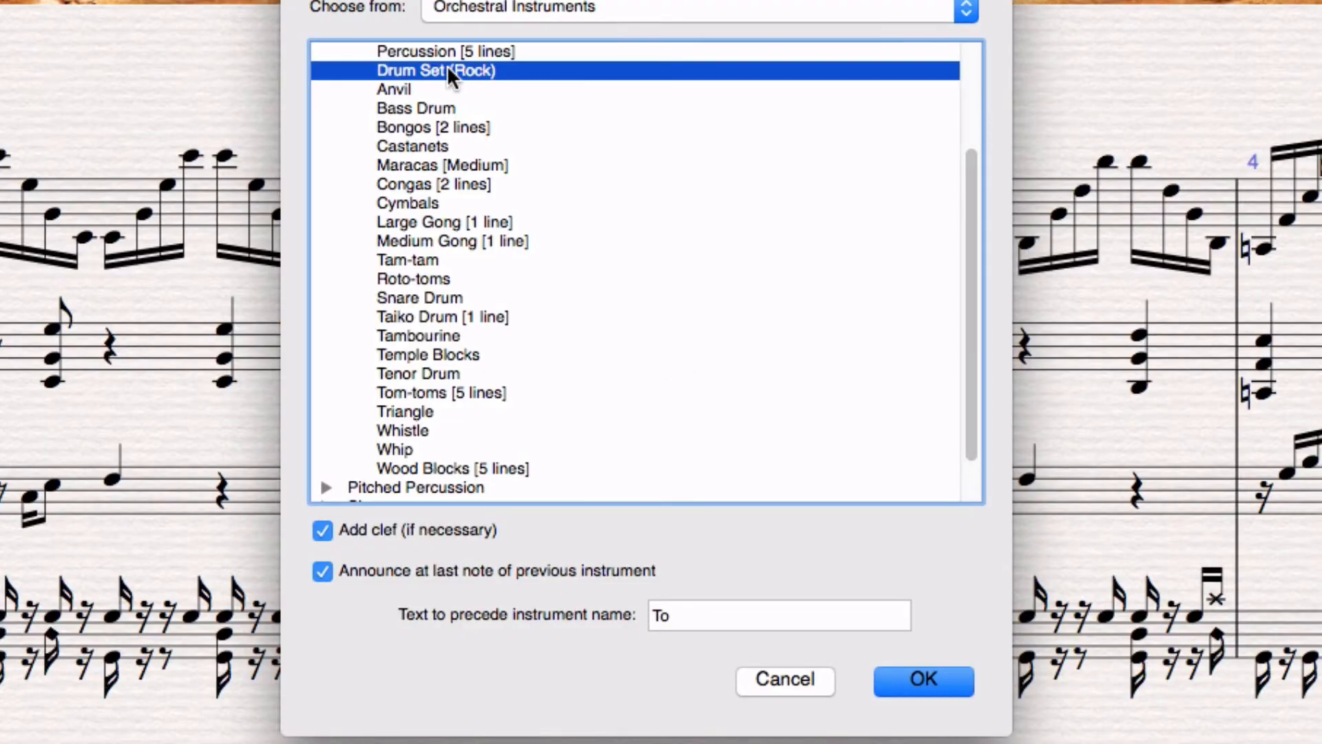
Step: Change the bottom staff to Drum Set (Rock), then stop playback at bar 1
left_click(922, 680)
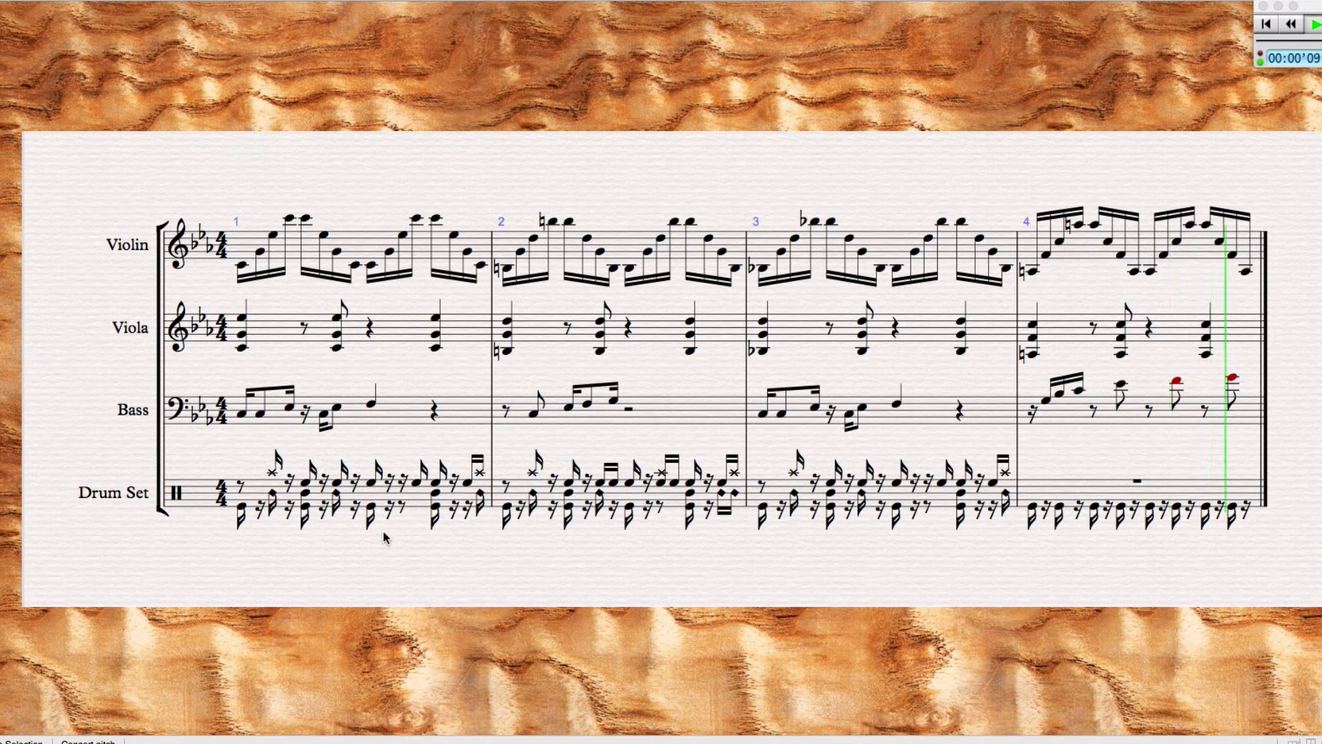
left_click(1293, 23)
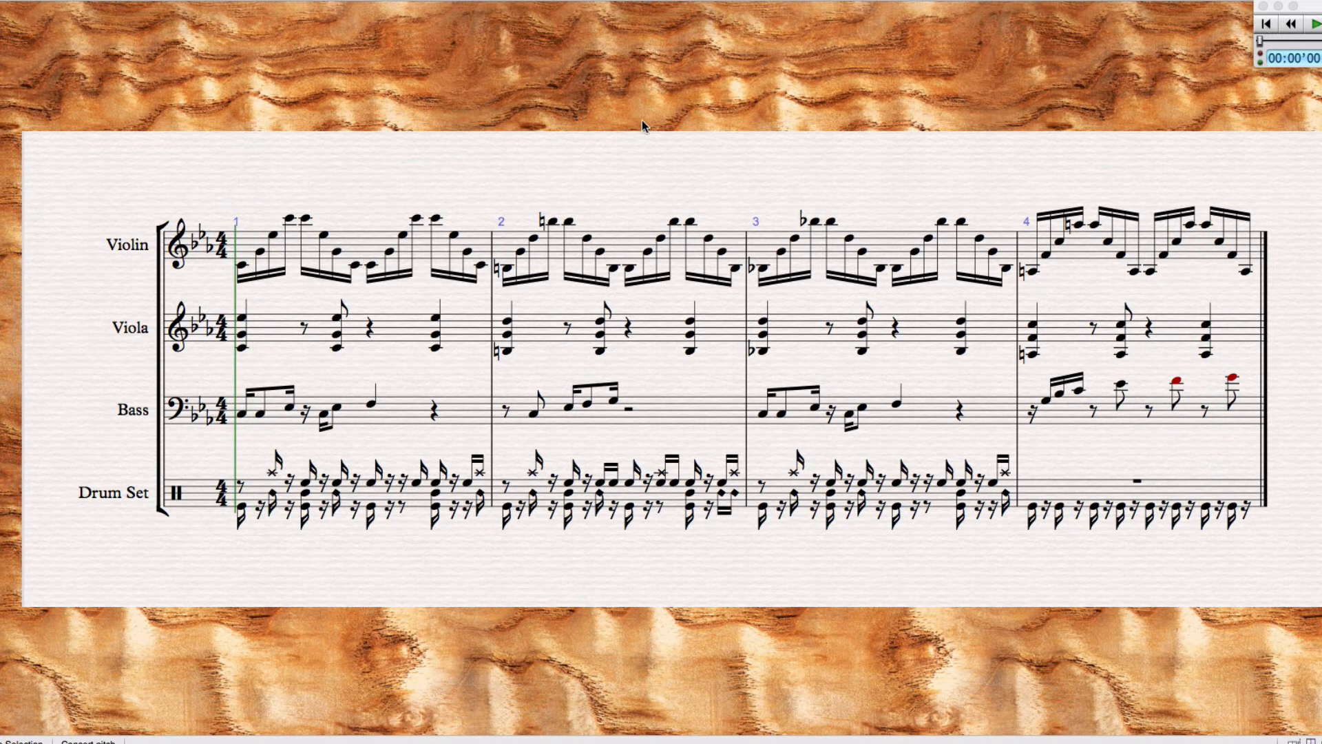
mouse_move(341, 45)
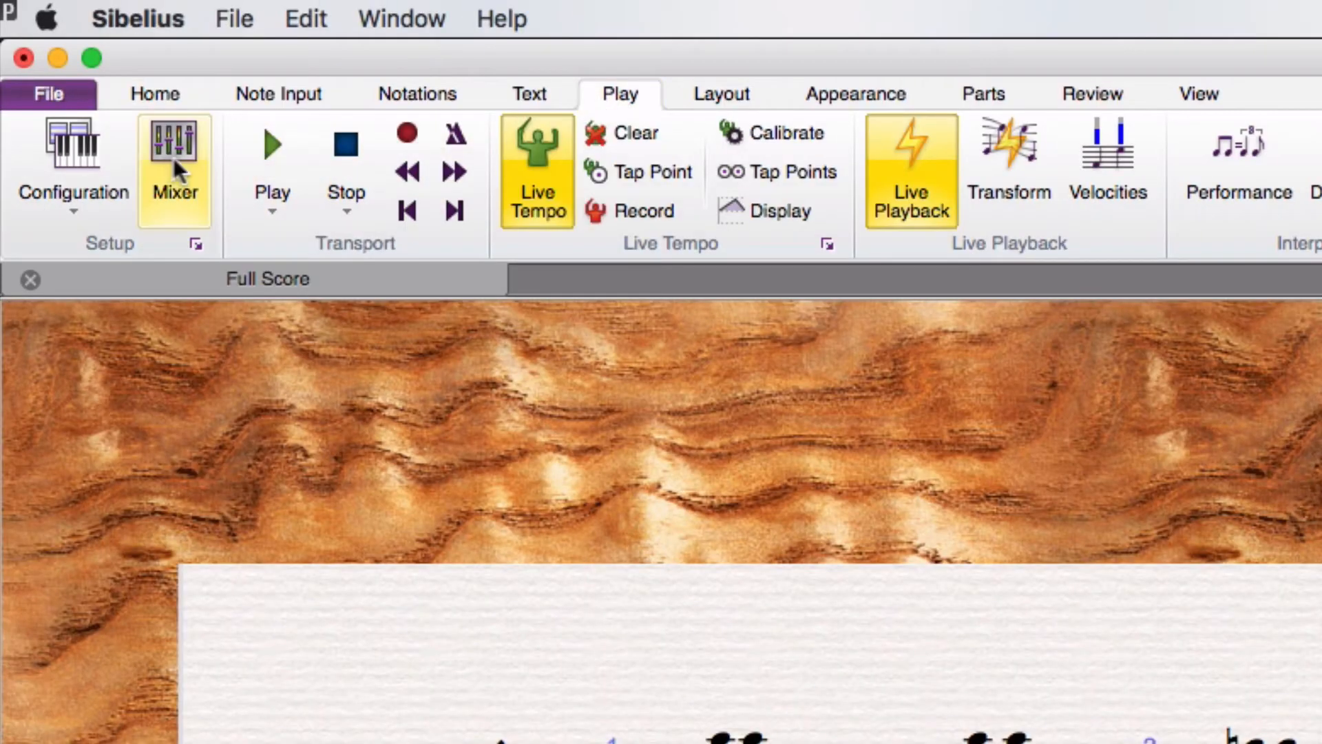
Step: Choose NotePerformer from the Play tab's playback Configuration list
left_click(72, 169)
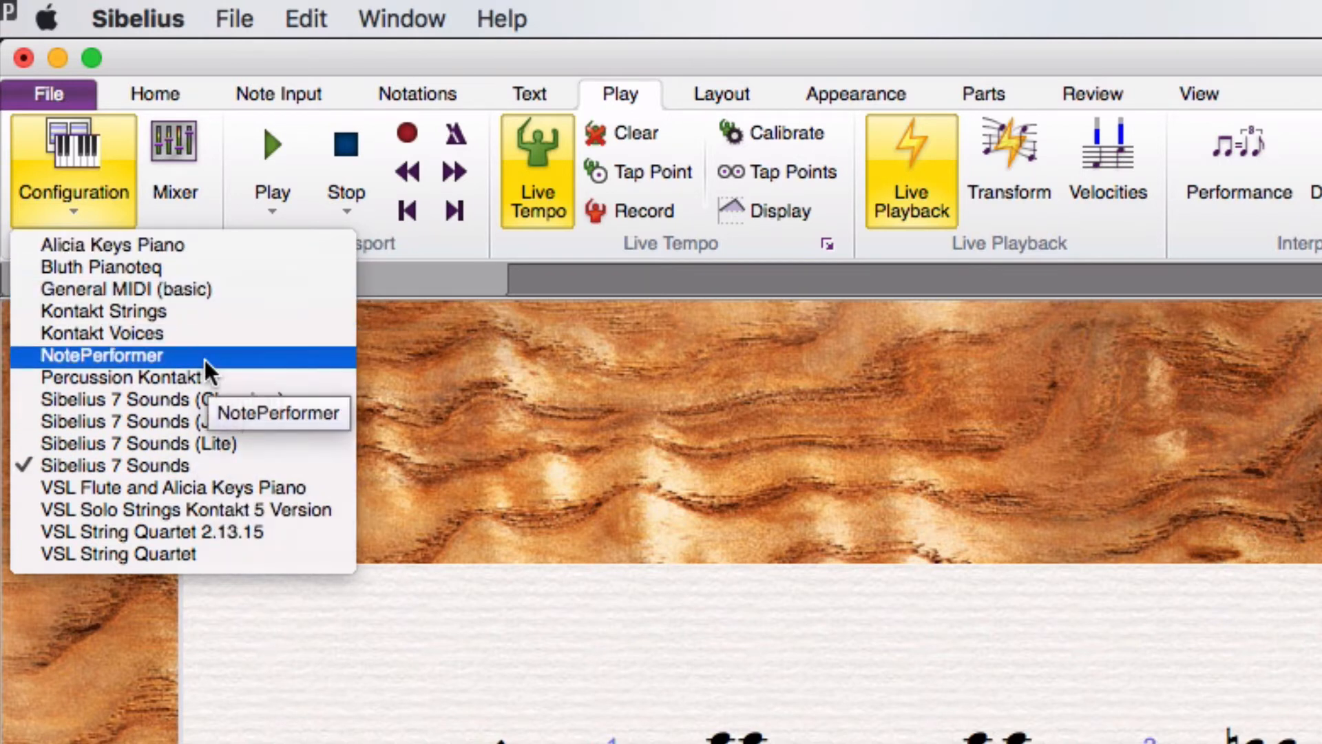
left_click(99, 355)
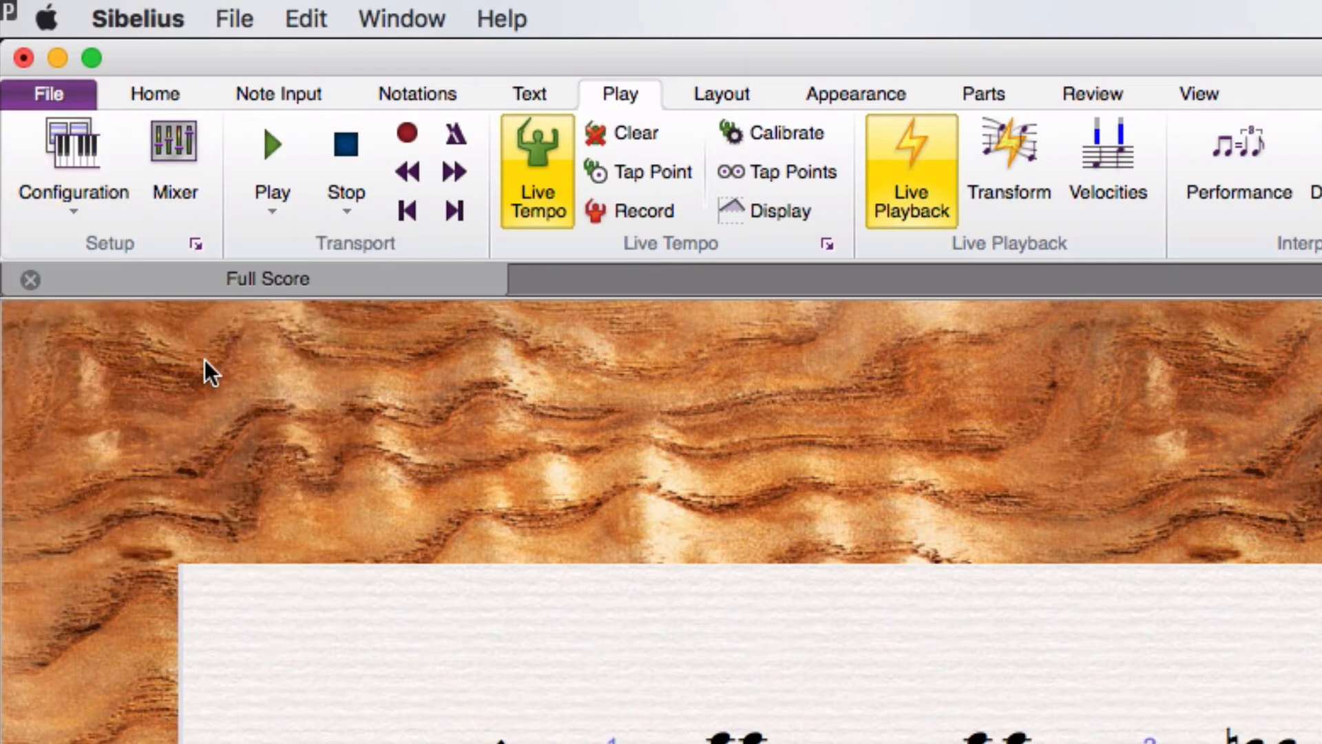
mouse_move(902, 464)
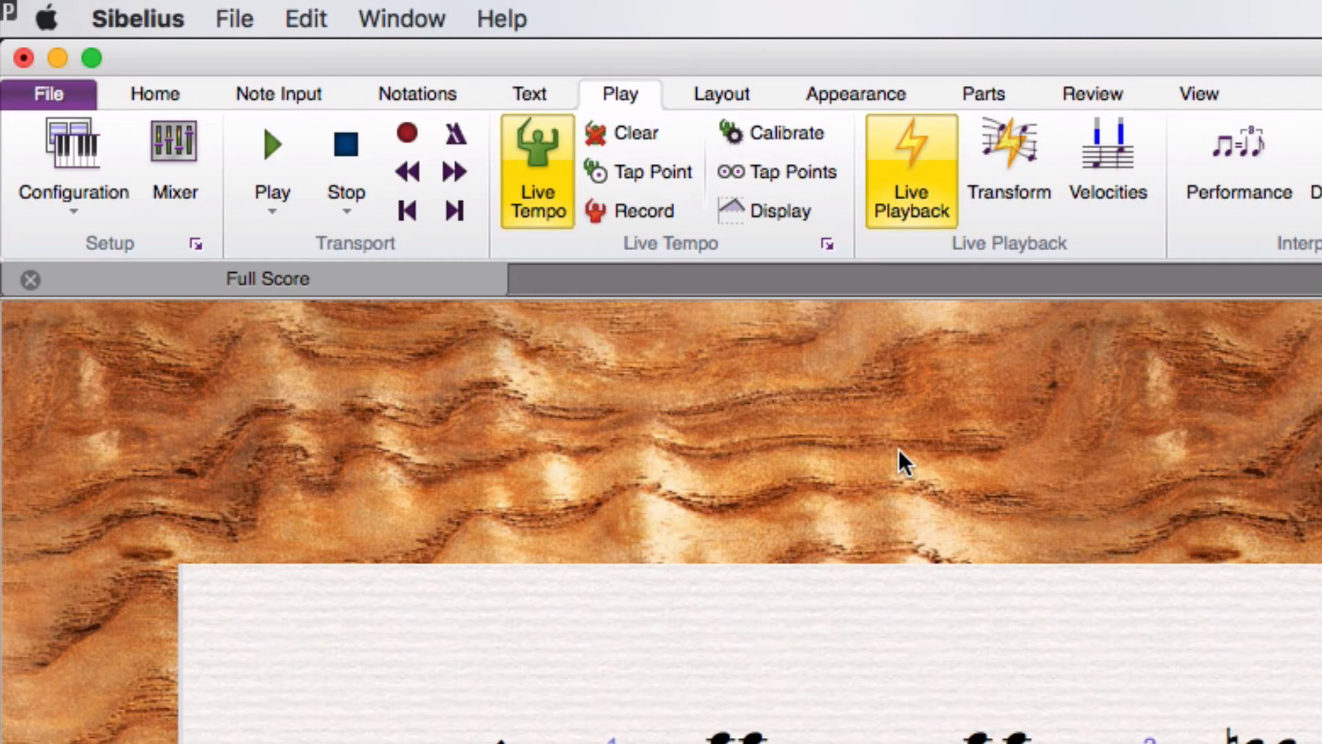
mouse_move(905, 459)
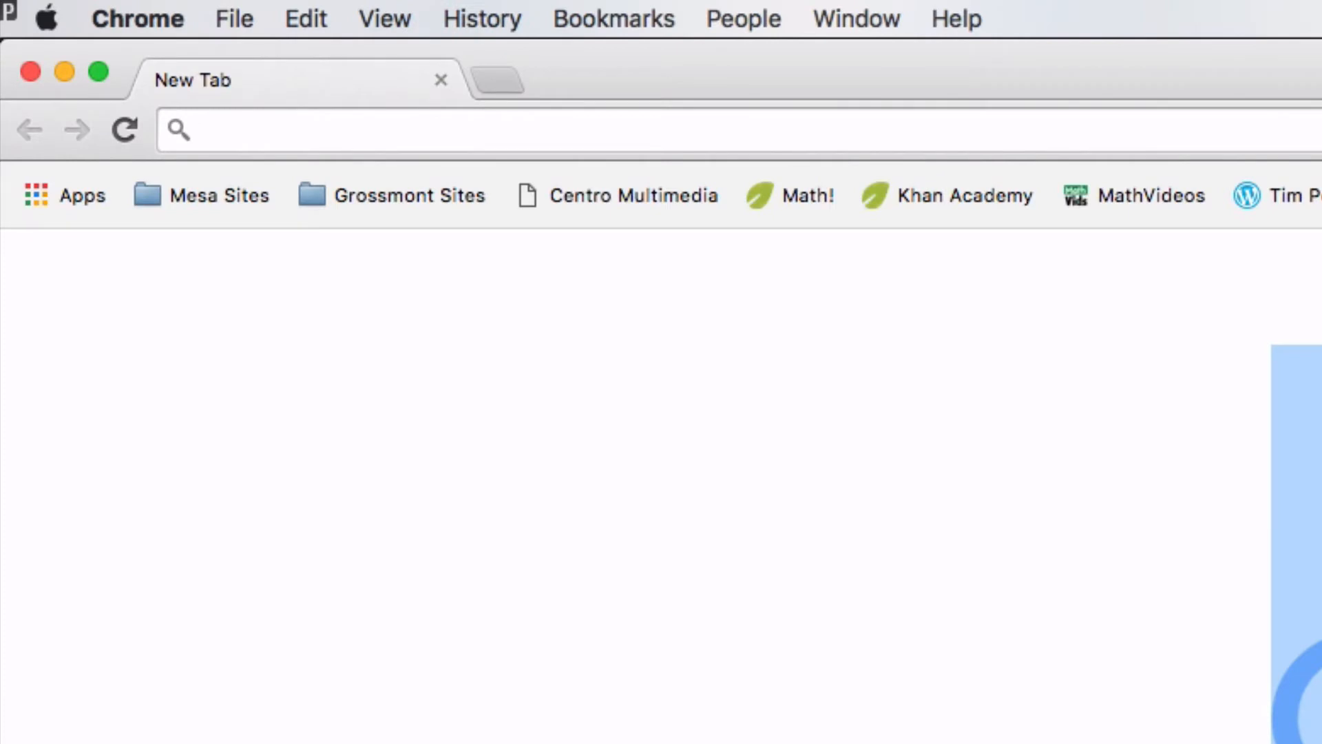
Step: Search Chrome for noteperformer and scroll through noteperformer.com's Overview page
type("noteperformer.com")
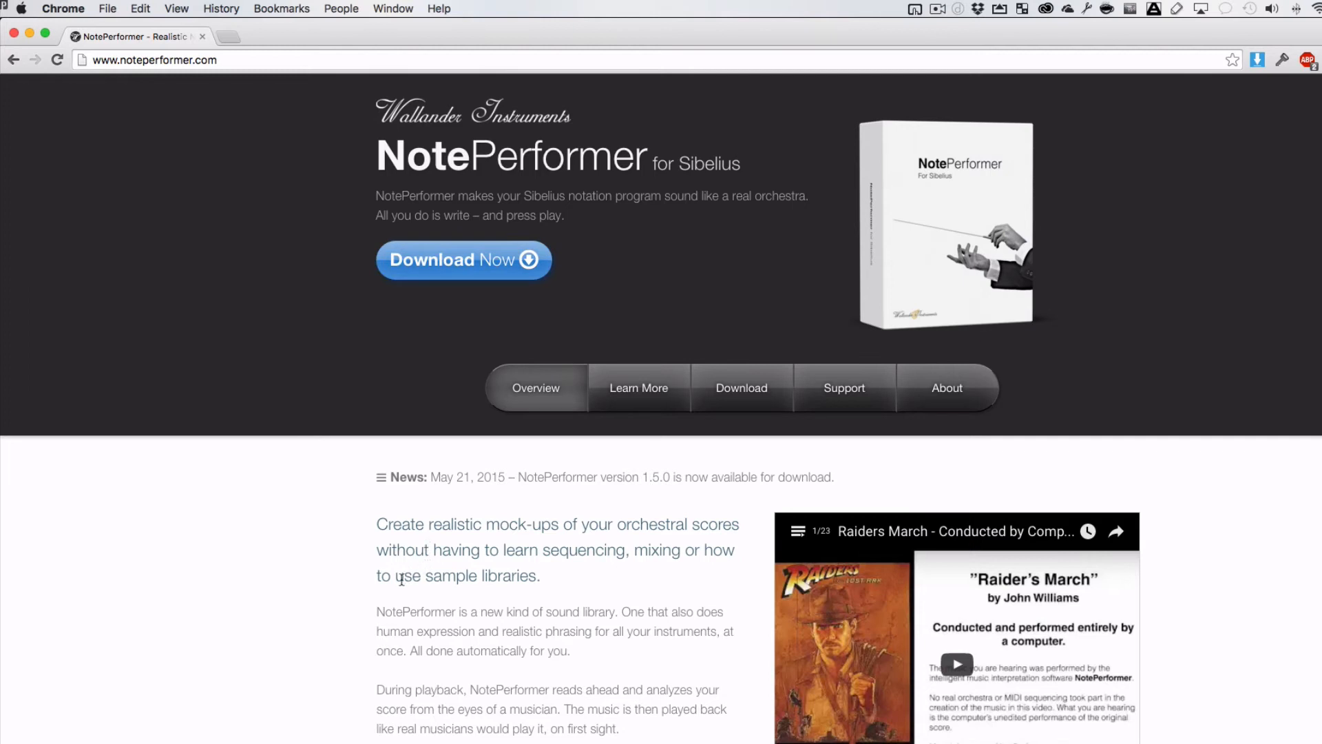
mouse_move(376, 609)
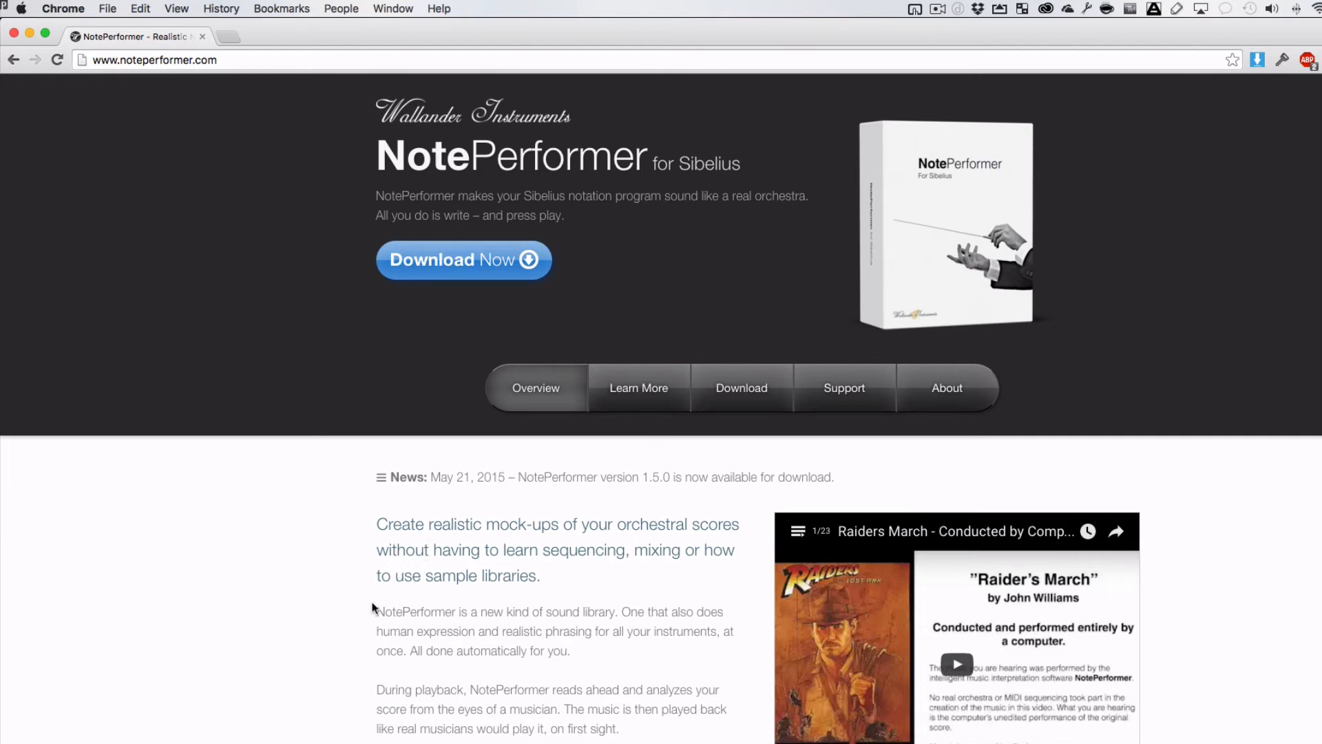
scroll("down", 3)
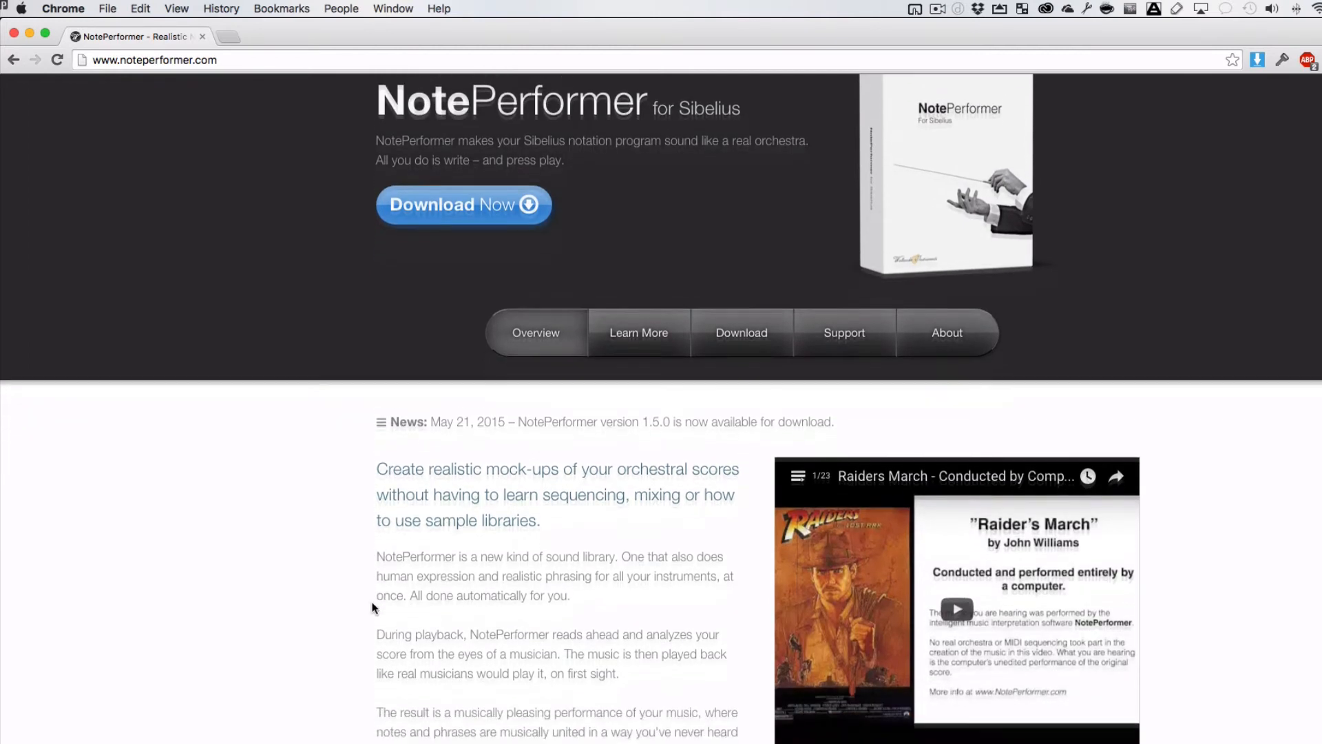
scroll("down", 3)
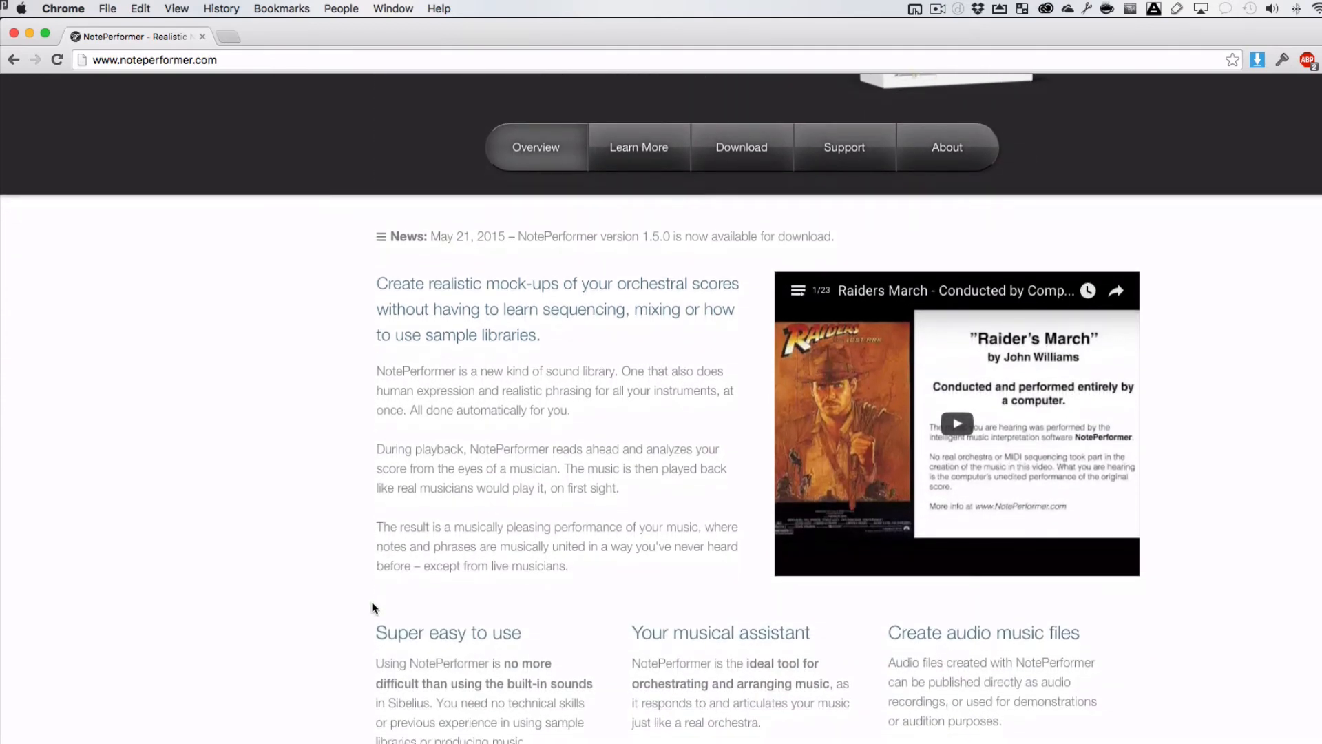
scroll("up", 3)
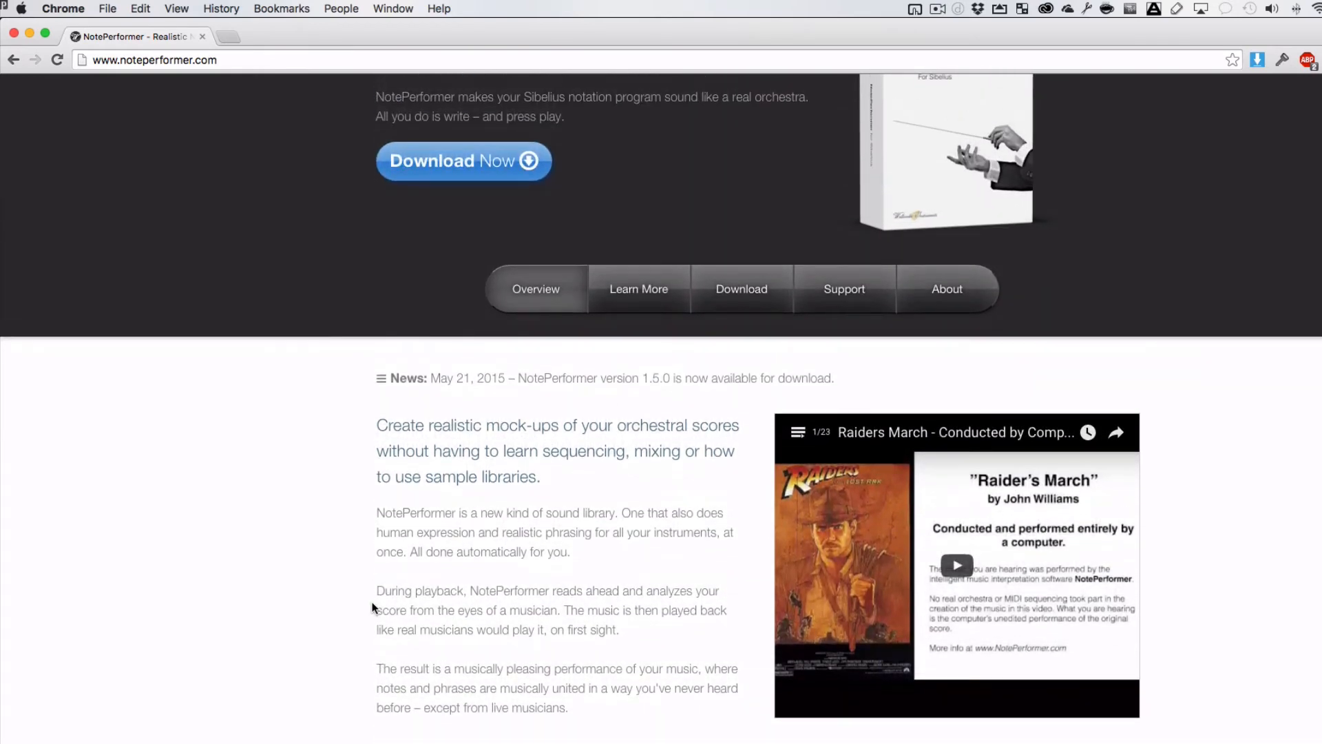
scroll("up", 3)
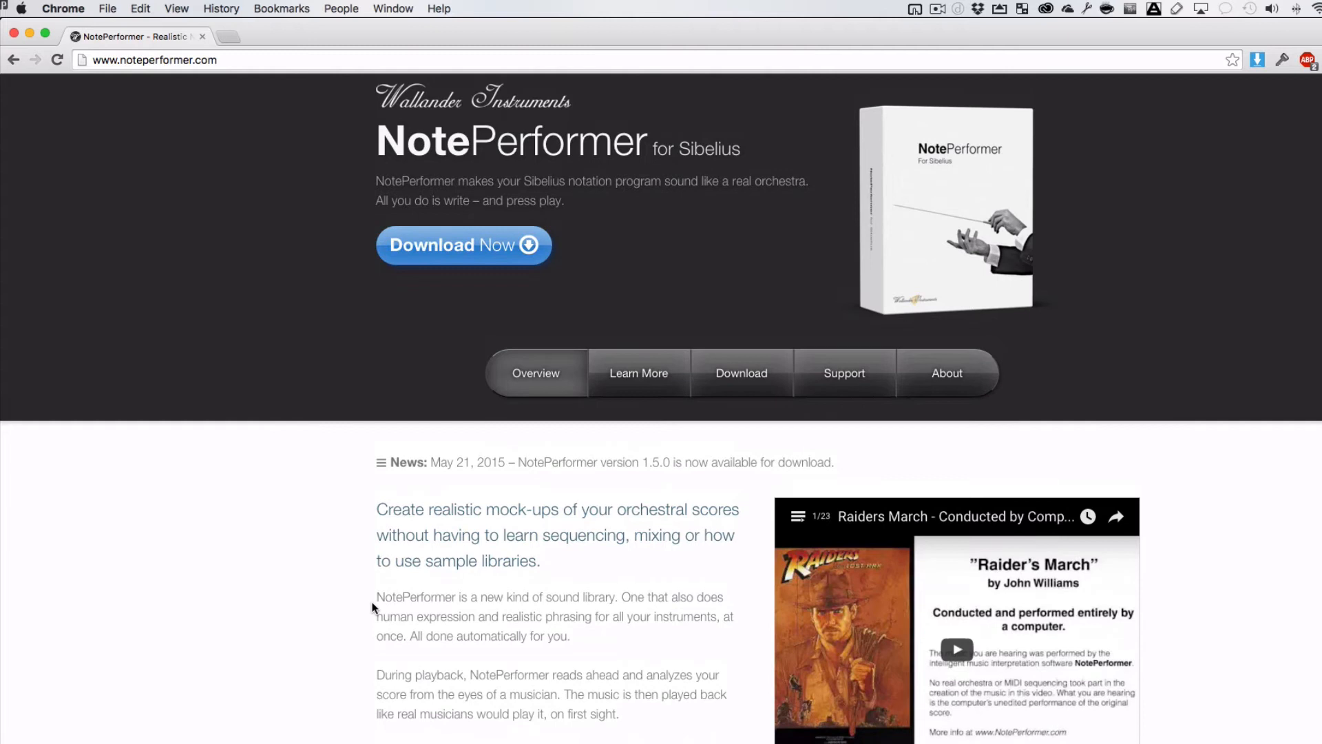
mouse_move(402, 440)
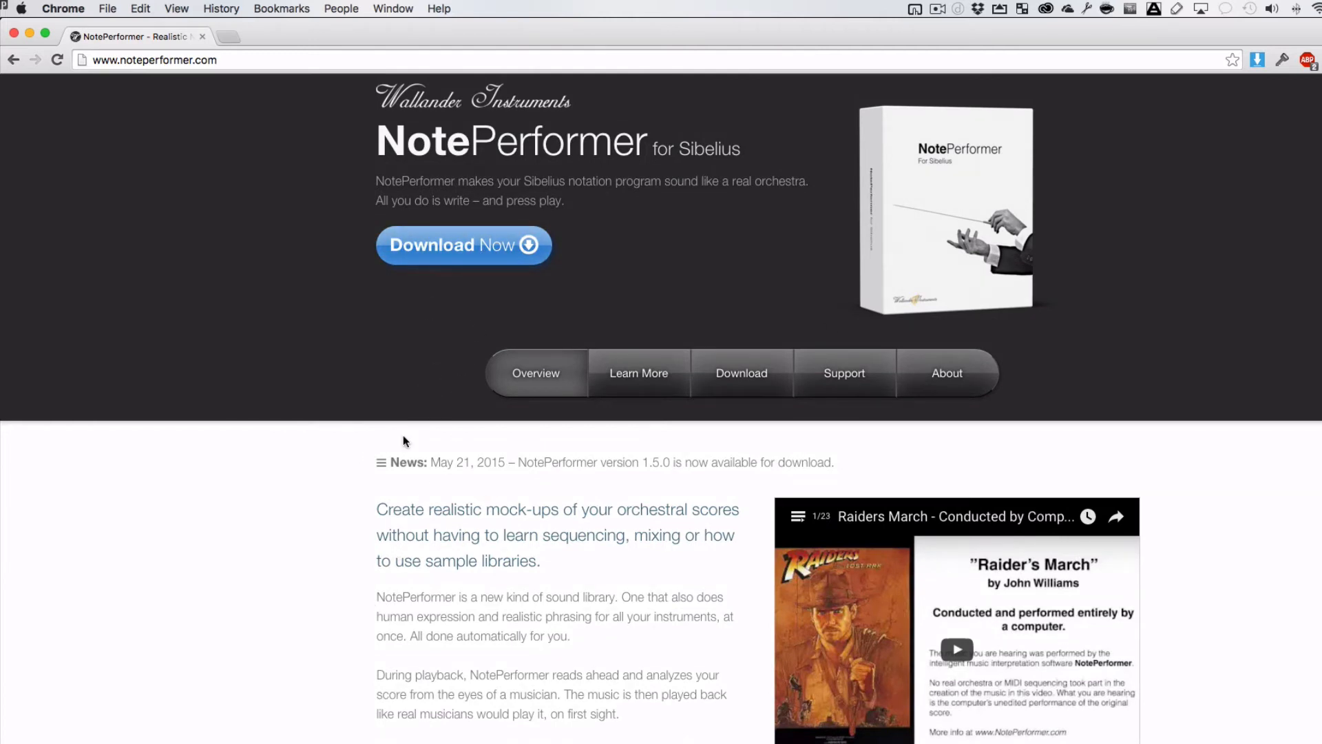
mouse_move(366, 503)
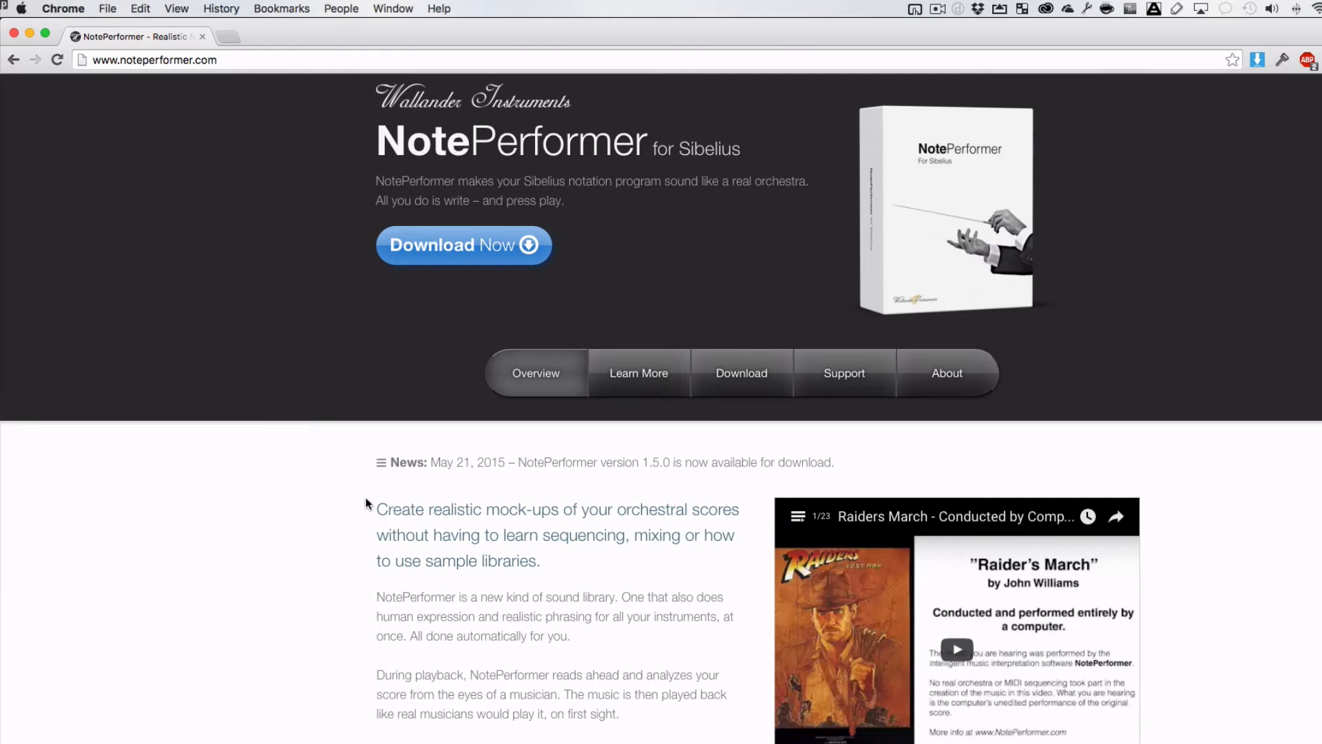
scroll("down", 3)
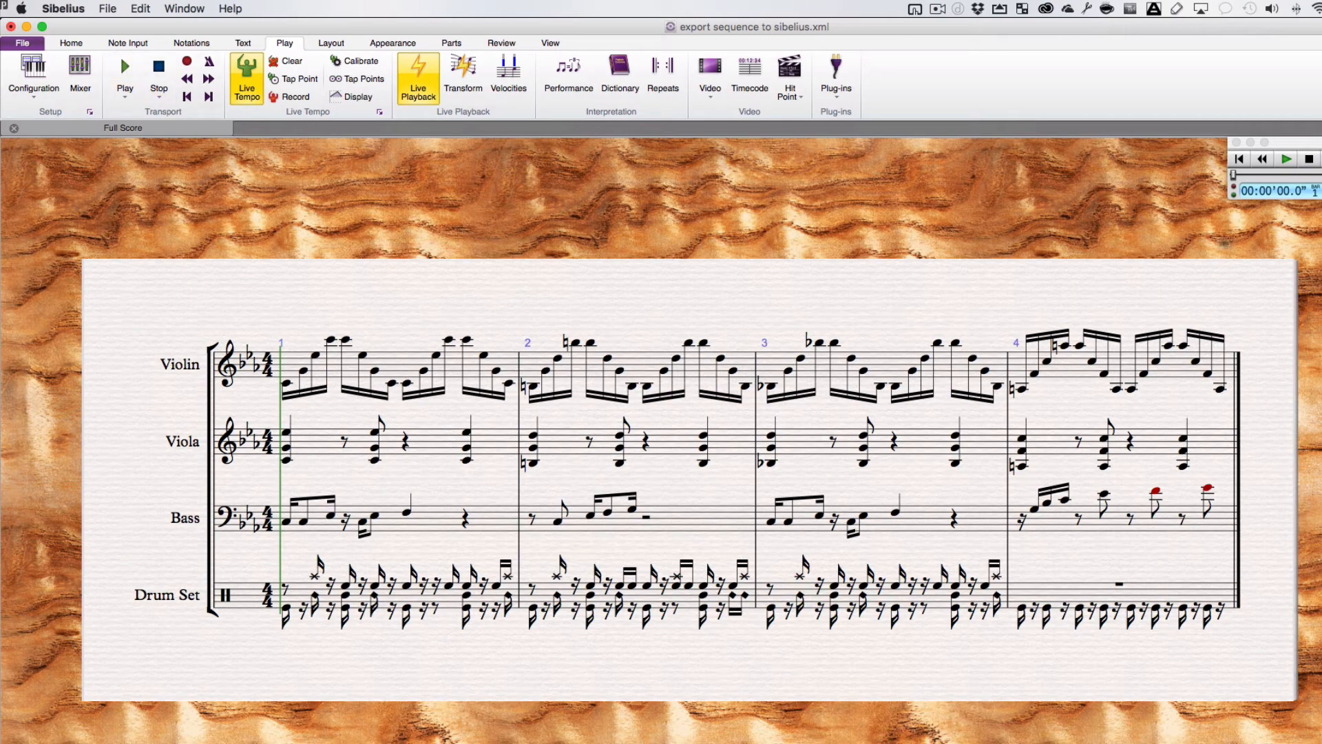
left_click(123, 68)
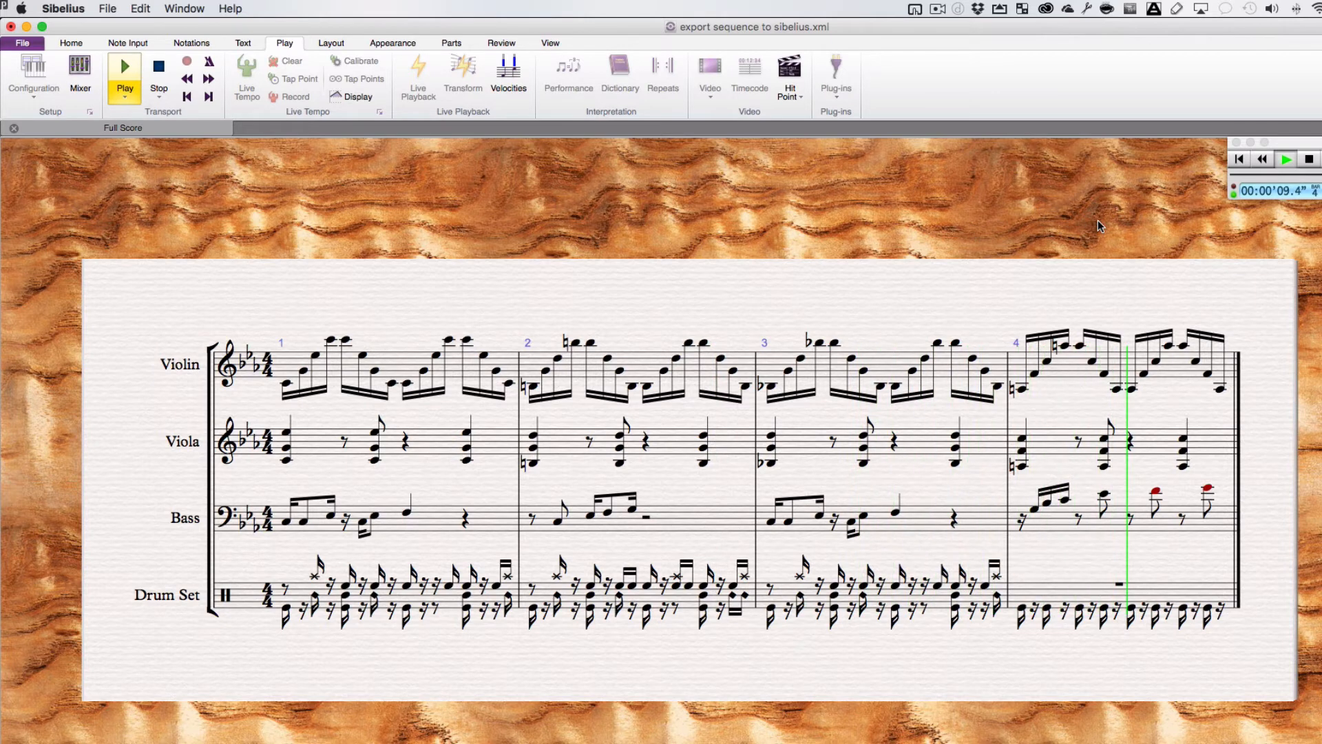
left_click(1239, 159)
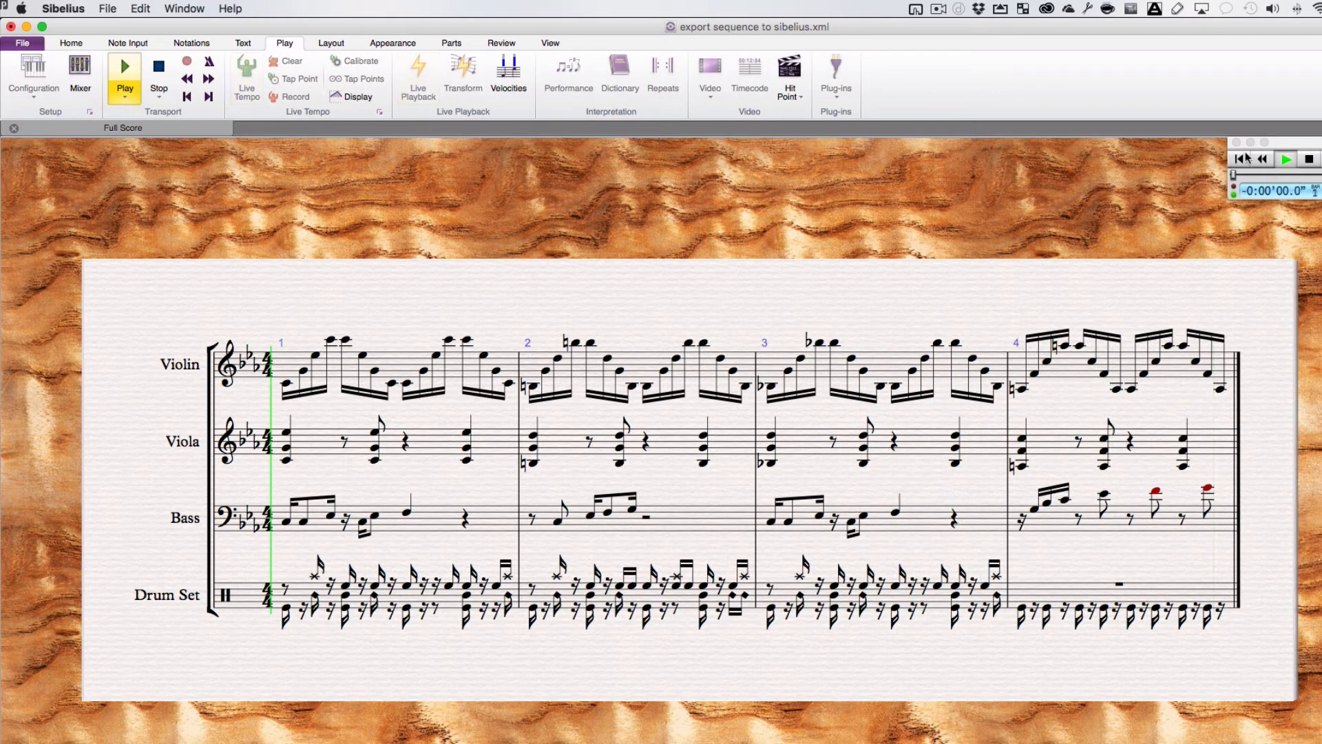
left_click(123, 67)
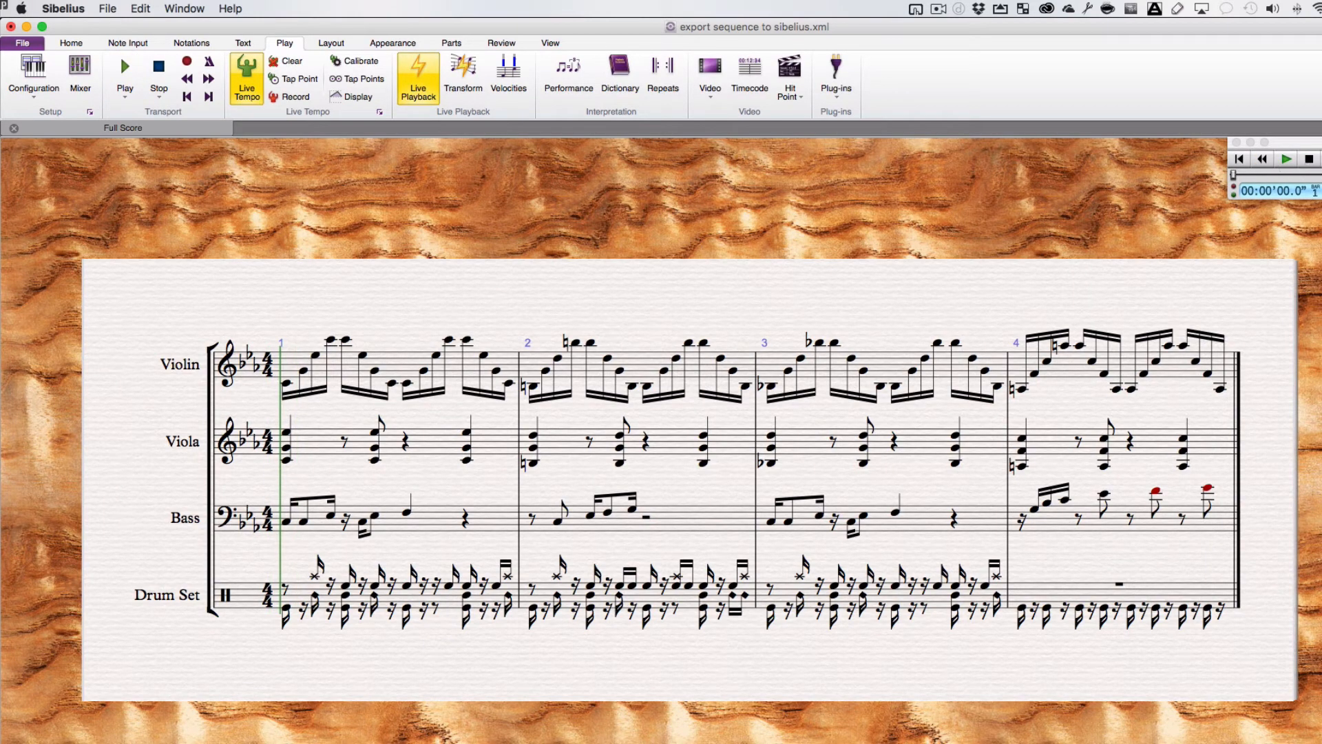
left_click(549, 42)
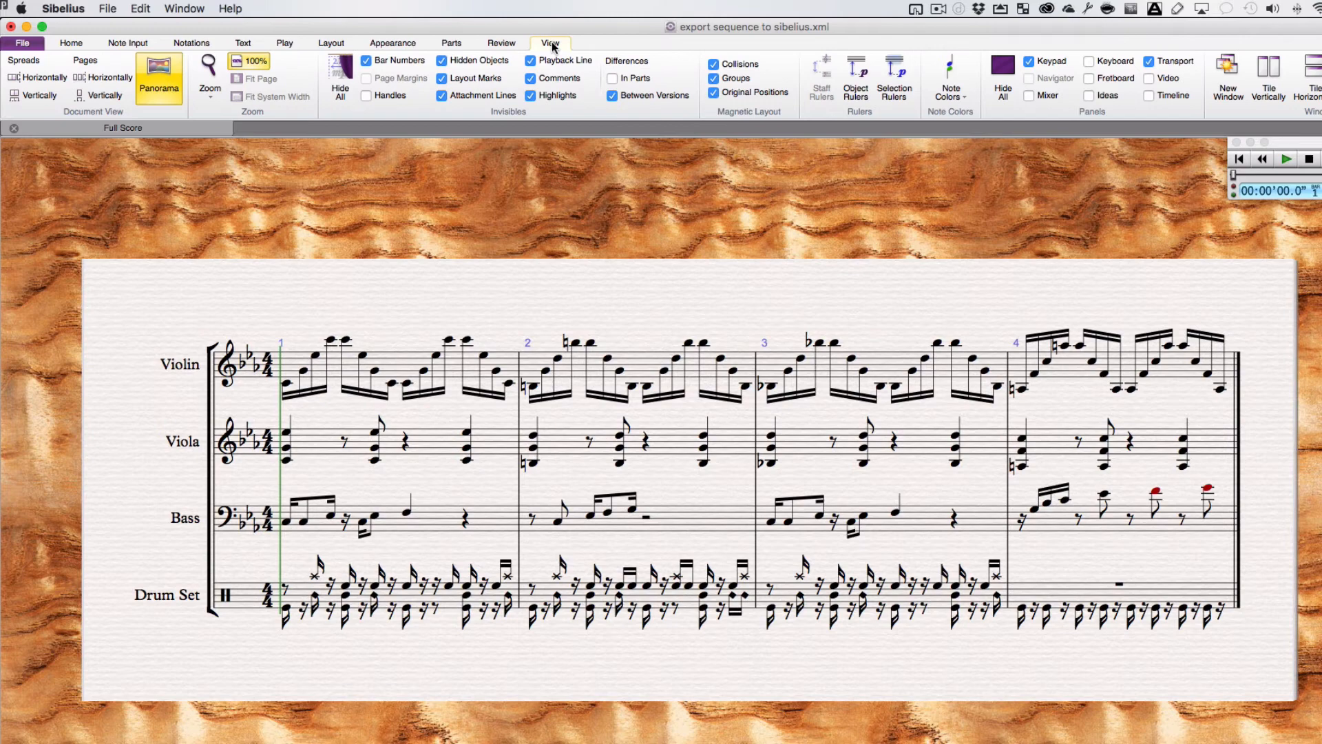
mouse_move(1207, 89)
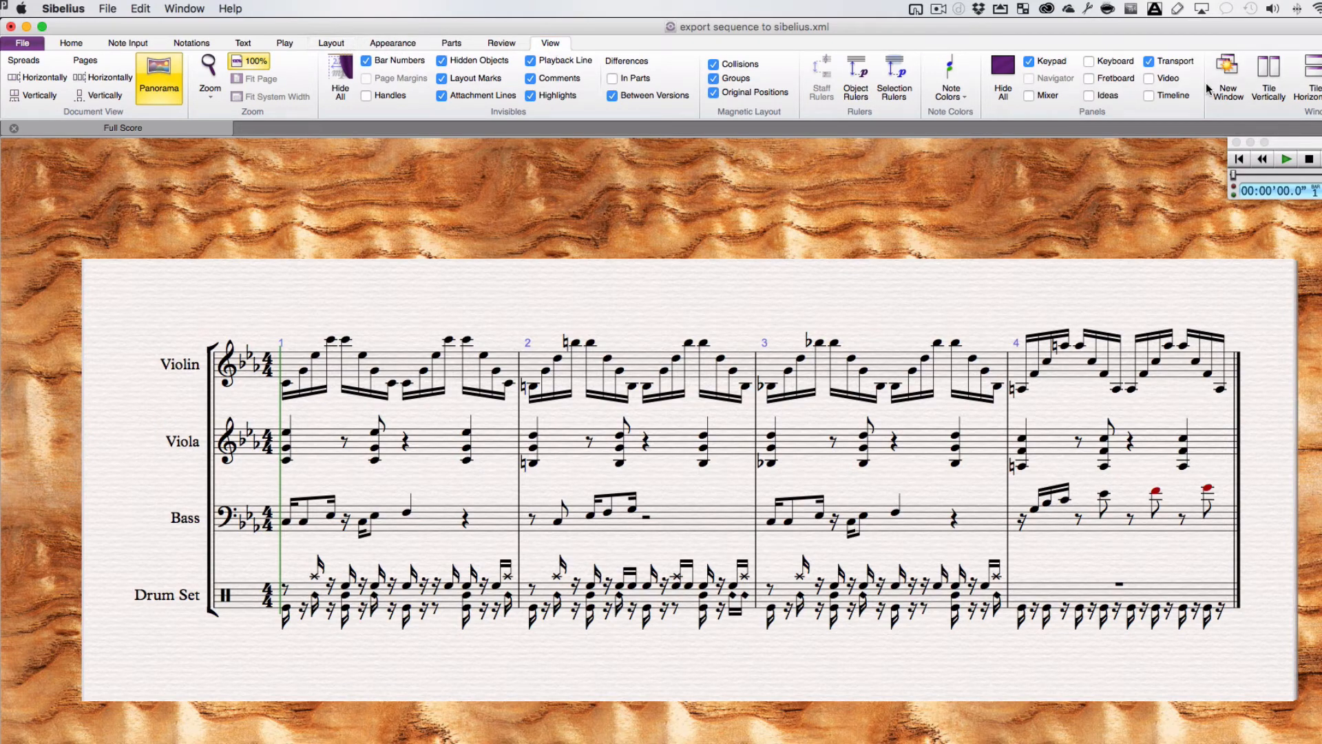
Step: Tick Mixer under View > Panels to show the mixer beside the score
left_click(1033, 95)
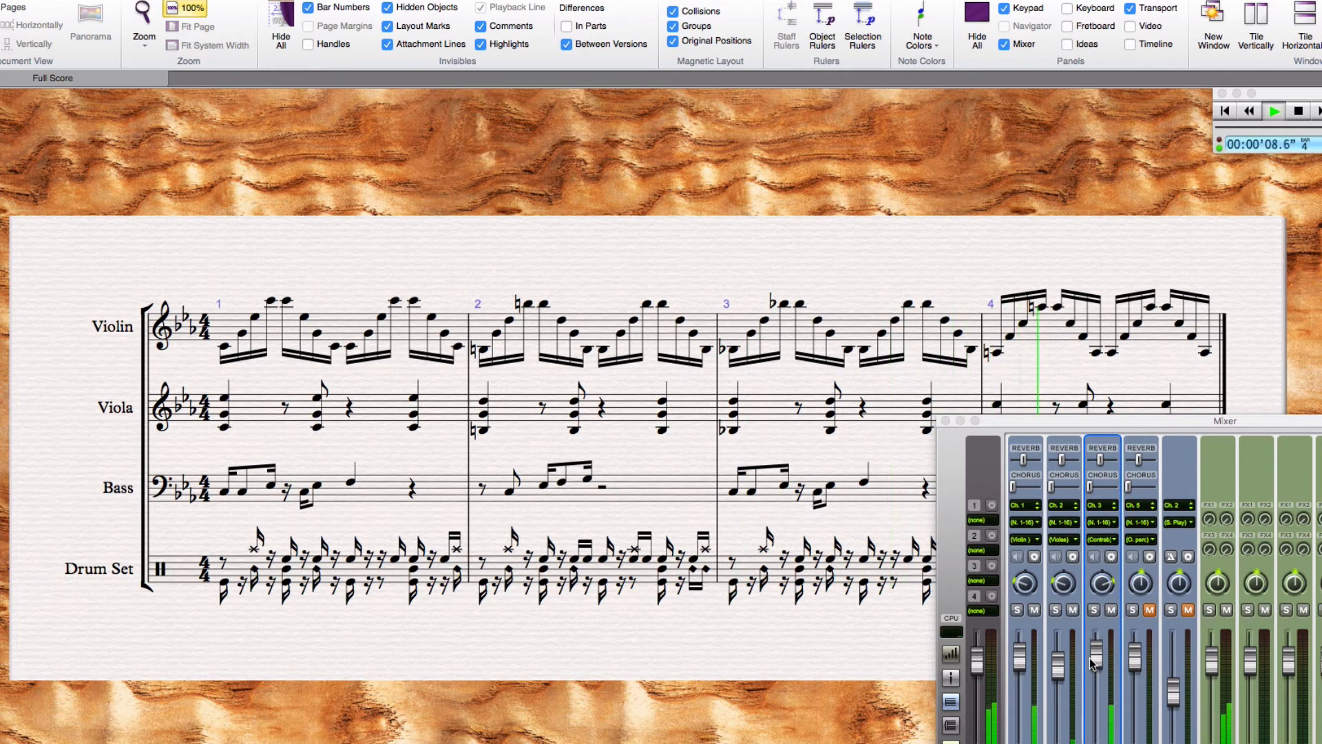
Step: Stop playback, rewind to the beginning and play the score from the start
left_click(91, 33)
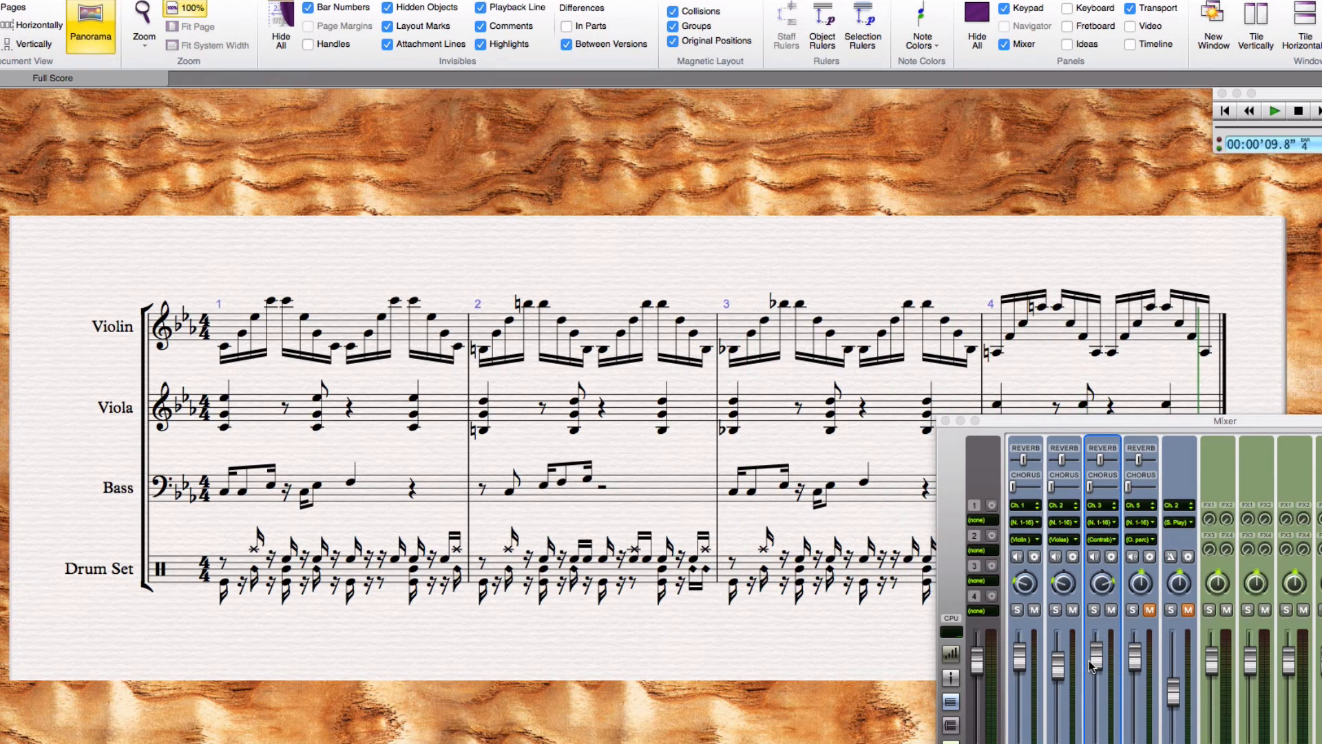
left_click(1274, 110)
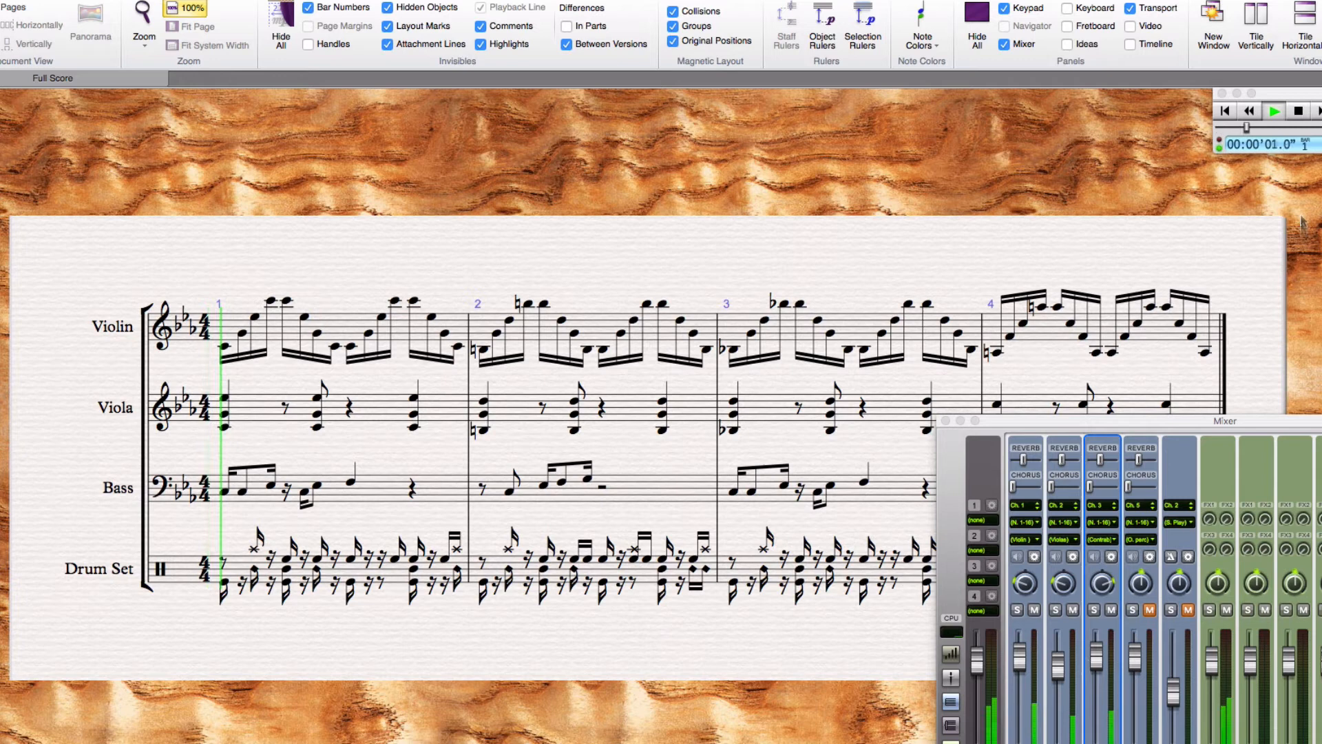
left_click(1274, 110)
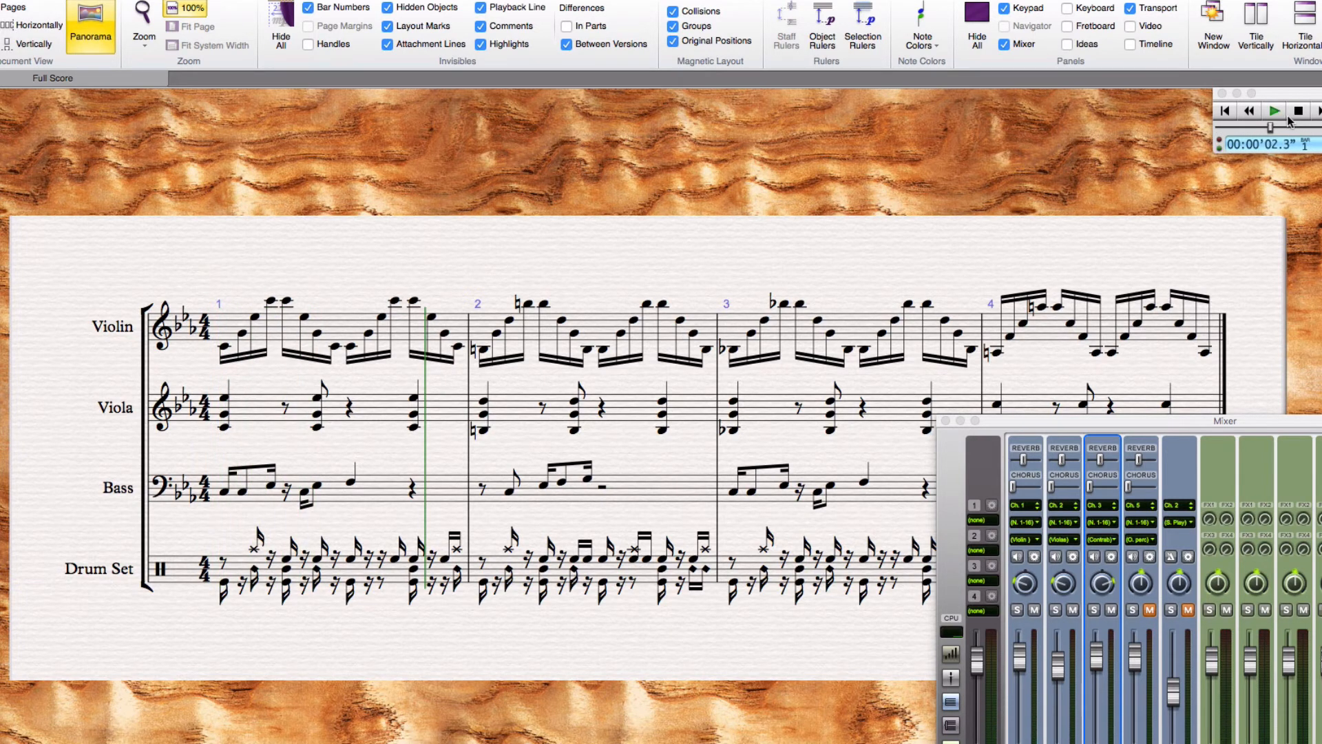
left_click(1224, 111)
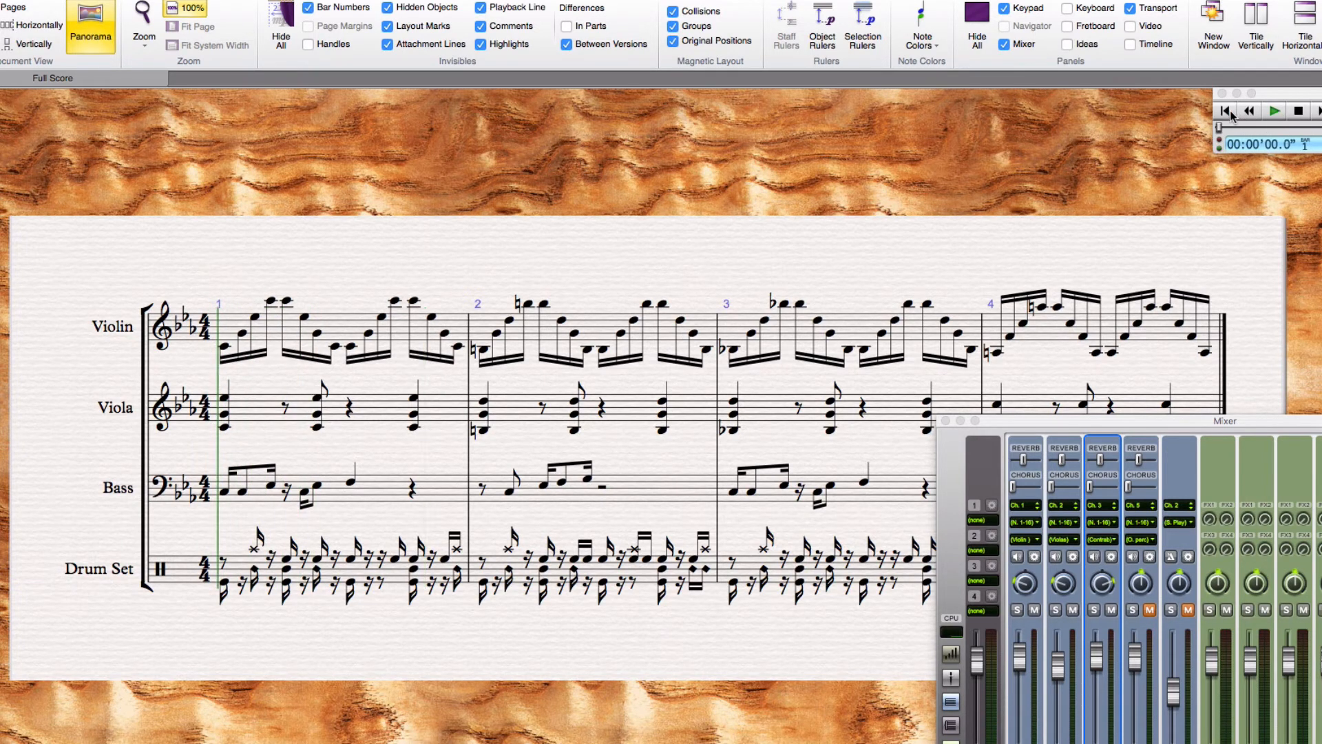
mouse_move(1009, 316)
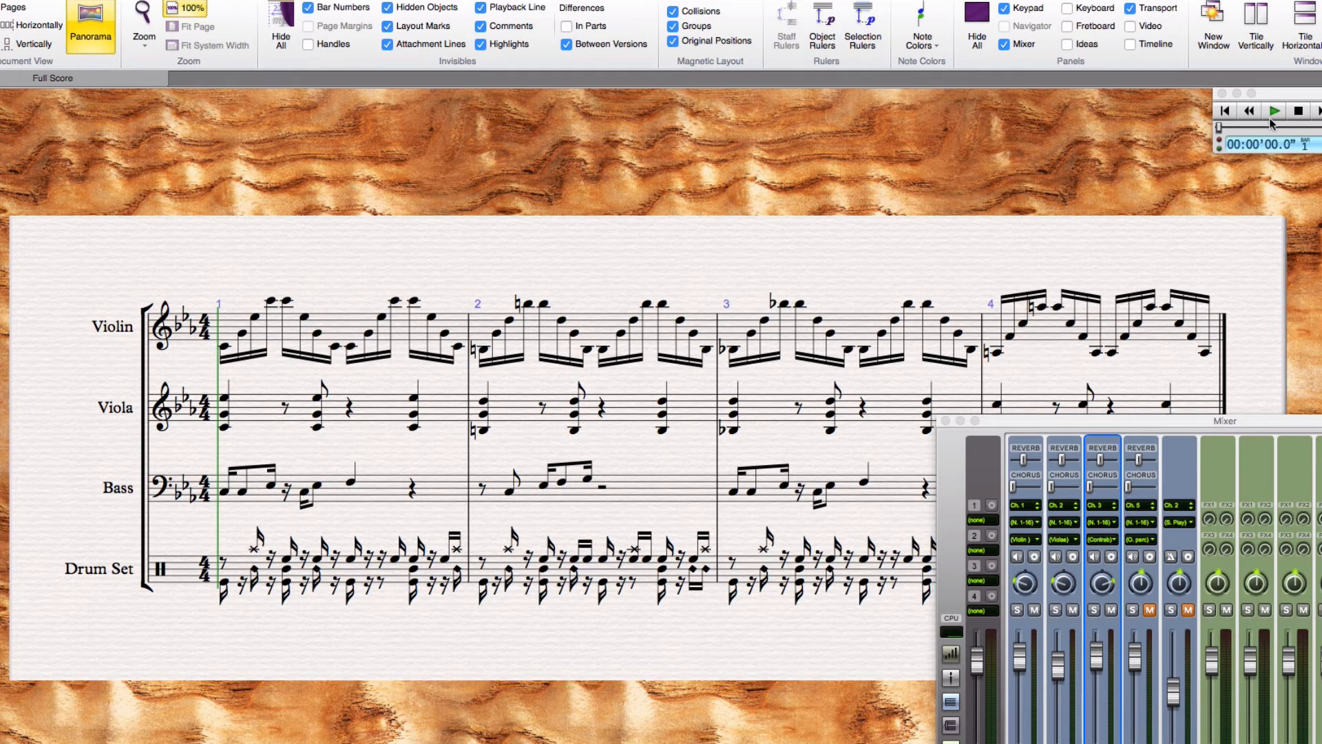
left_click(1273, 110)
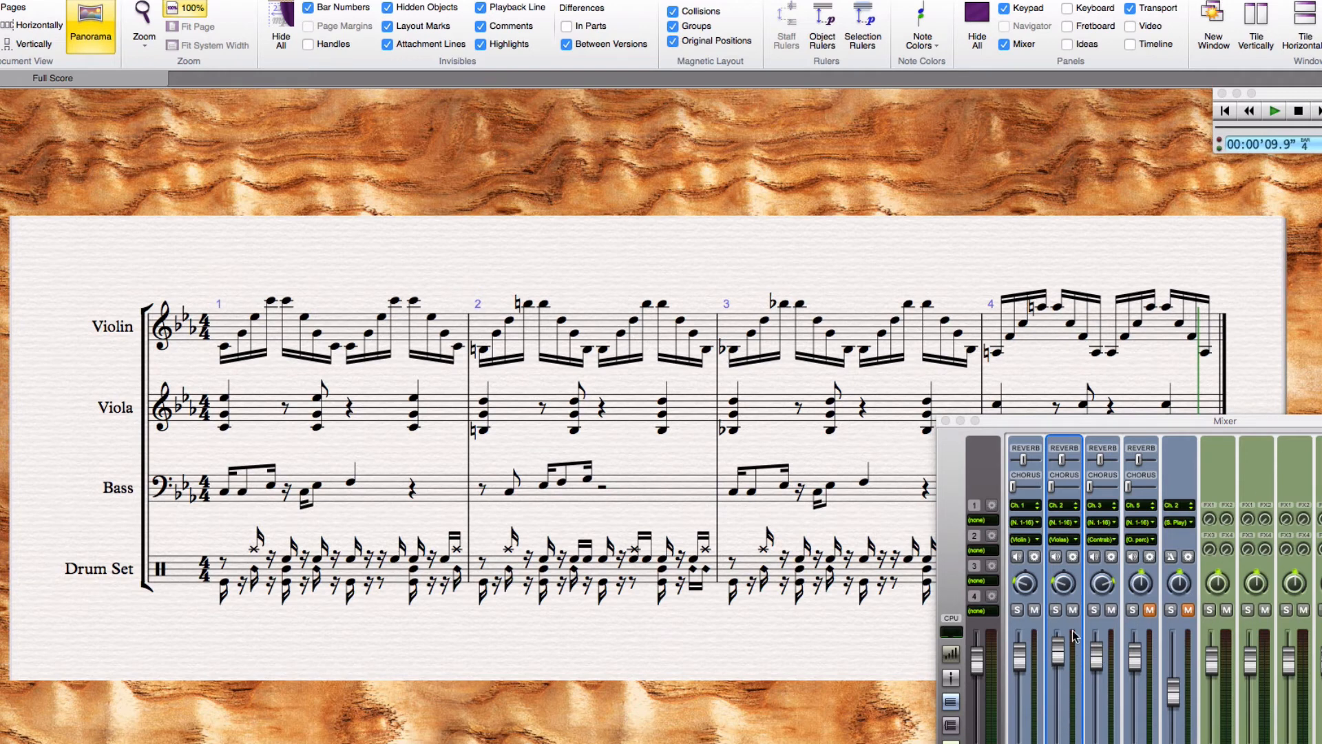
mouse_move(1135, 683)
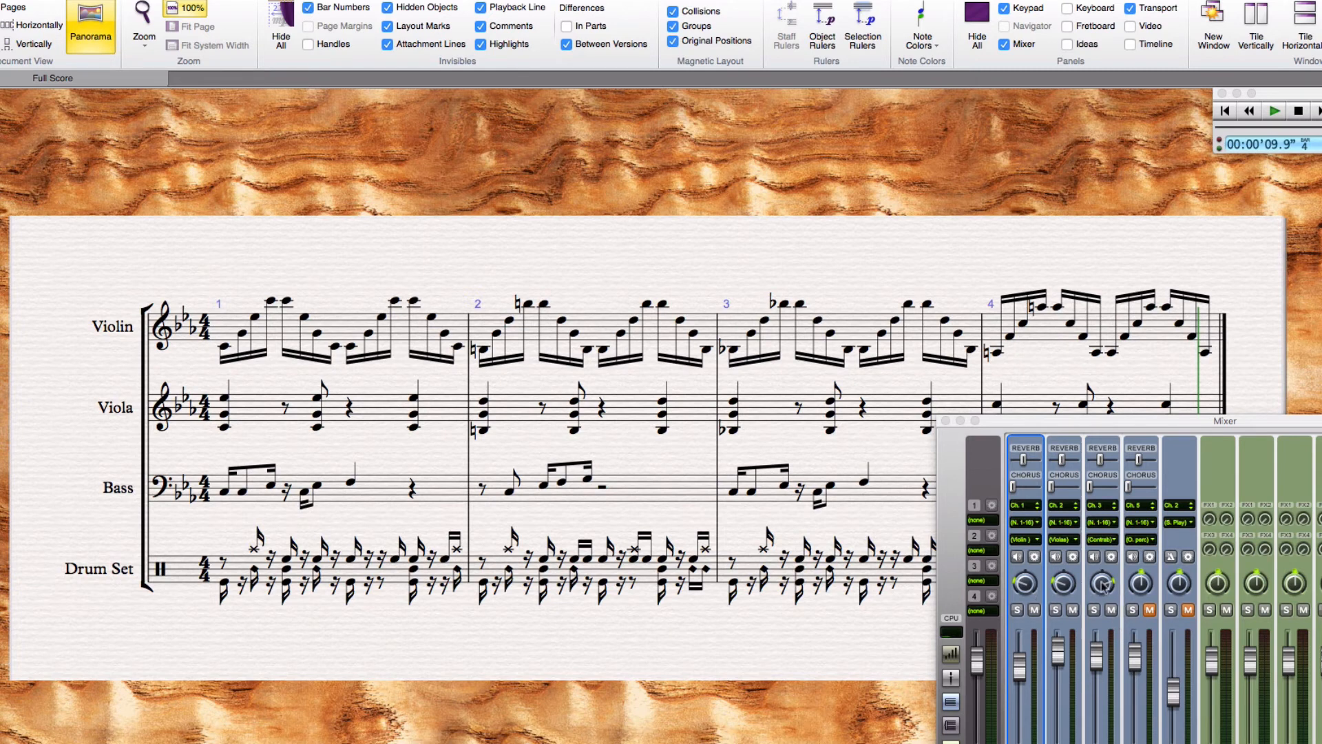
mouse_move(1102, 582)
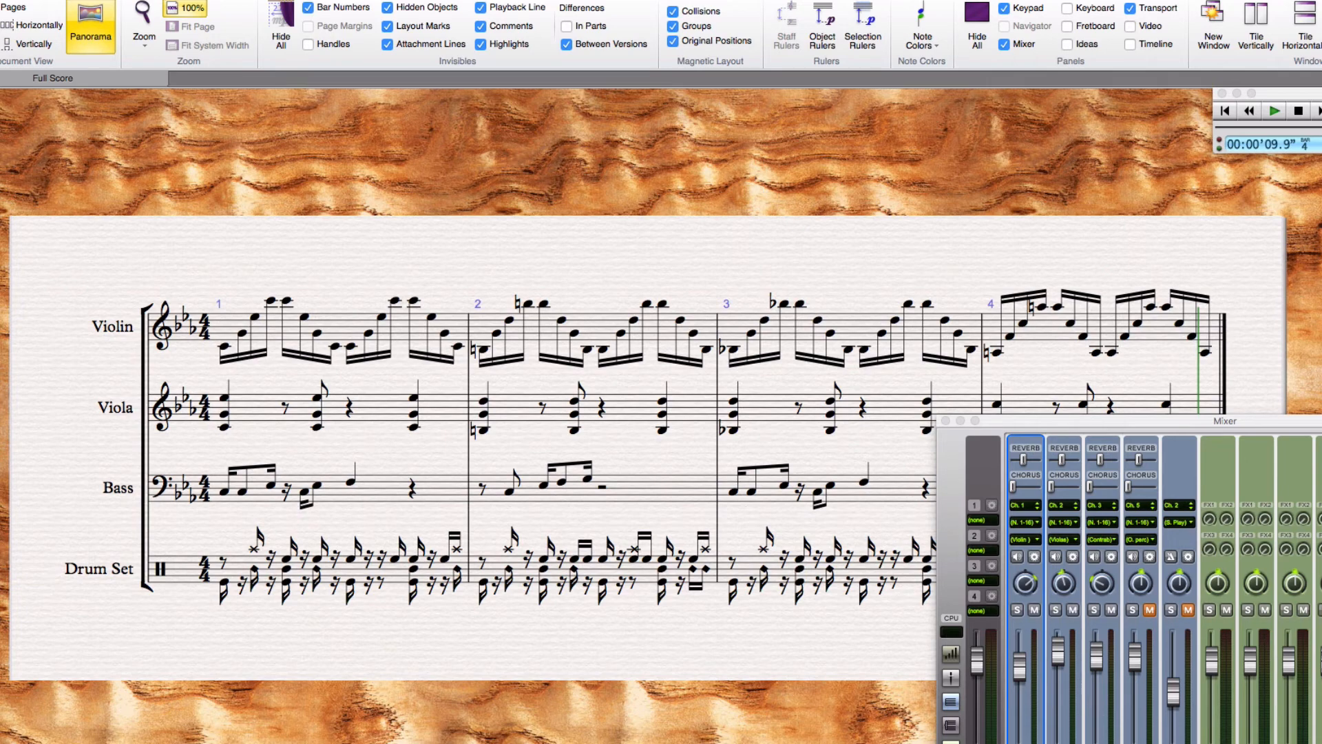
Step: Rewind and replay the score twice more while listening to the mixer balance
left_click(1250, 110)
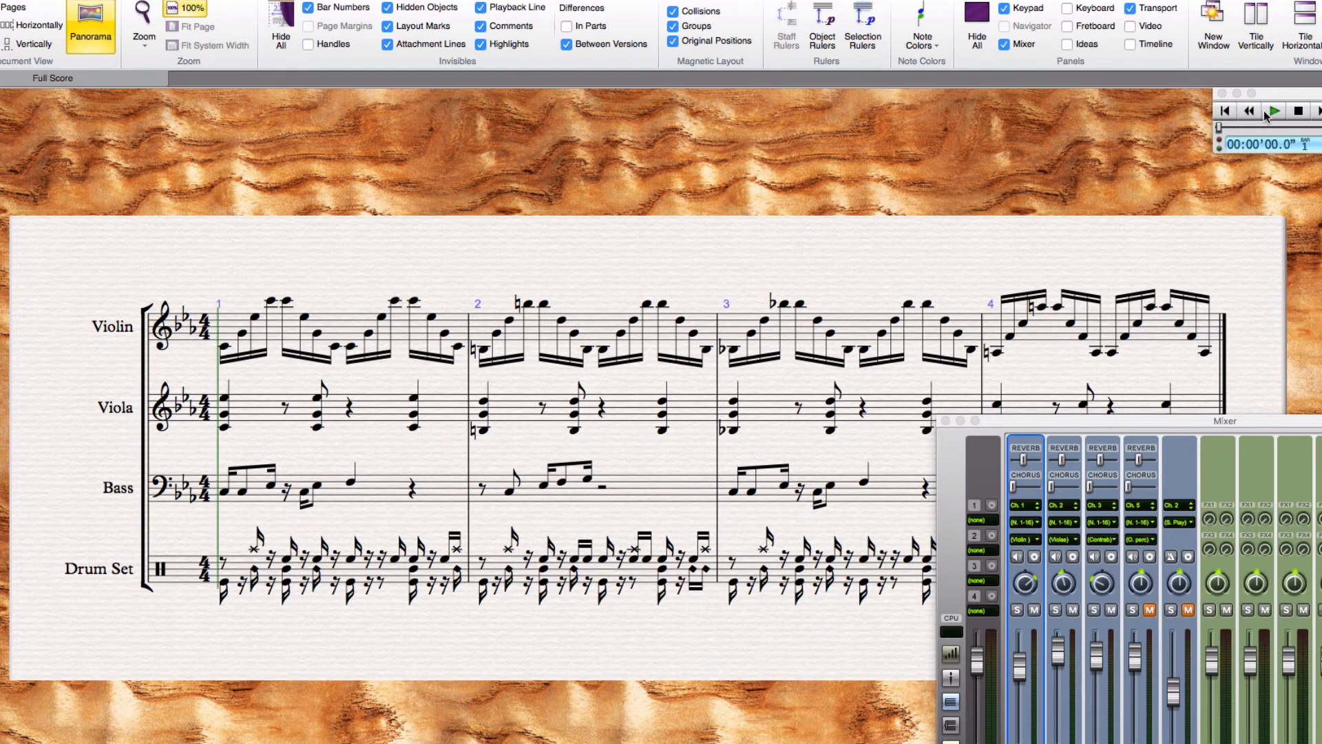
left_click(1273, 110)
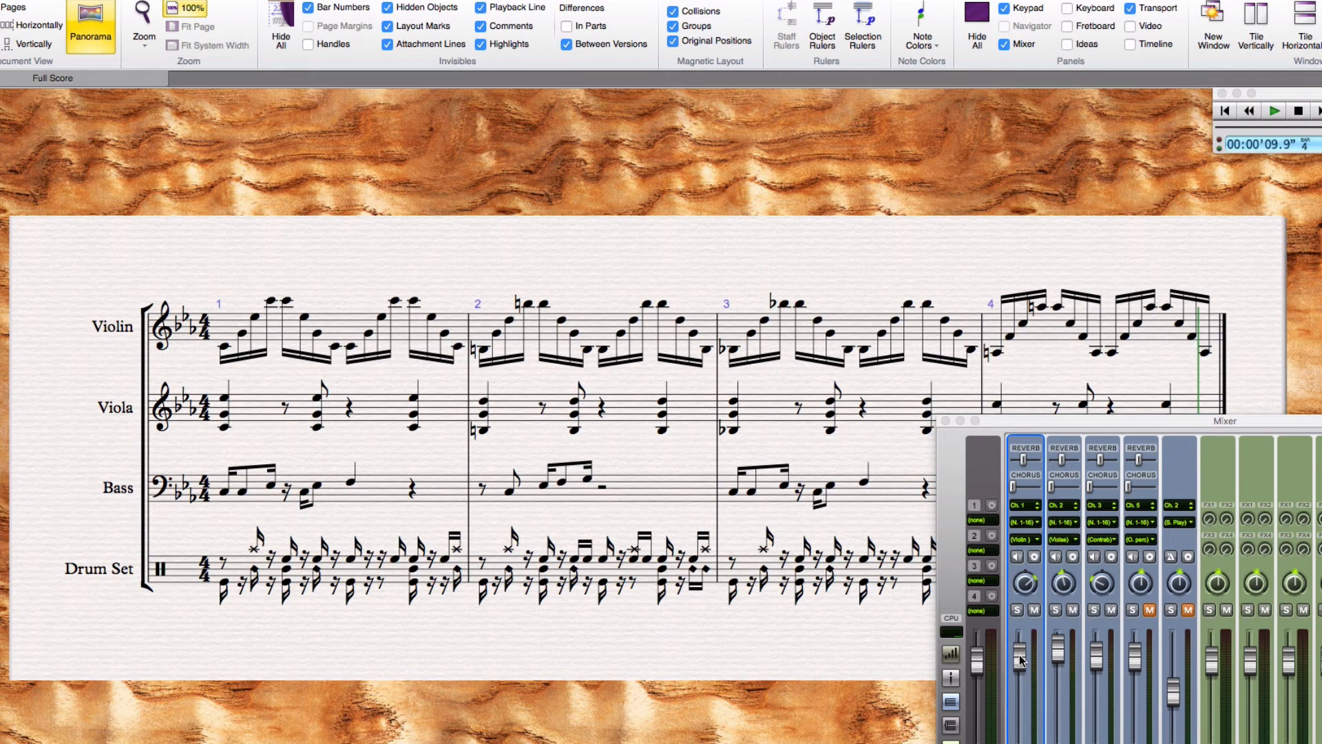
left_click(1247, 110)
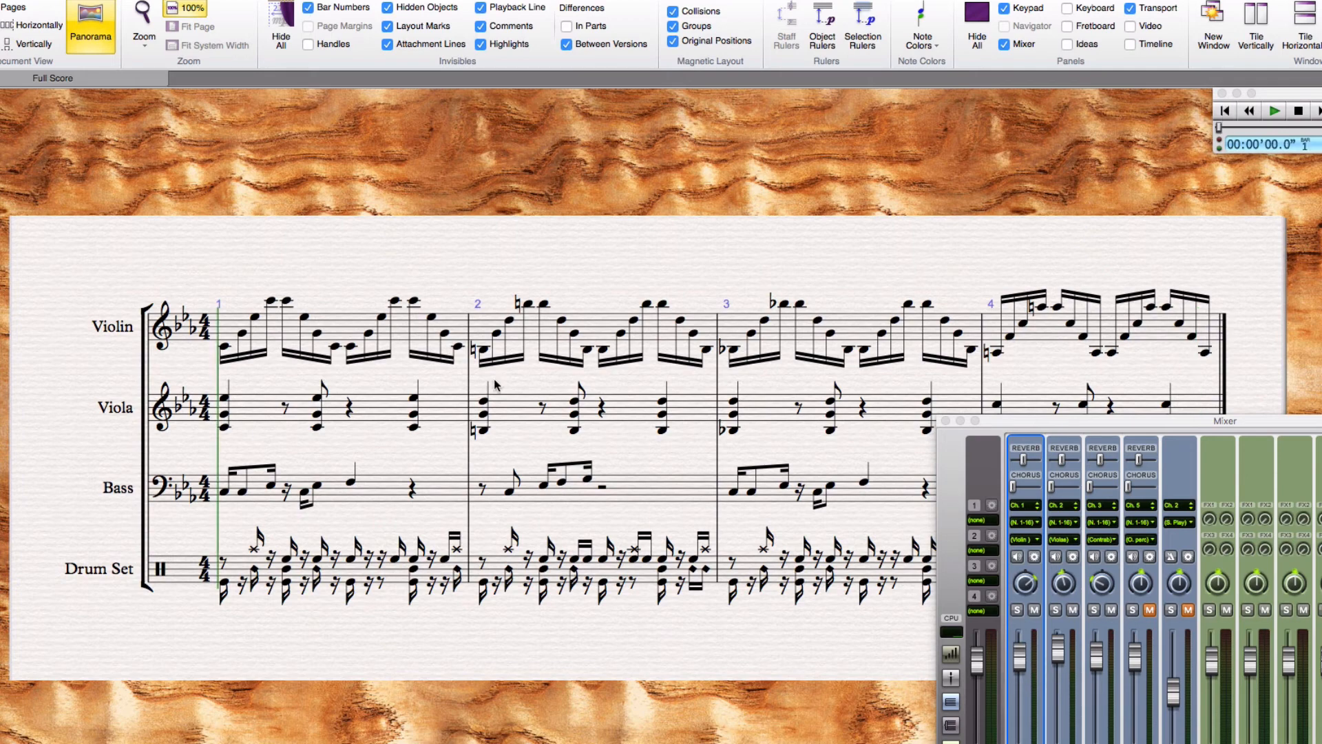
mouse_move(496, 386)
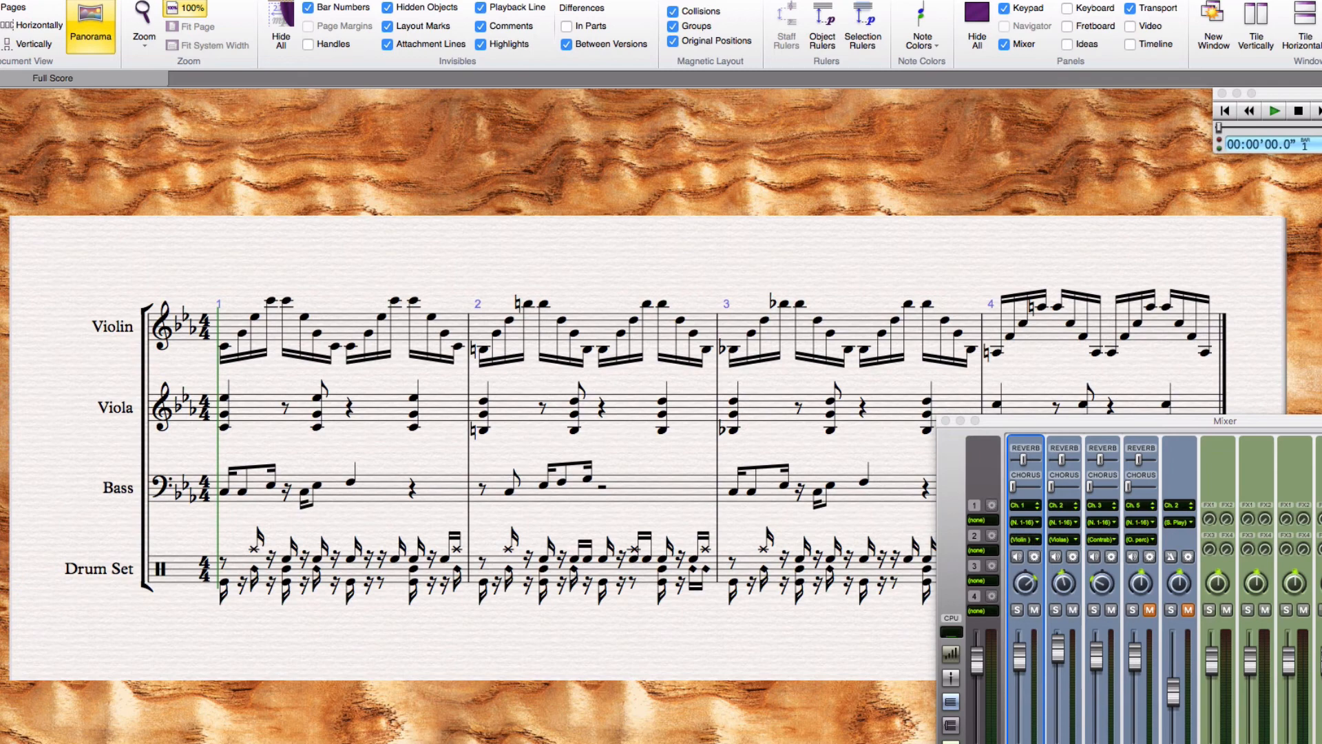
left_click(1276, 110)
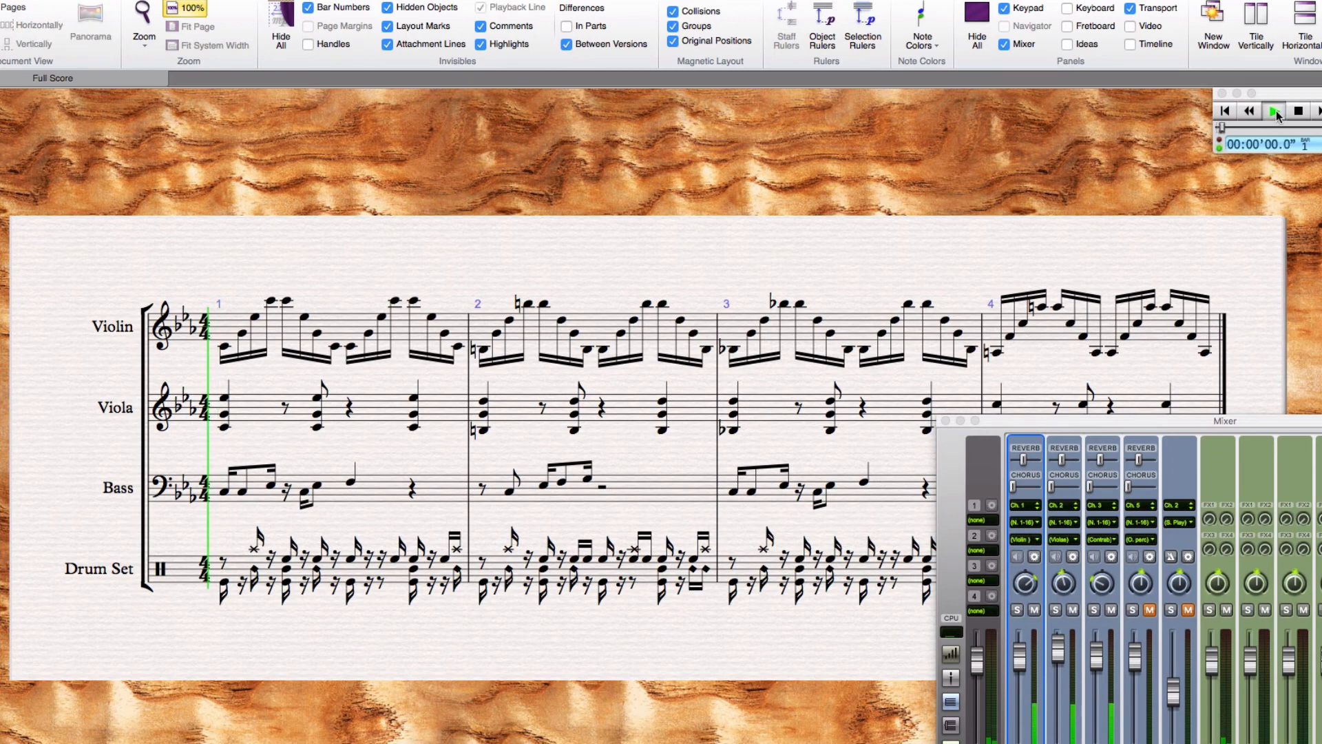
Step: Stop playback and drag a slur over the Violin's opening sixteenth notes
left_click(1274, 110)
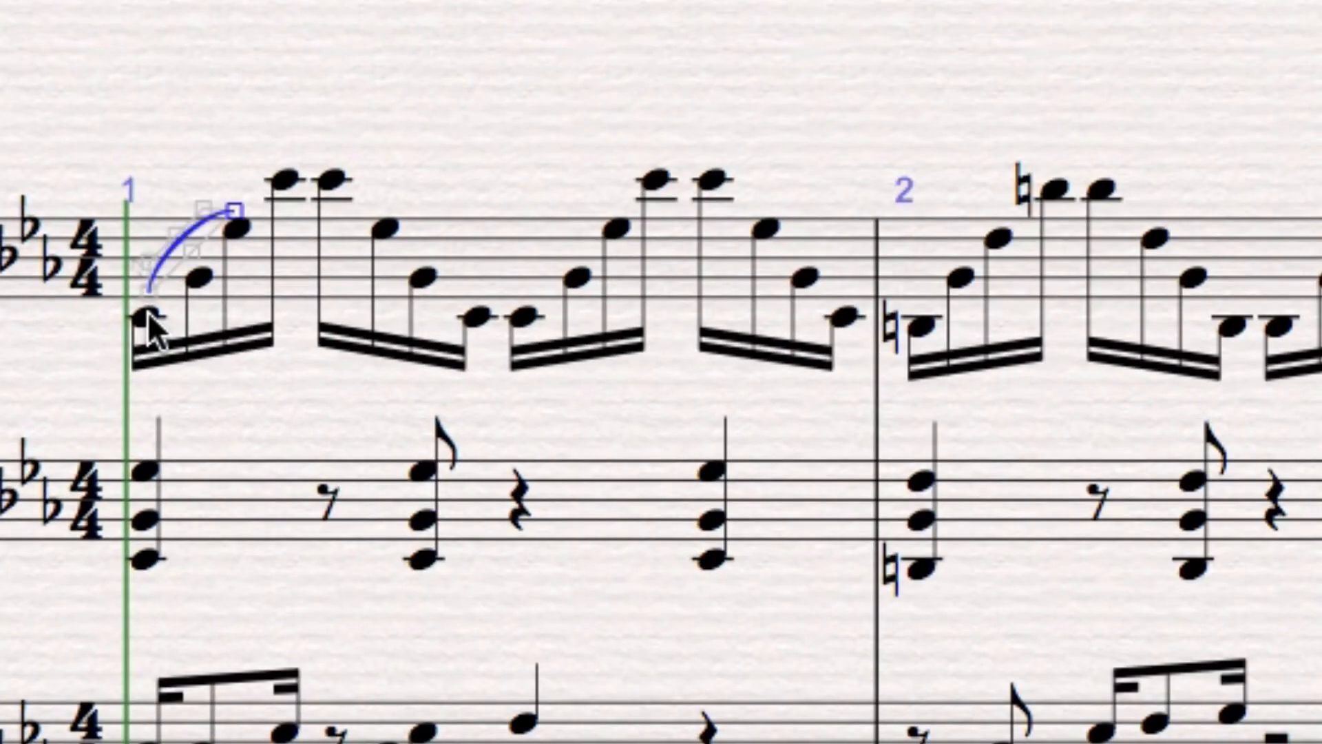
left_click_drag(236, 206, 287, 160)
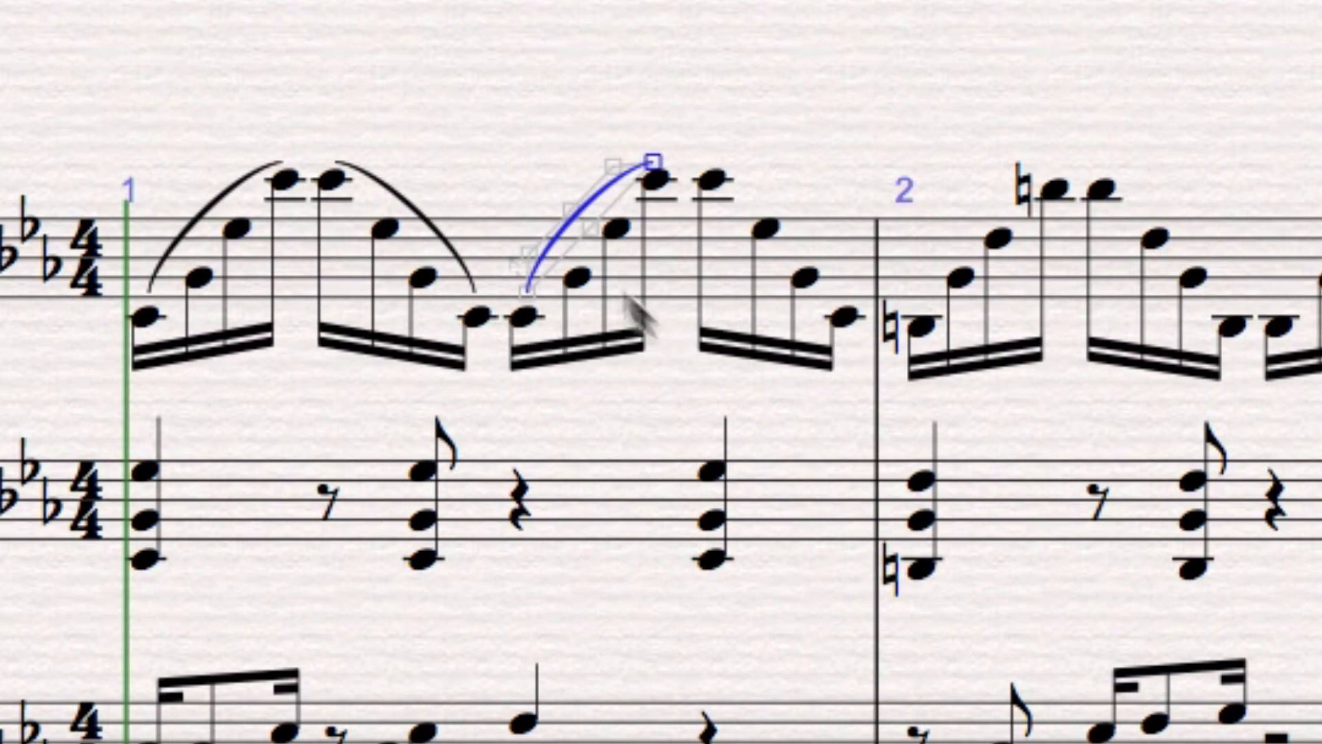
mouse_move(717, 202)
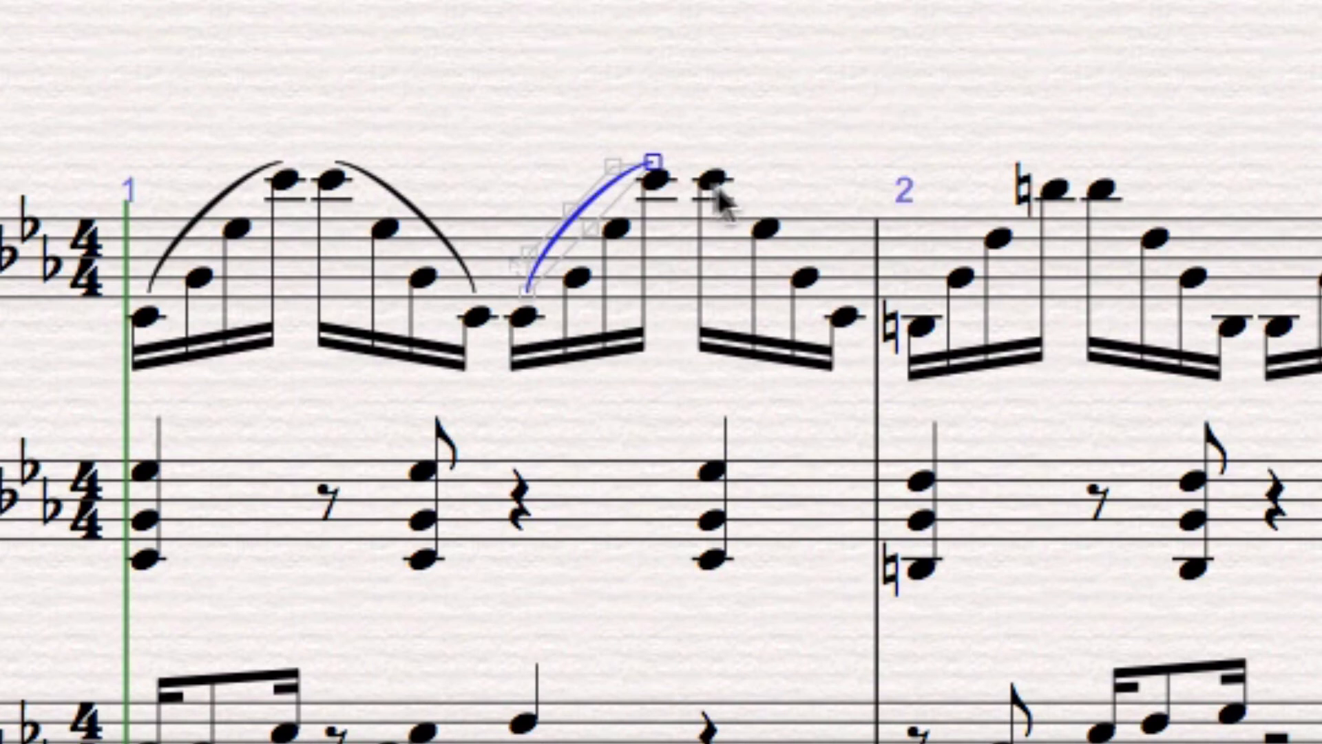
mouse_move(762, 195)
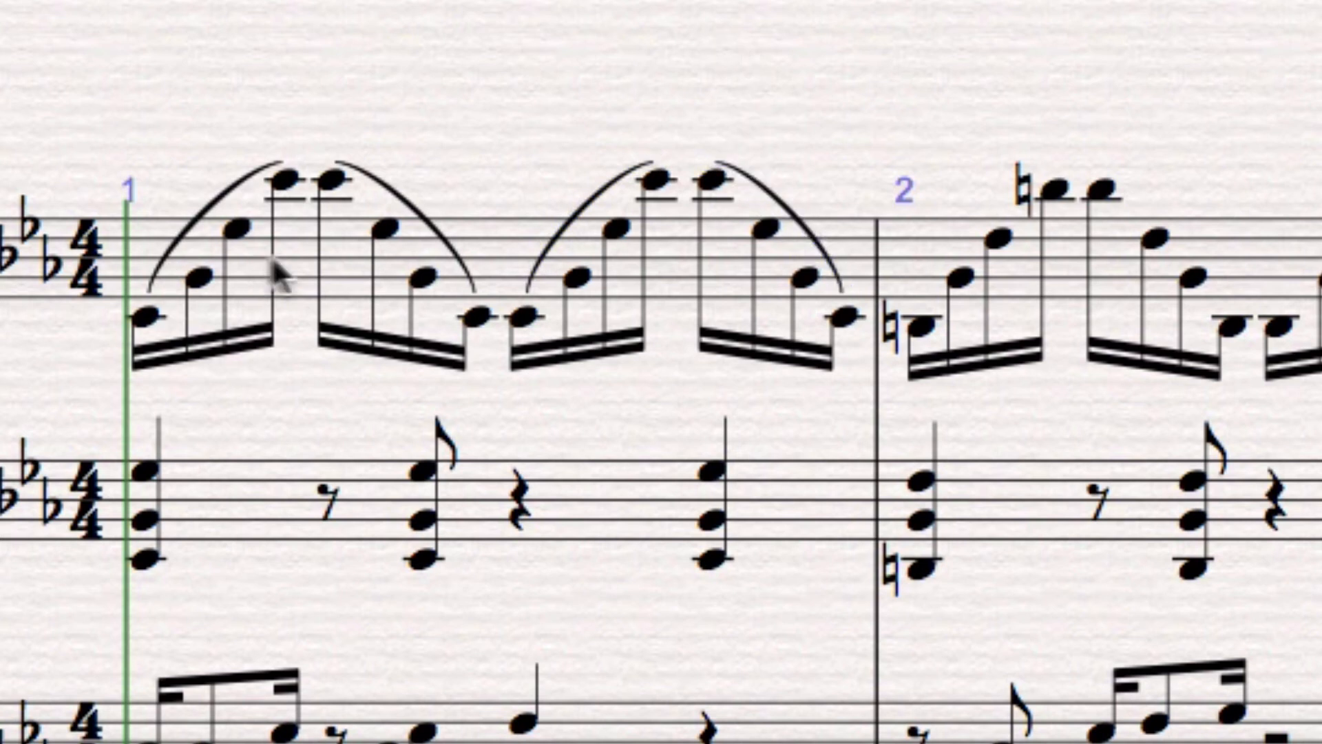
Step: Filter Violin bar 1 down to its slurs and paste them onto bars 2–4
left_click(278, 270)
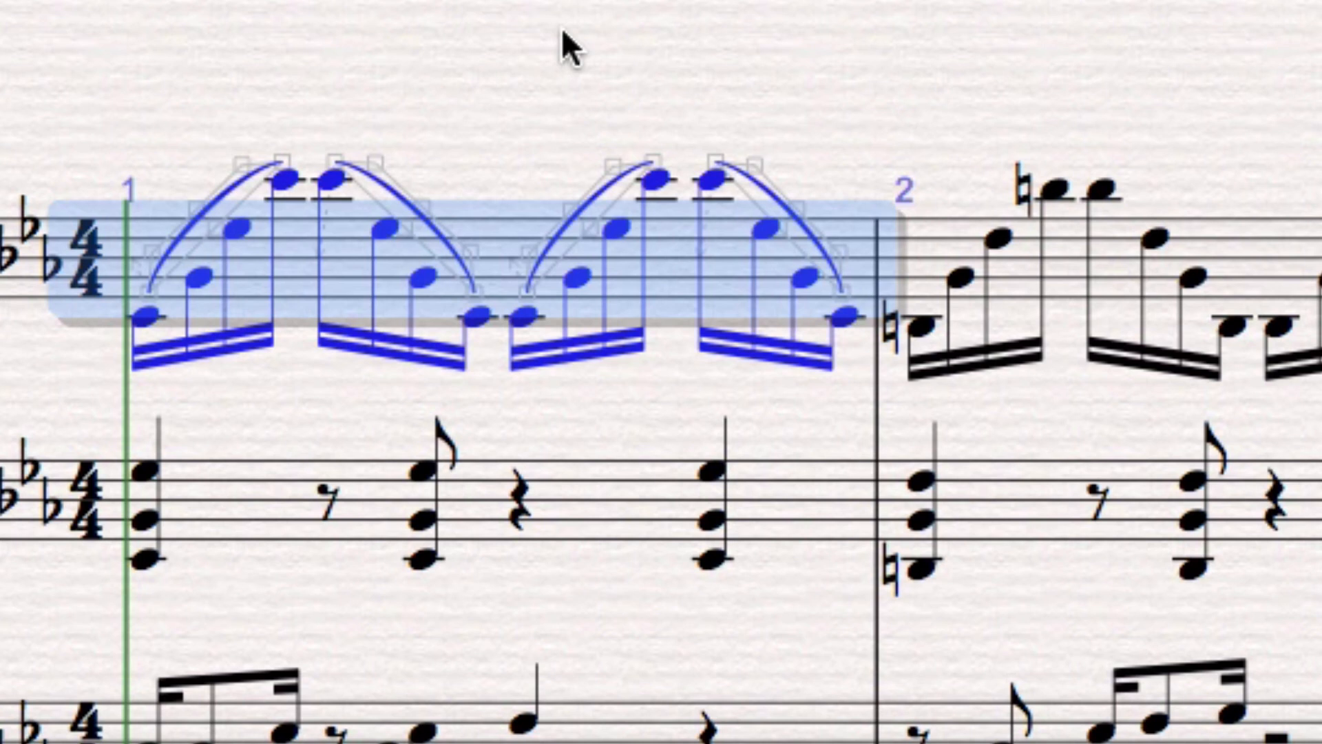
mouse_move(573, 46)
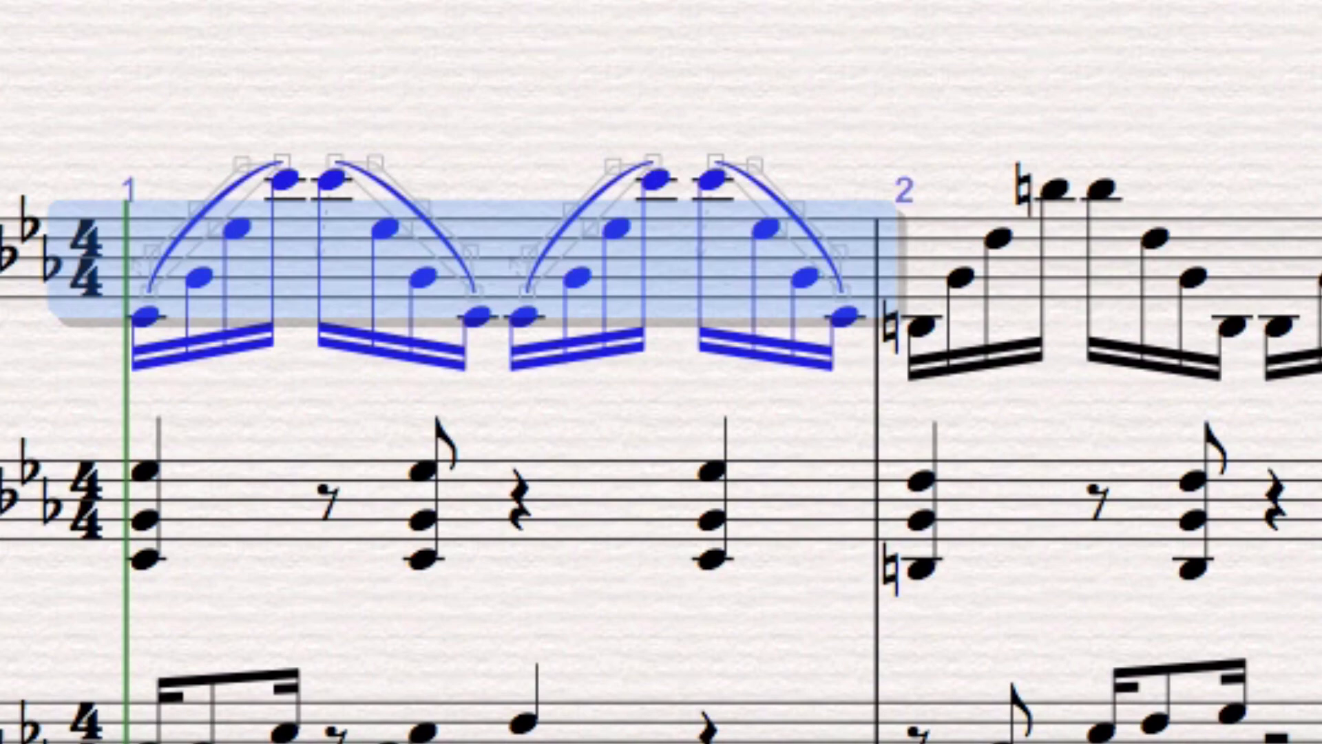
left_click(451, 67)
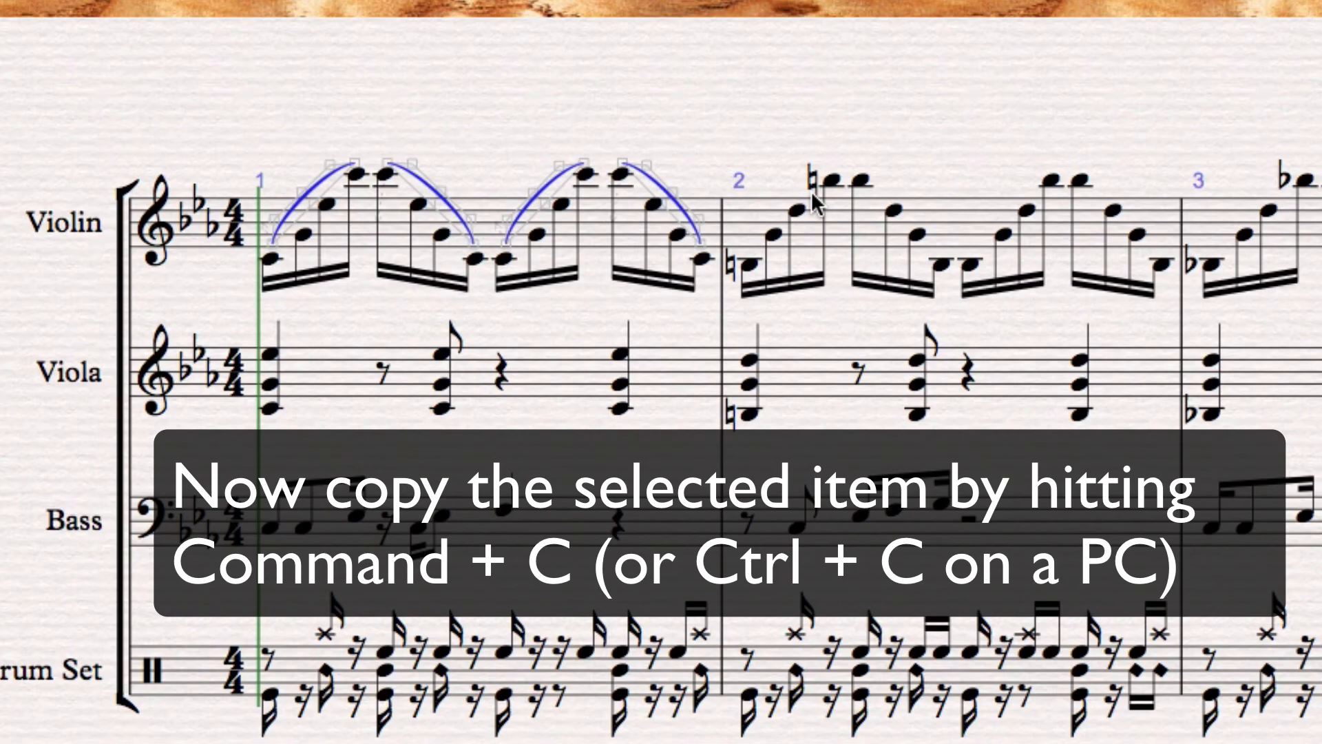
mouse_move(973, 223)
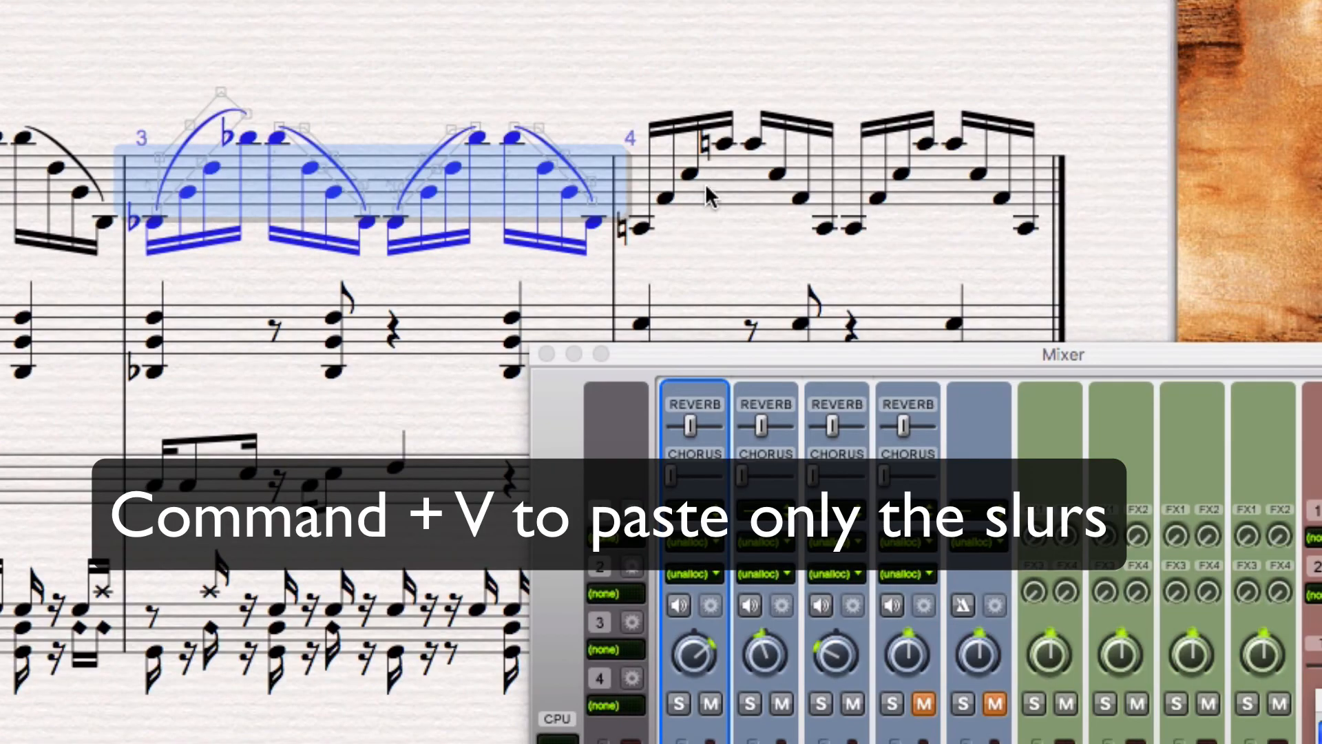
key("cmd+v")
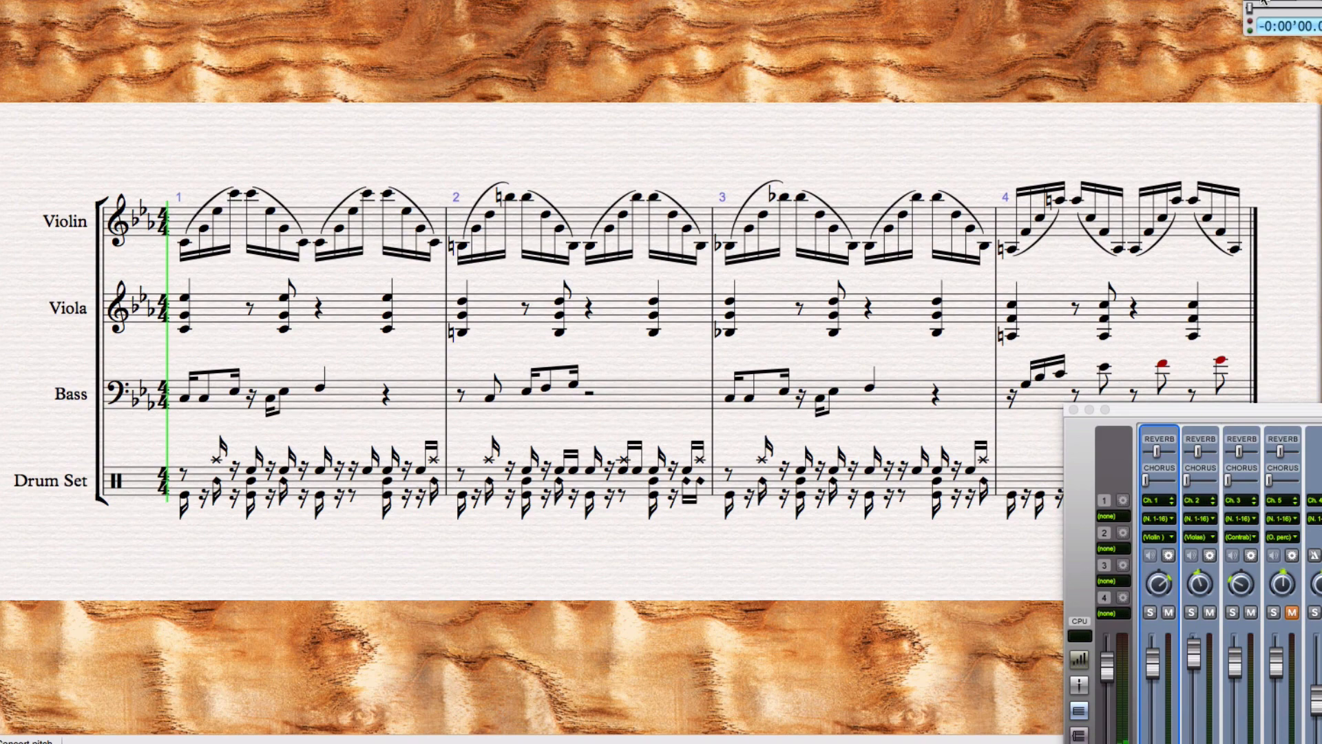
key("space")
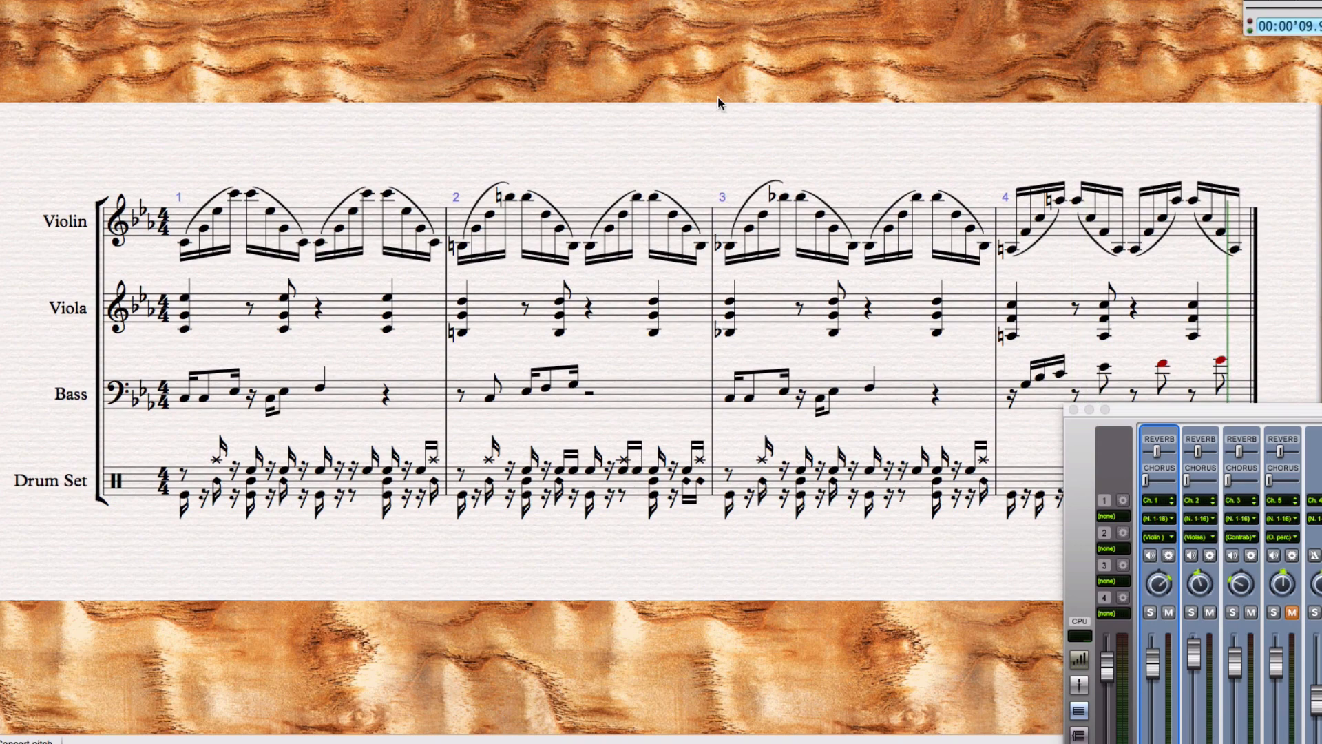
mouse_move(405, 228)
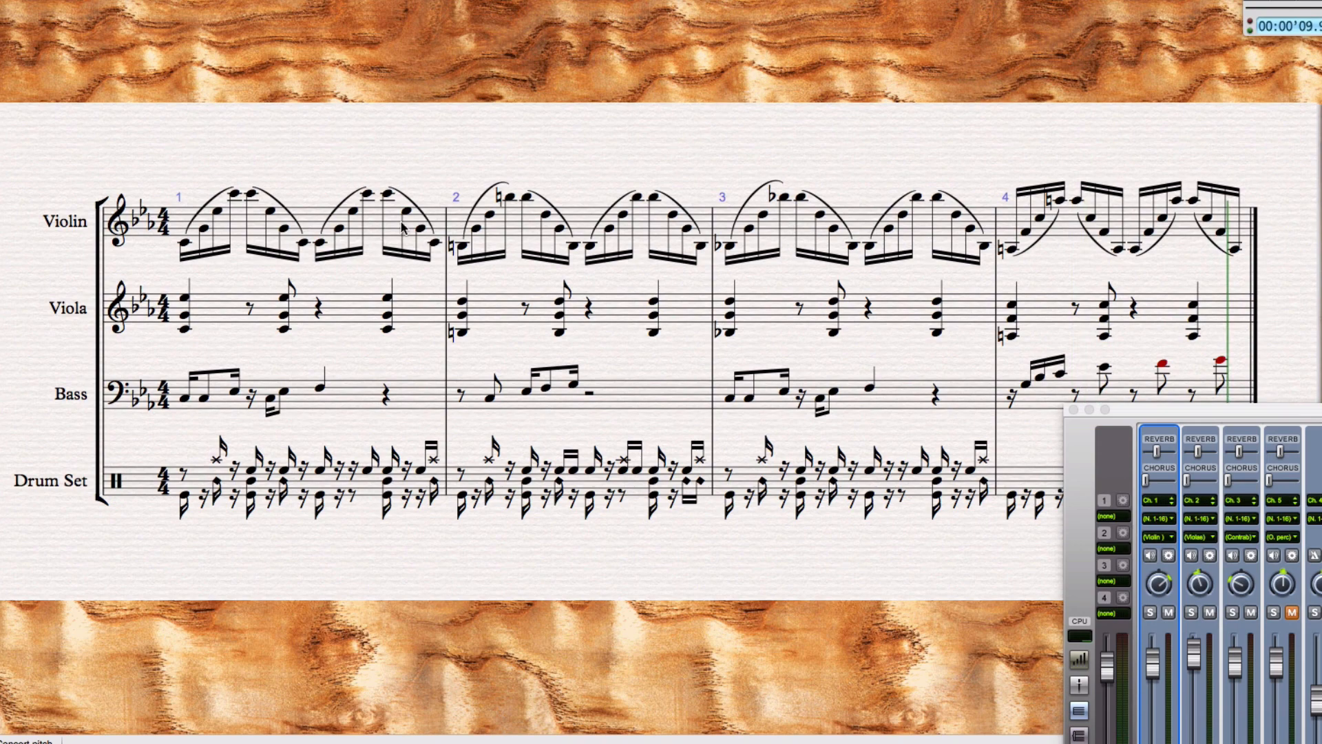